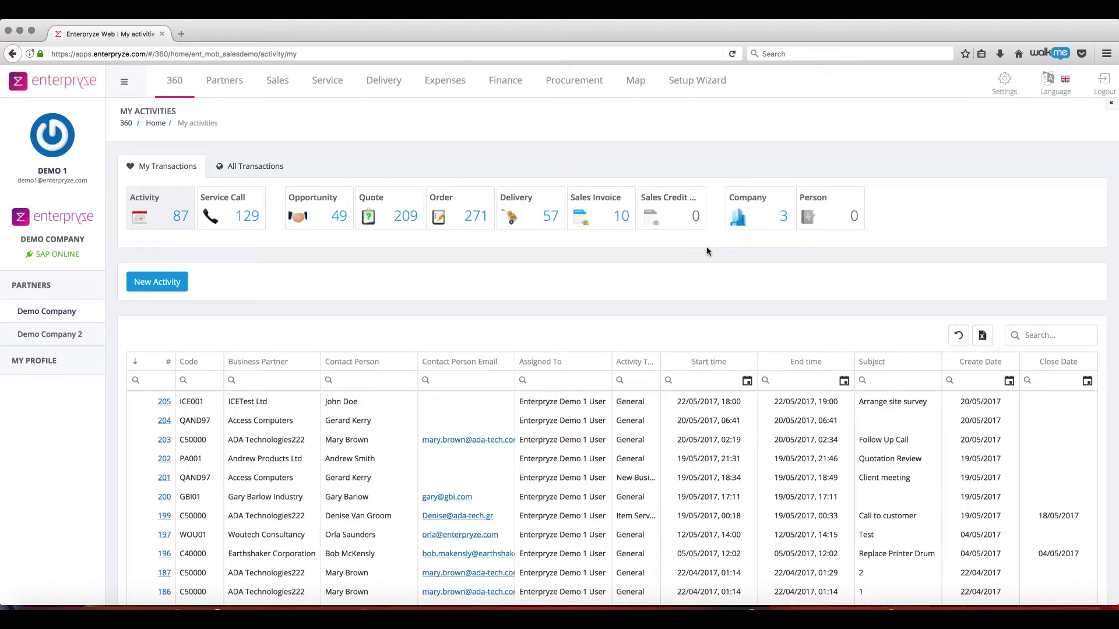
mouse_move(278, 80)
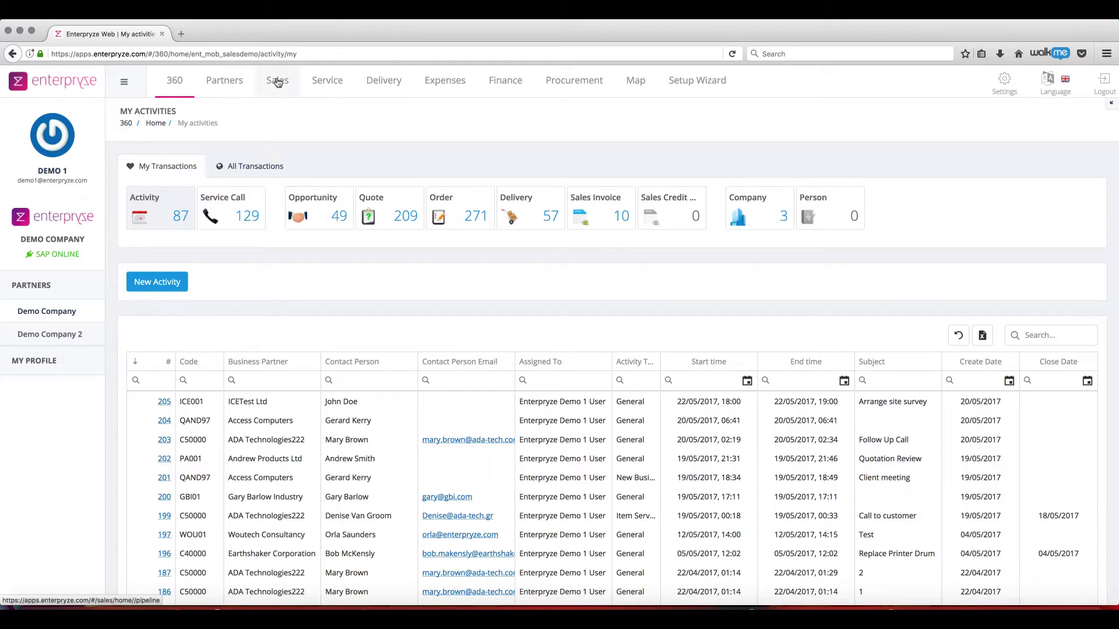
Step: Go to the Sales area and show the list of existing sales orders
left_click(277, 80)
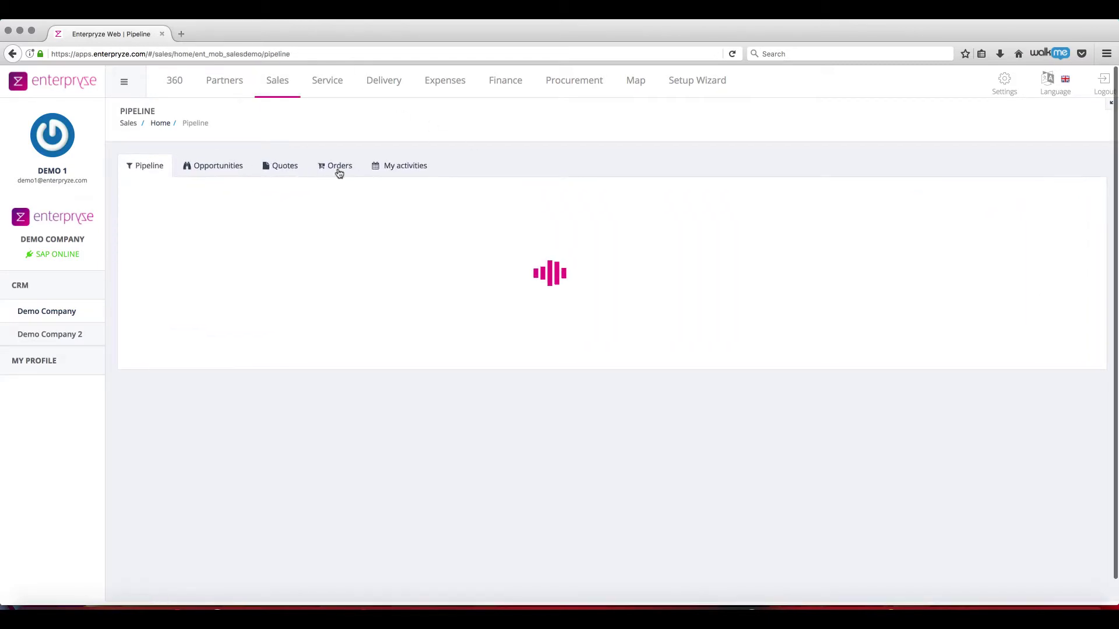
left_click(339, 165)
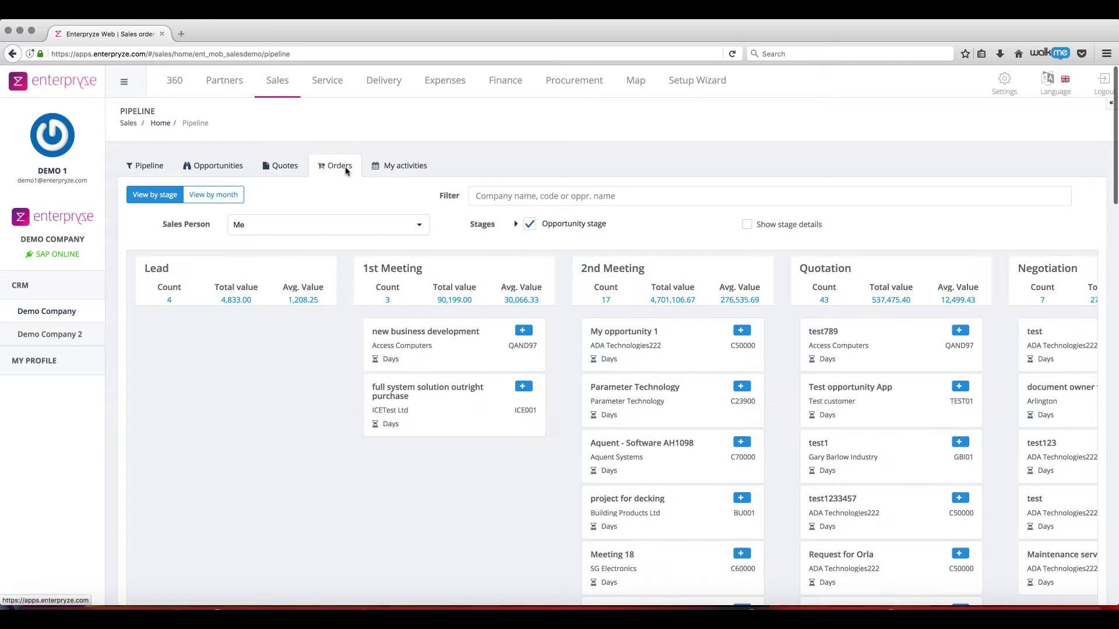
left_click(335, 165)
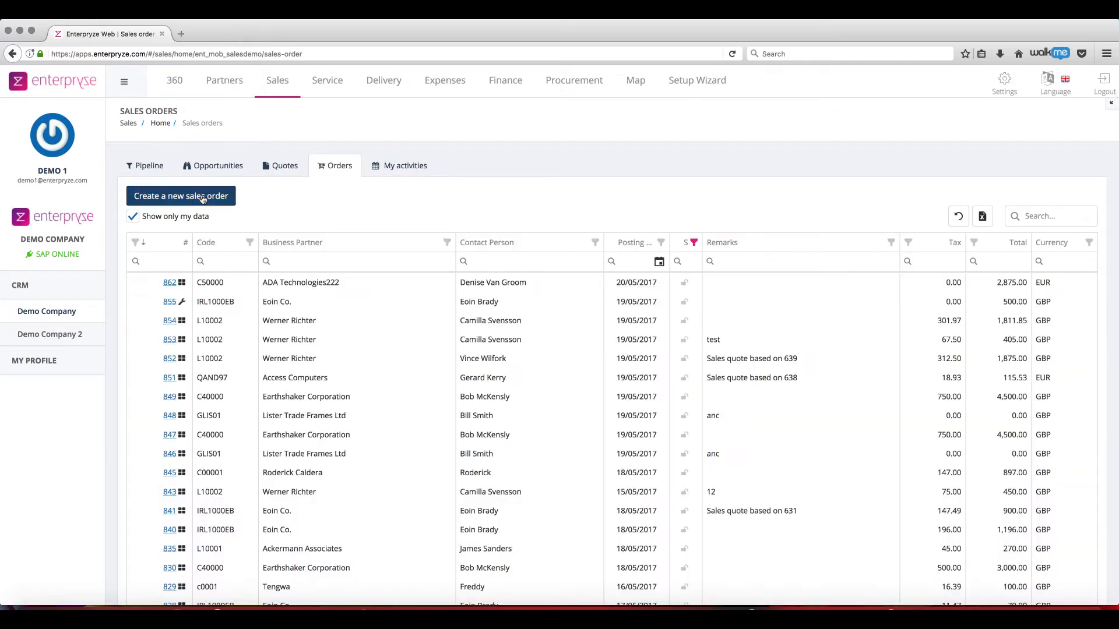
left_click(181, 196)
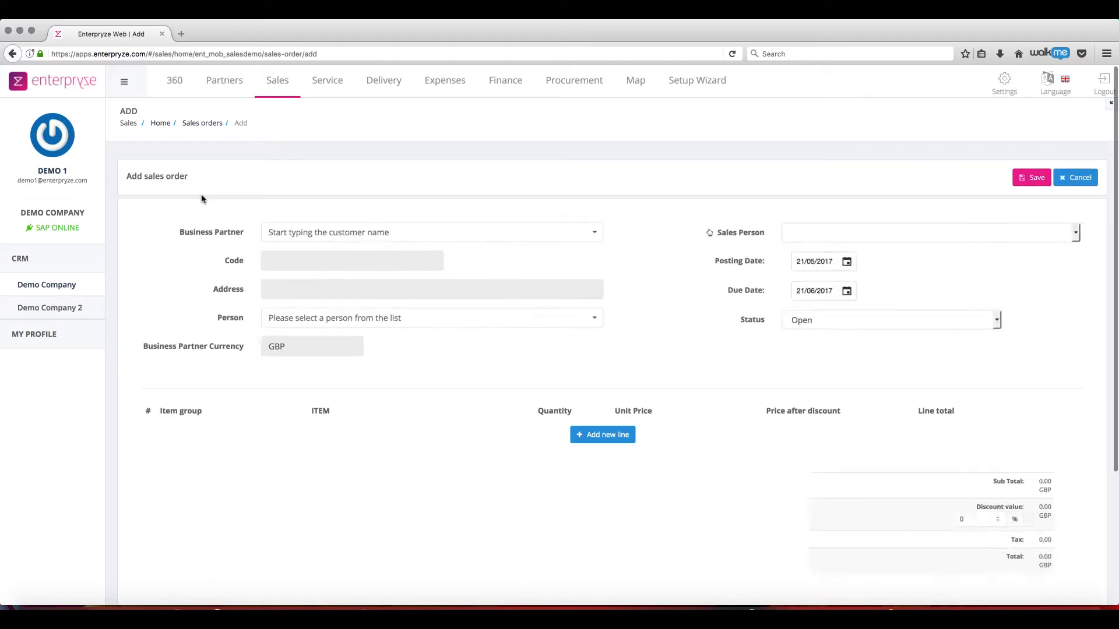
left_click(431, 232)
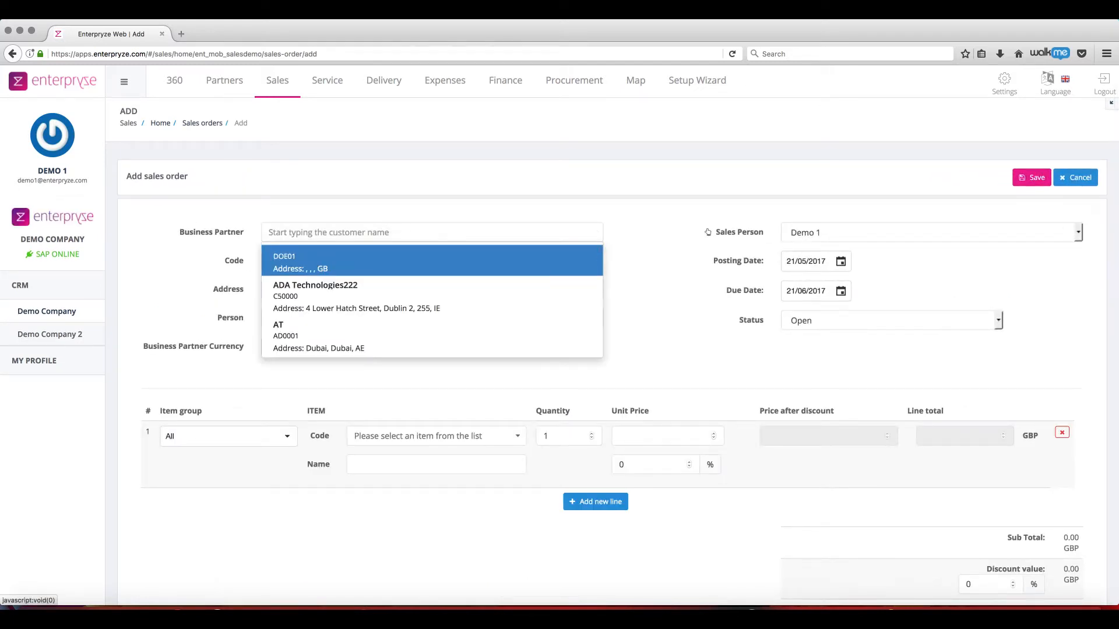
type("earthshaker Corporation")
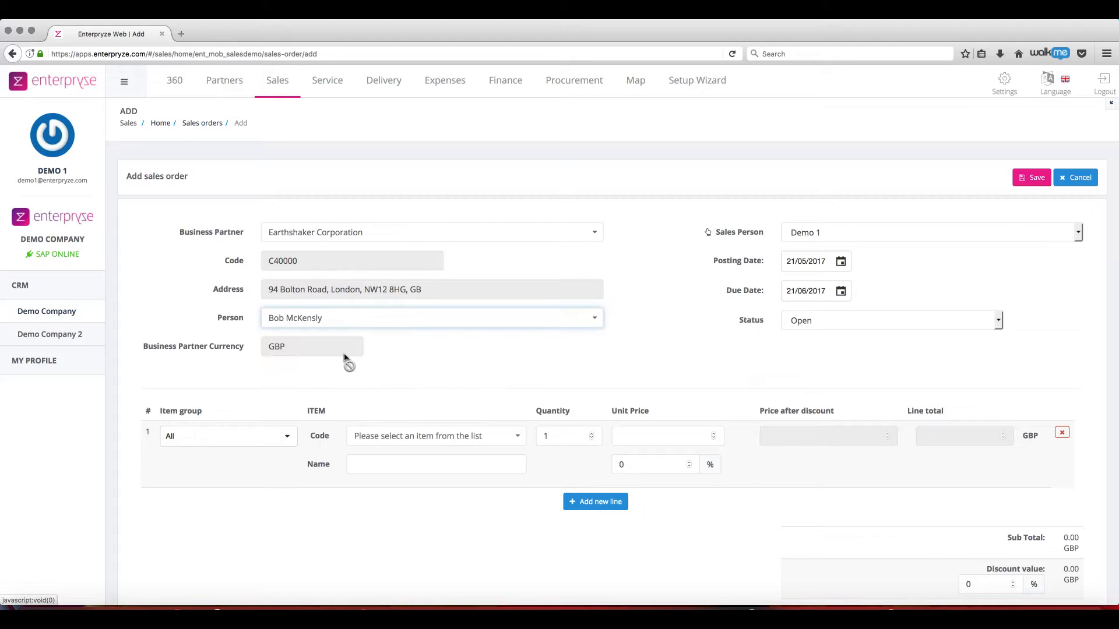
mouse_move(382, 355)
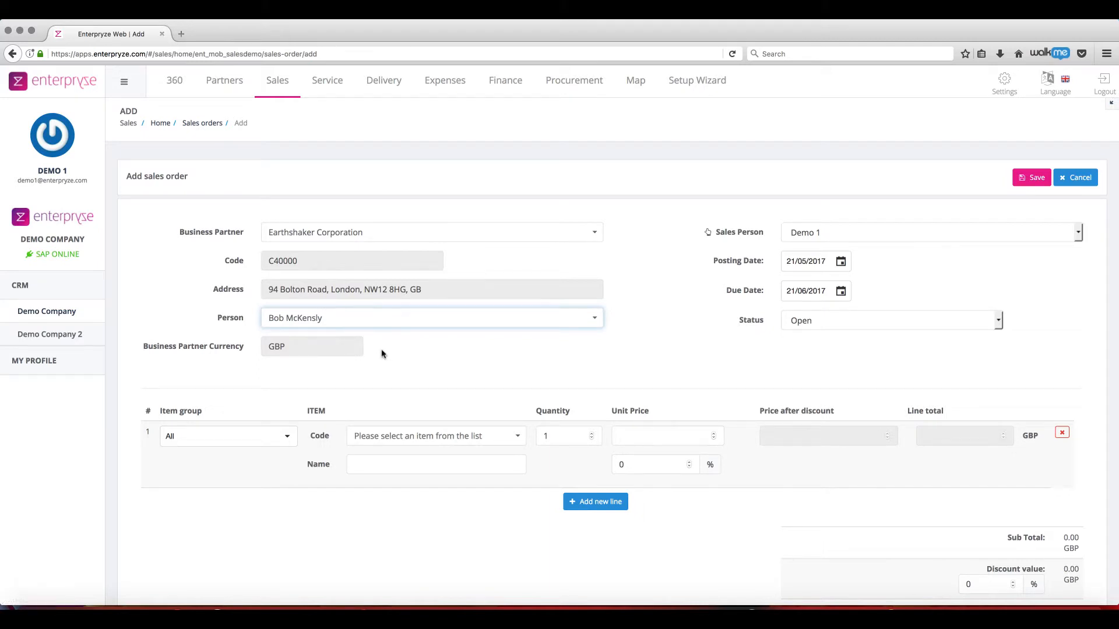
left_click(840, 290)
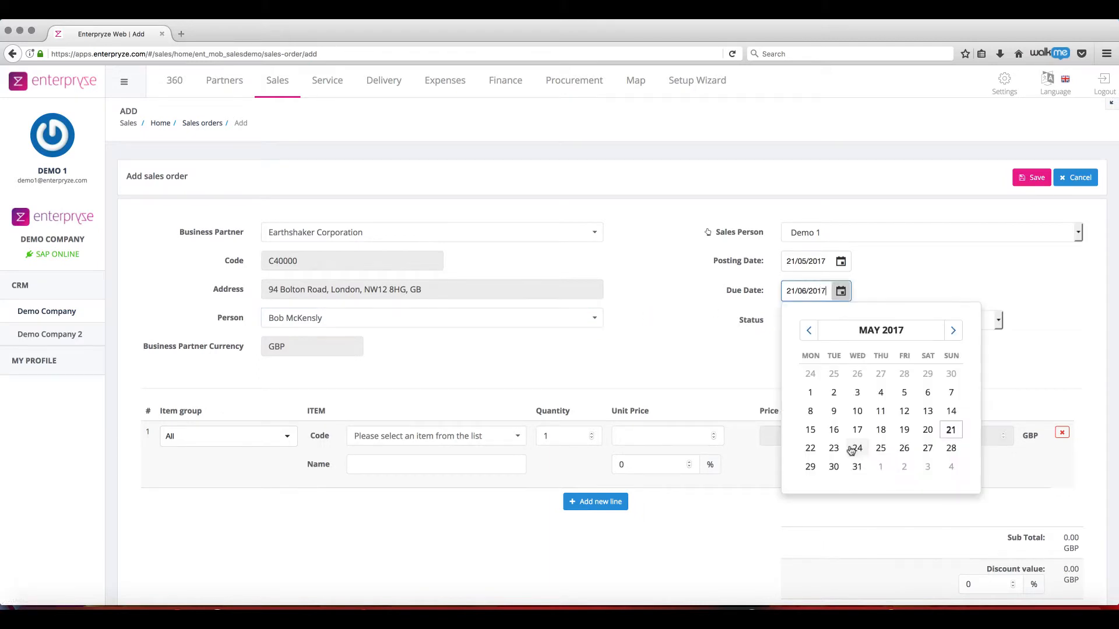
mouse_move(810, 447)
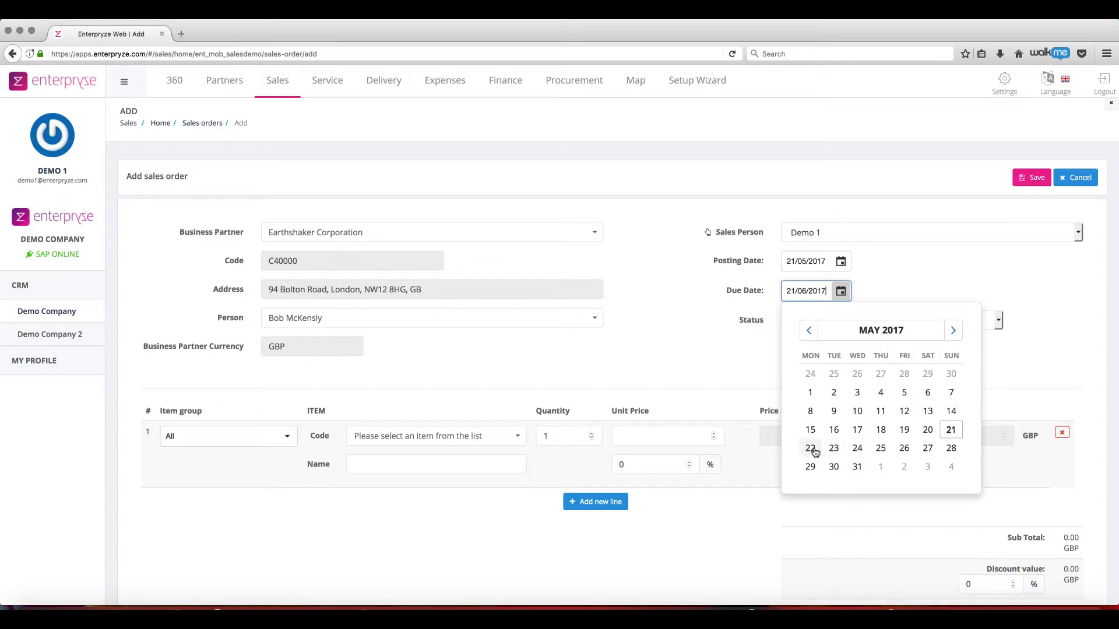
left_click(810, 447)
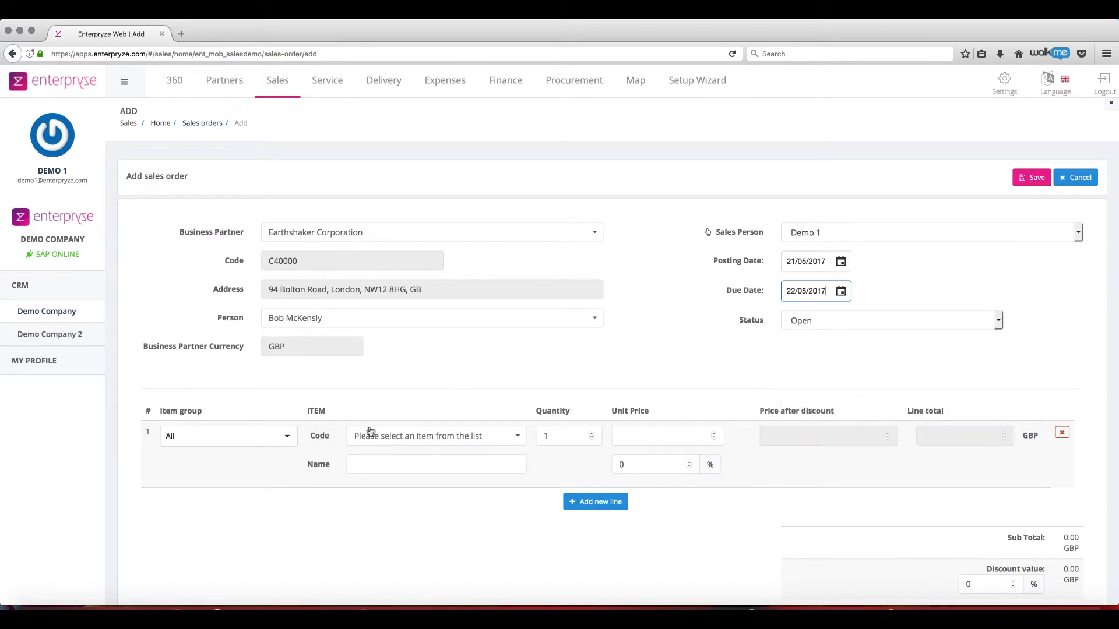
Step: Add lines for 10 × A00001 and 10 × A00002, each with a 2% discount
left_click(433, 436)
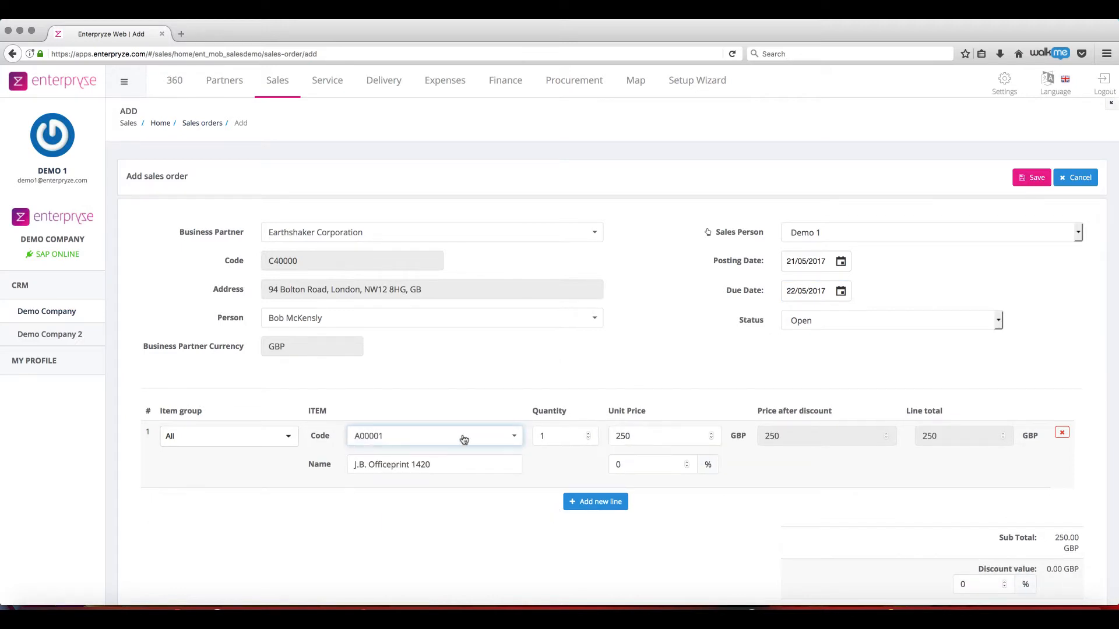
left_click(564, 436)
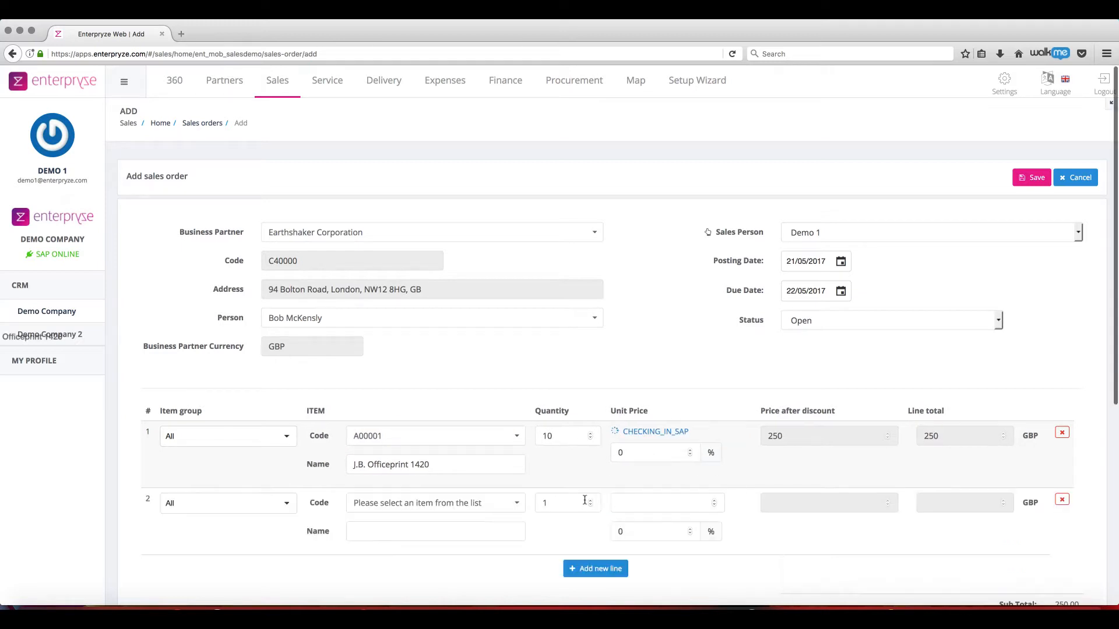
left_click(431, 503)
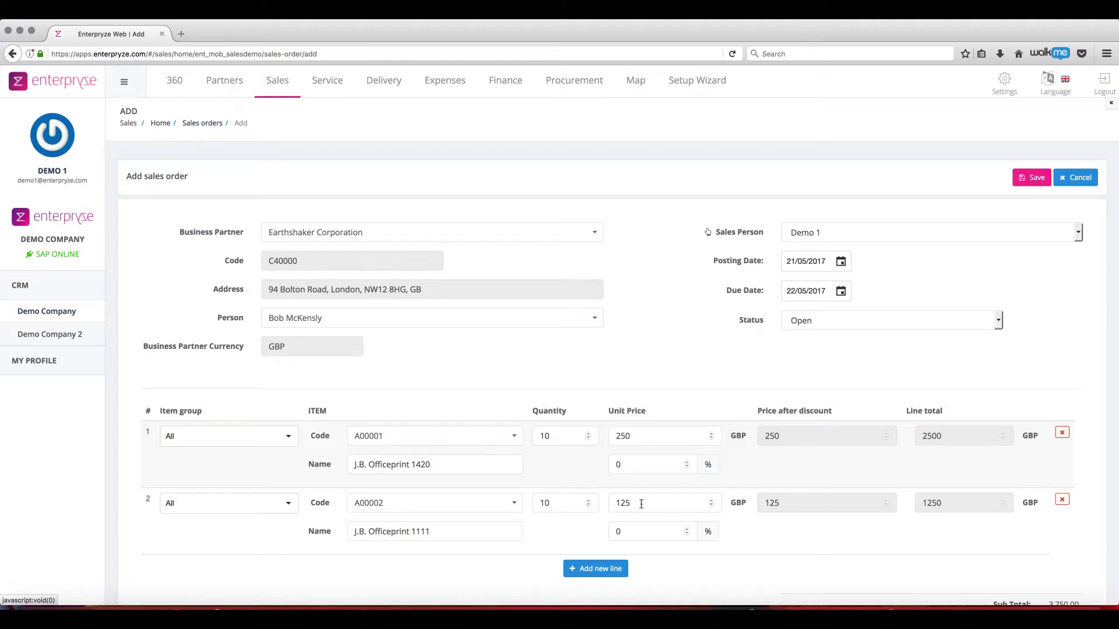
left_click(645, 465)
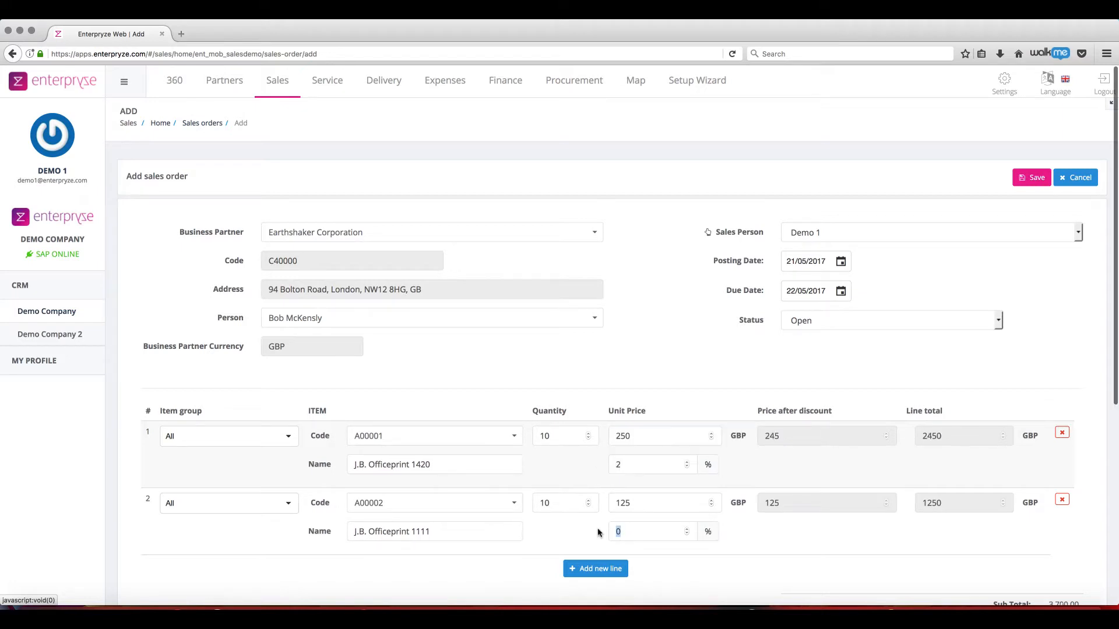
type("2")
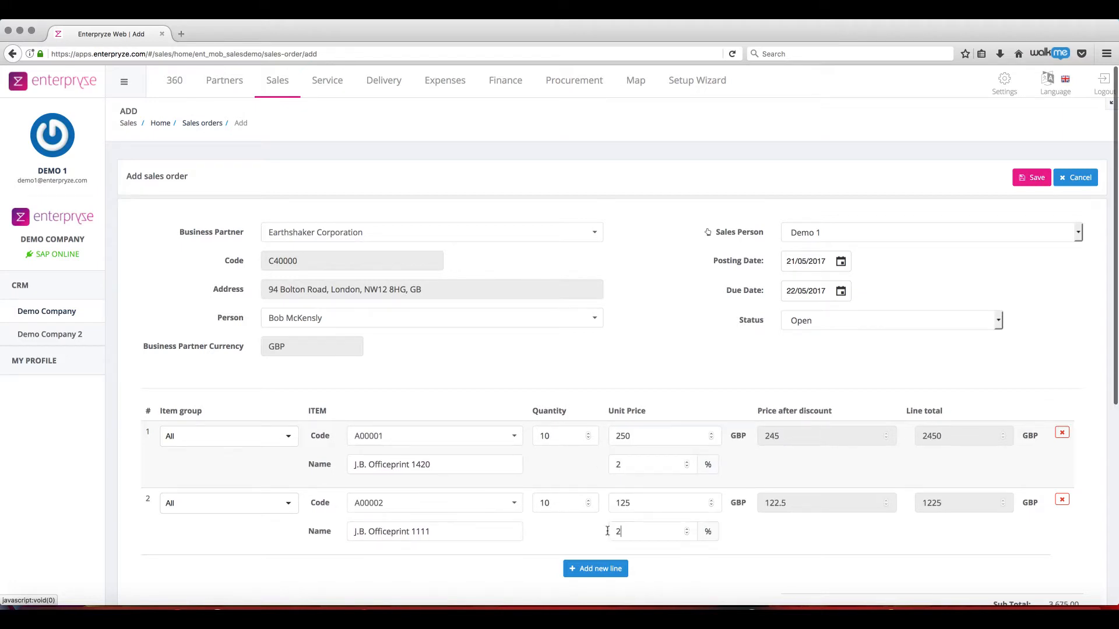
mouse_move(802, 350)
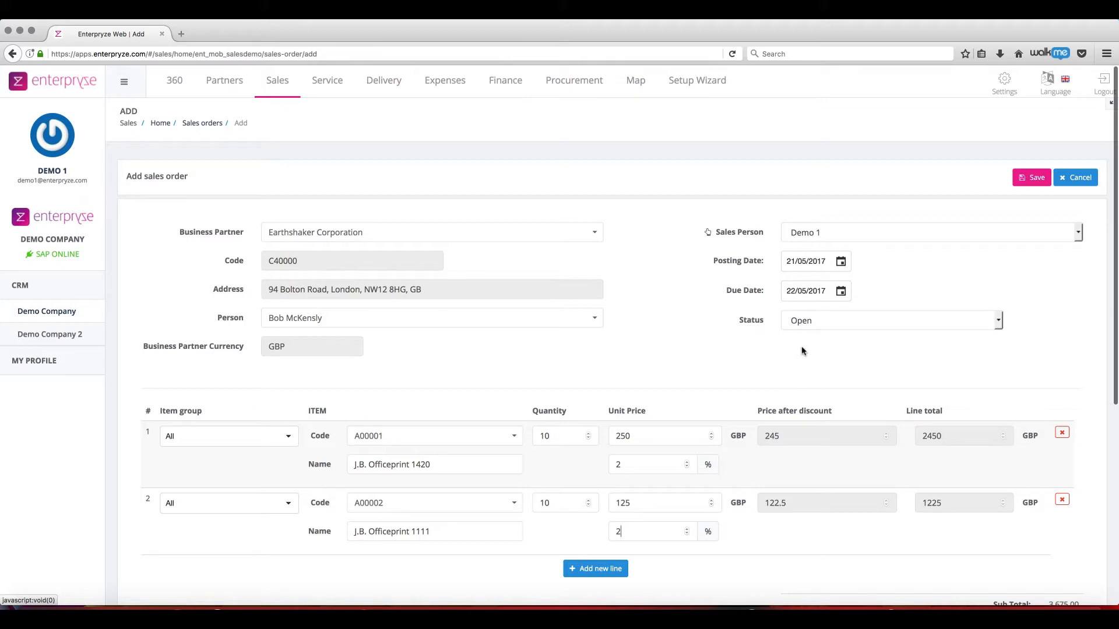
mouse_move(803, 236)
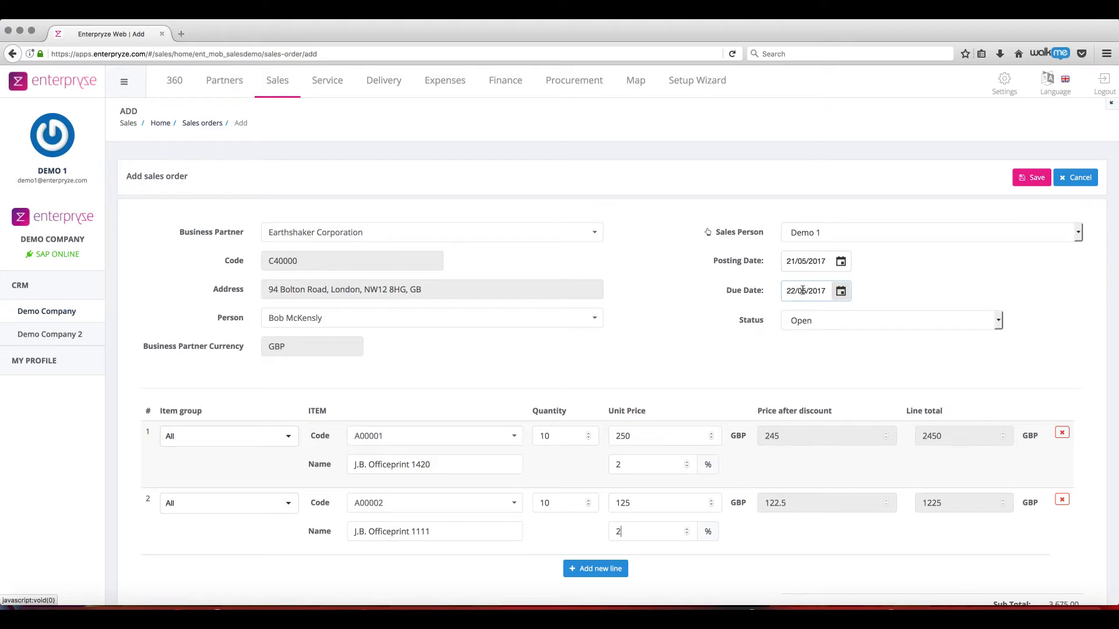
Step: Check the totals and save the order as Sales Order 863, answering the email prompt
scroll("down", 3)
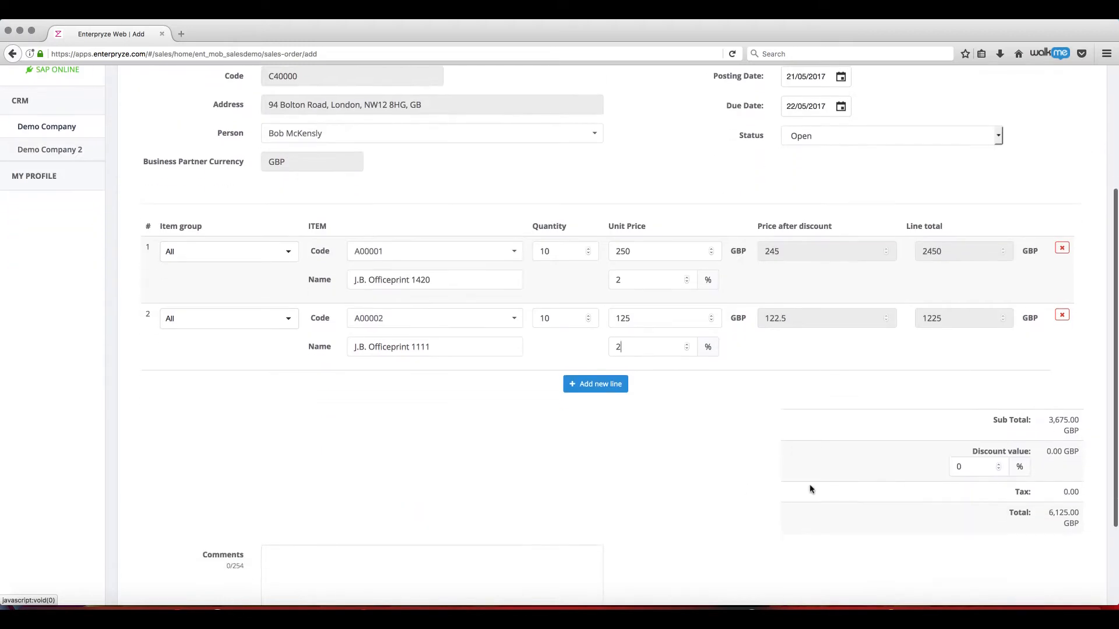
scroll("up", 3)
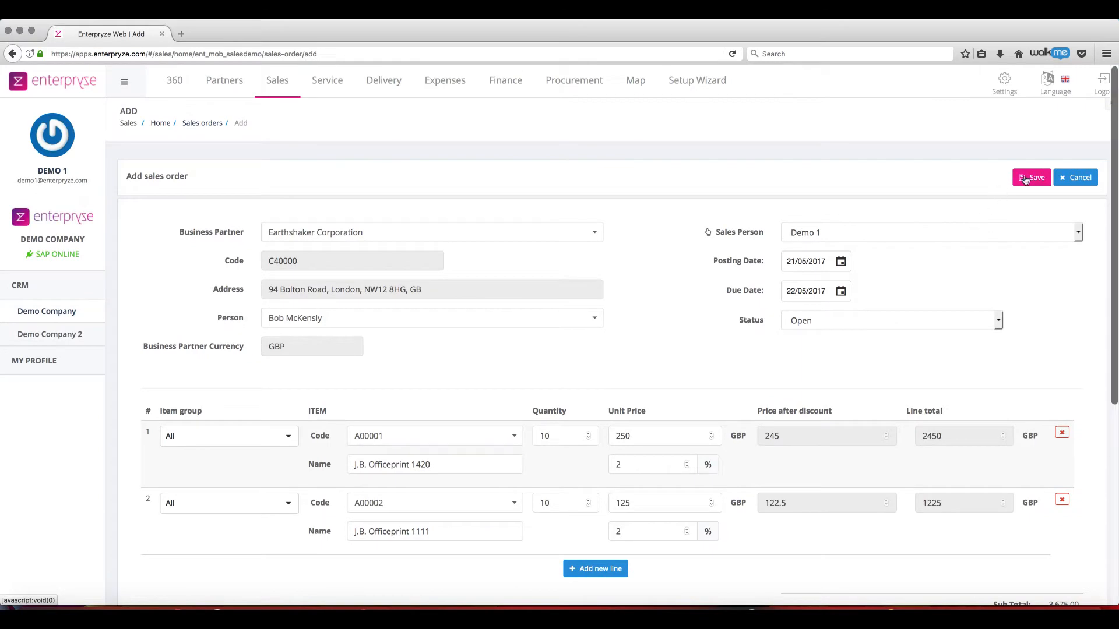
left_click(1032, 177)
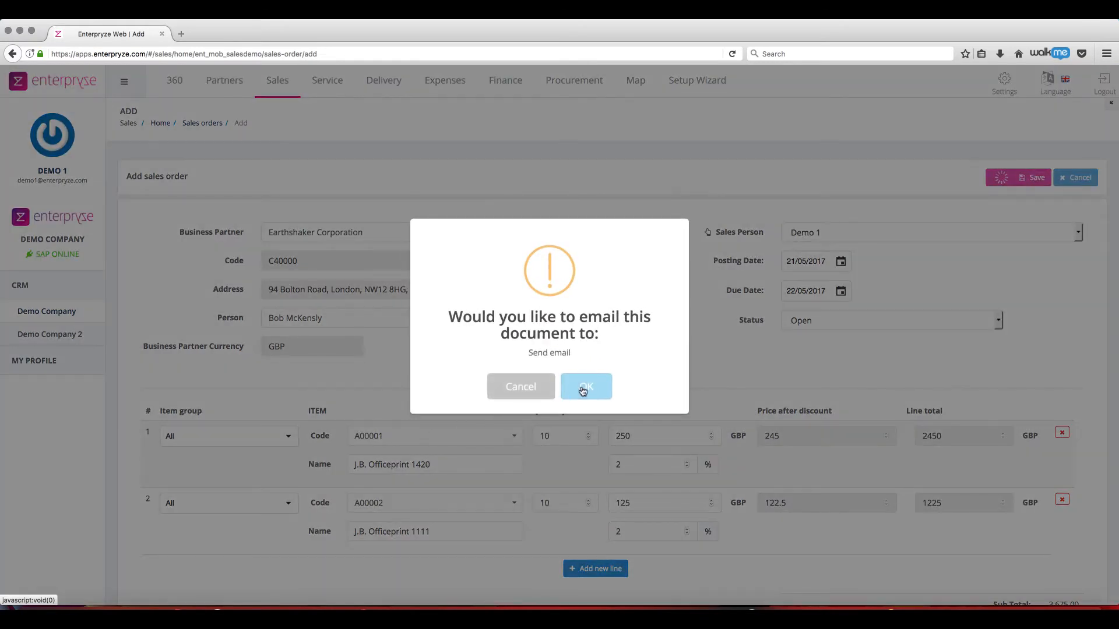
left_click(585, 386)
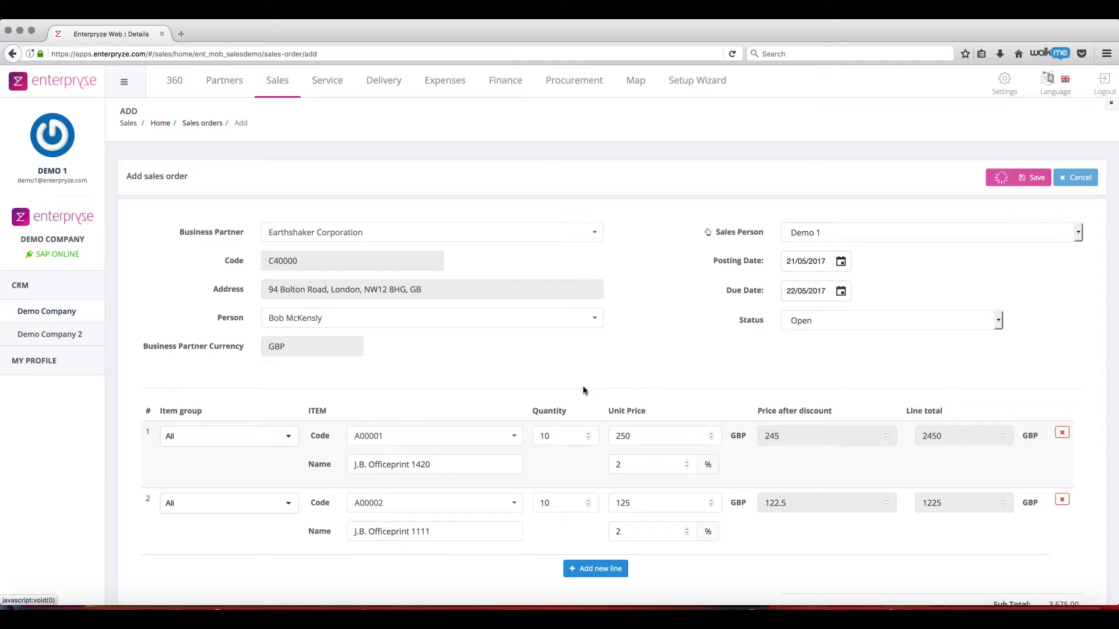
left_click(1032, 178)
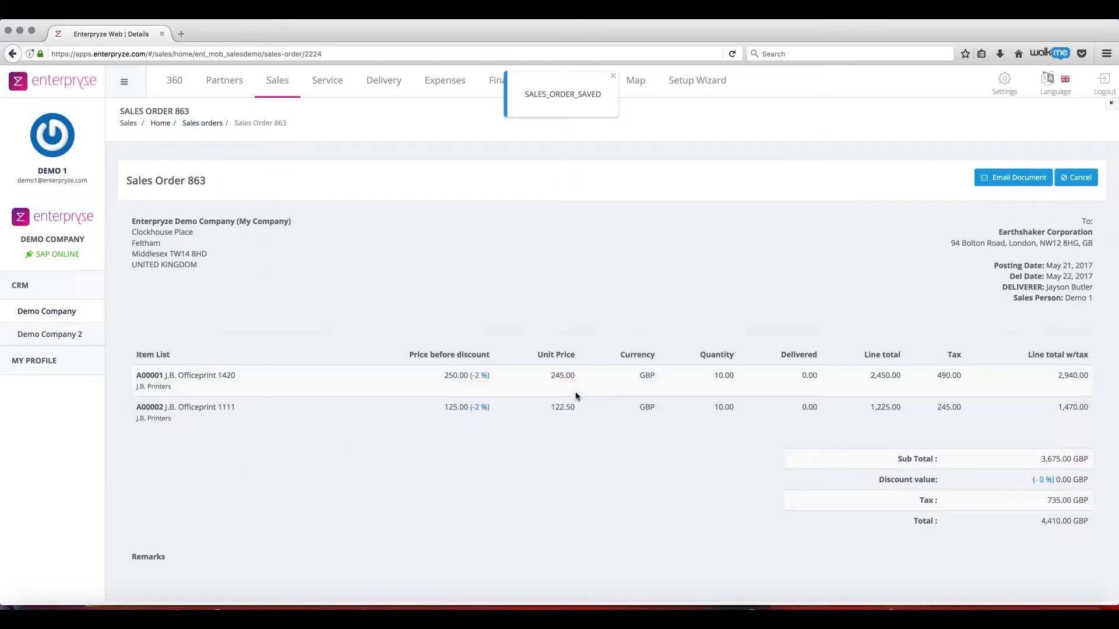
mouse_move(519, 348)
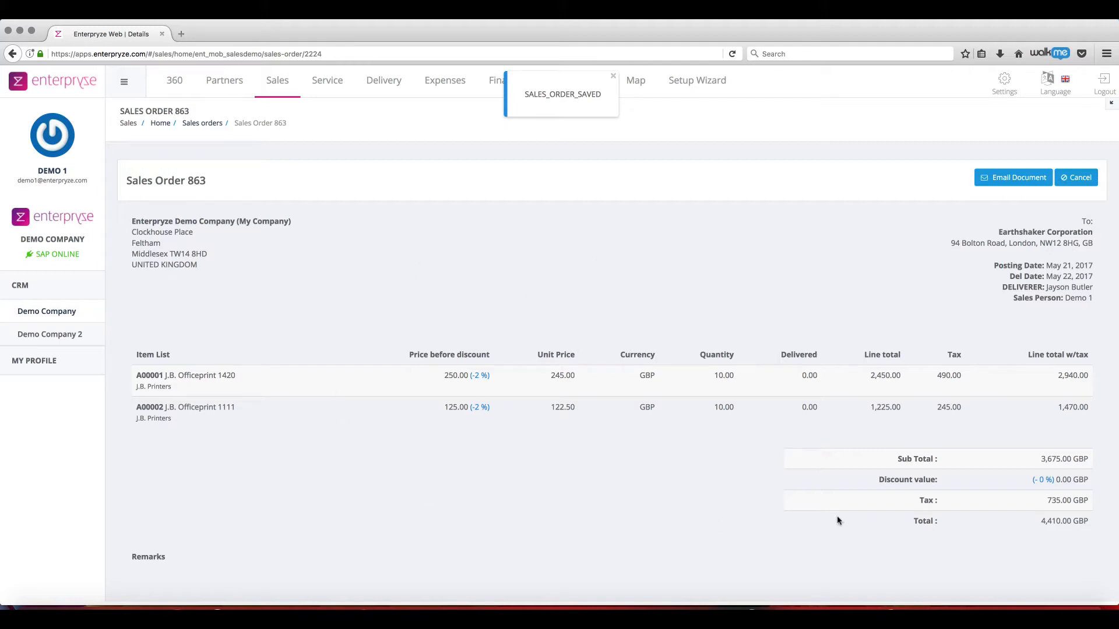
mouse_move(198, 190)
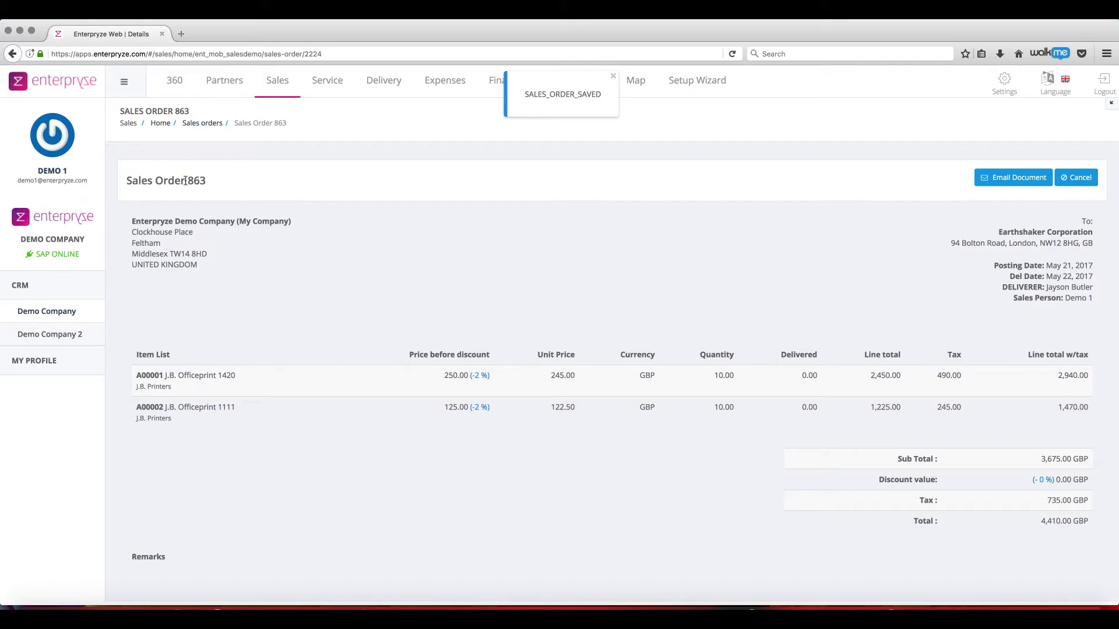
left_click(612, 77)
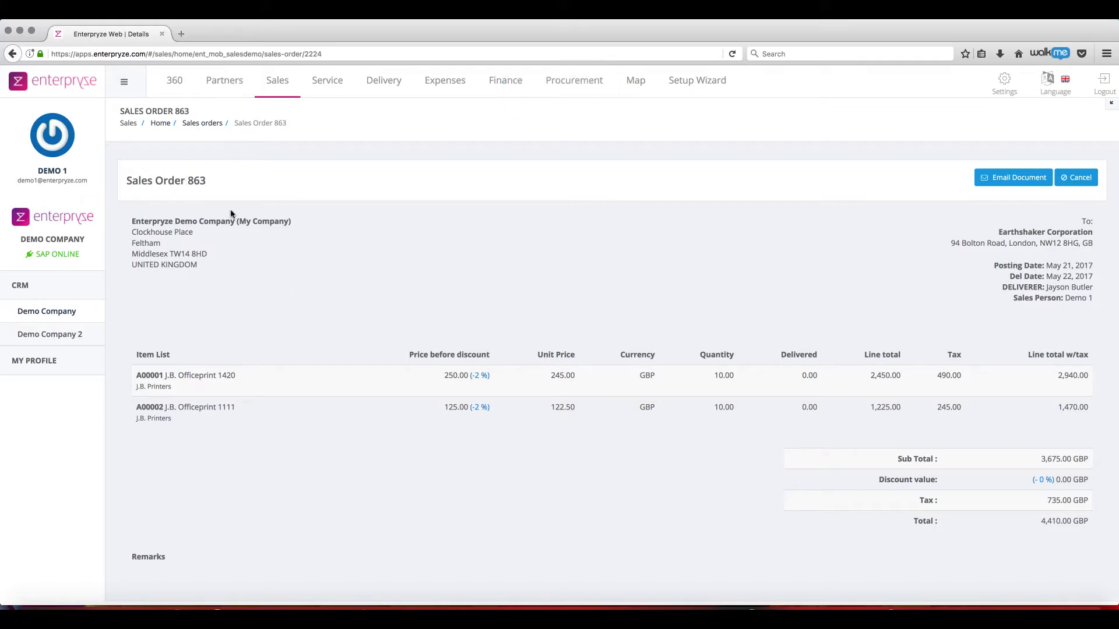
mouse_move(383, 81)
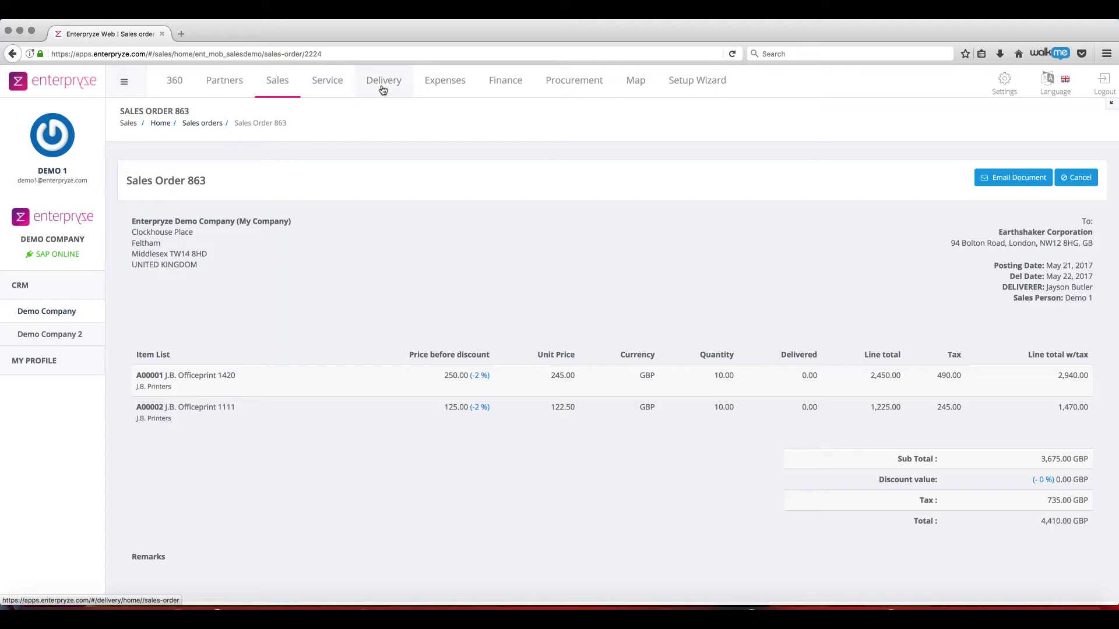
Step: Go to the Delivery area's sales order list, with order 863 listed first
left_click(383, 81)
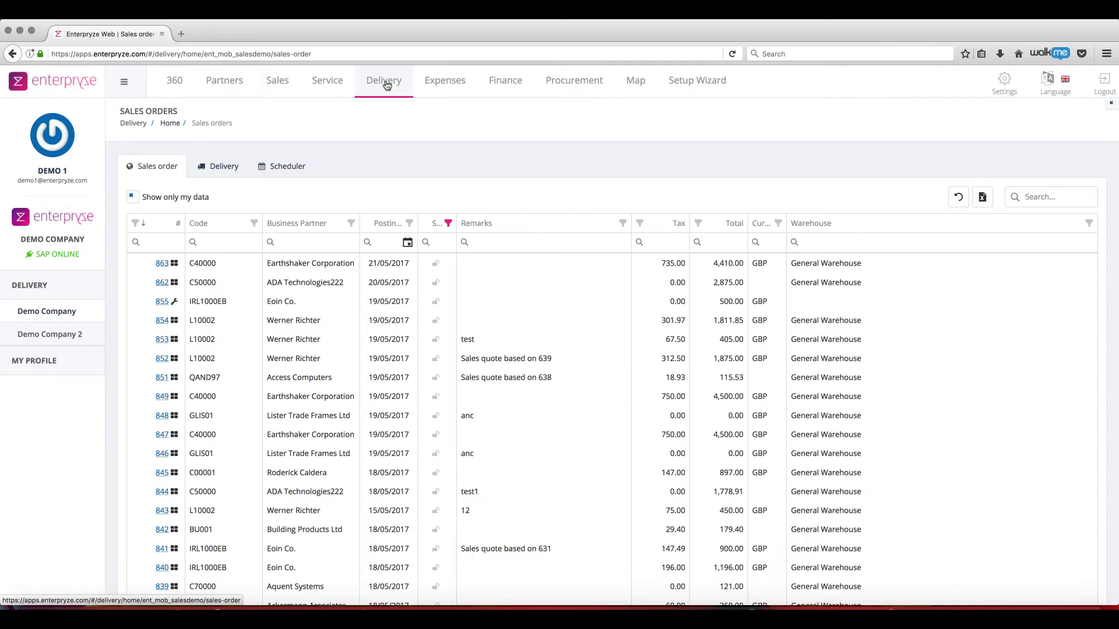
mouse_move(160, 182)
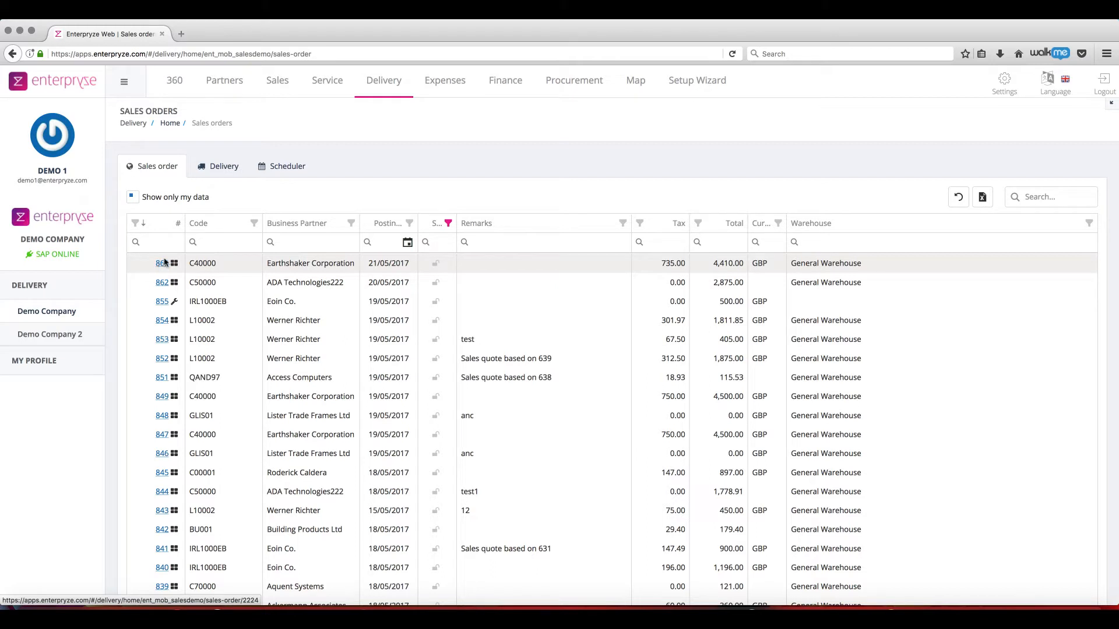
mouse_move(161, 266)
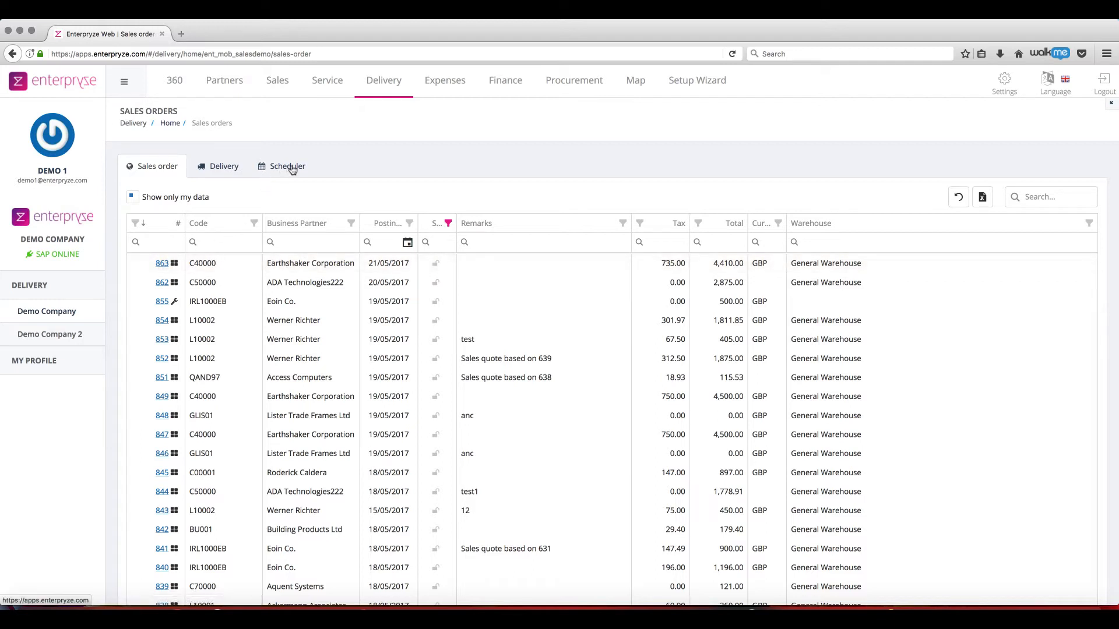
Step: In the Scheduler, list sales orders, show Demo 1's calendar and place order 863 on Monday 22
left_click(287, 167)
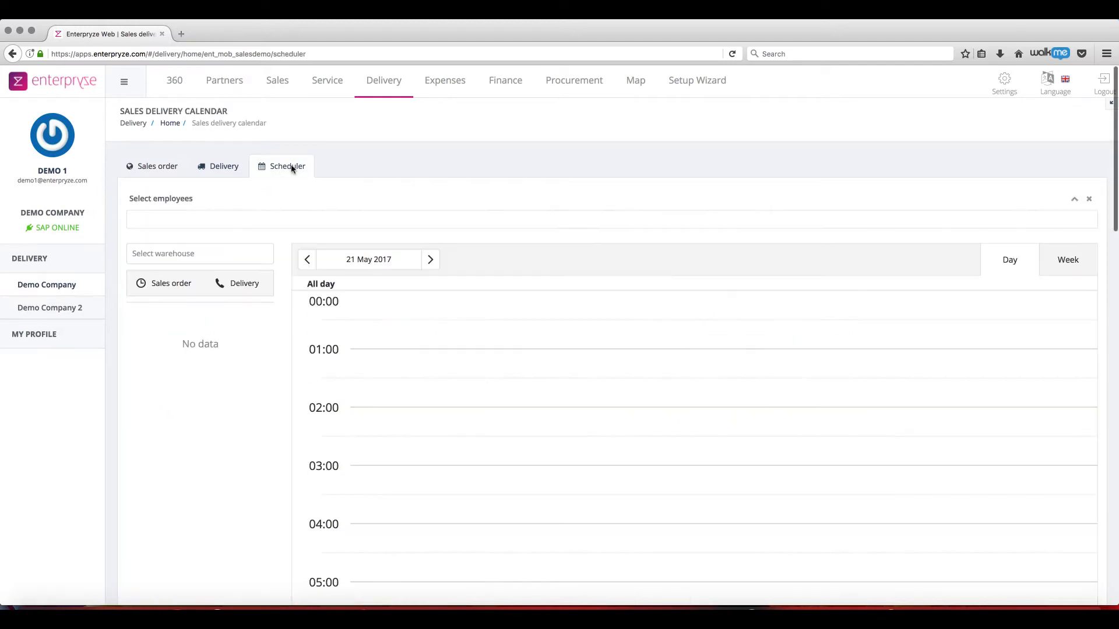
left_click(1068, 259)
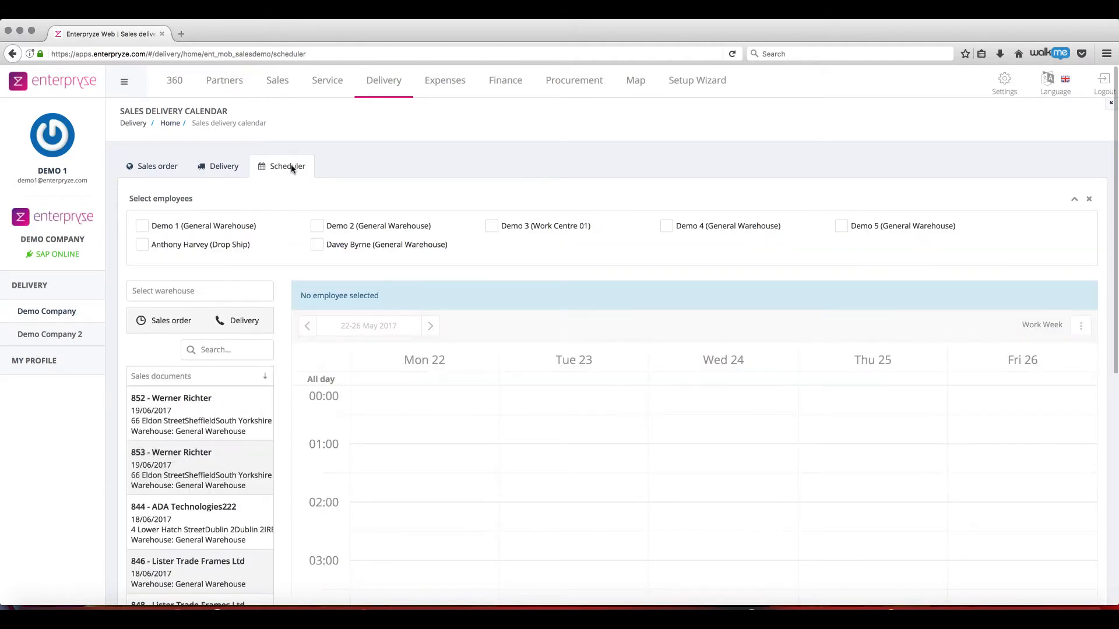
mouse_move(147, 294)
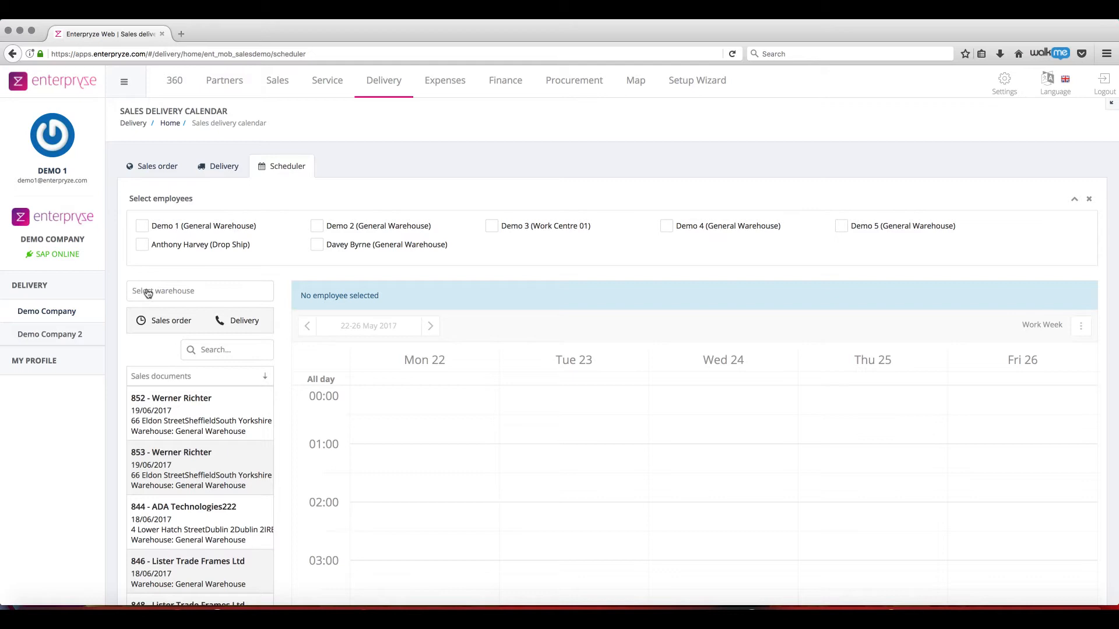
left_click(169, 321)
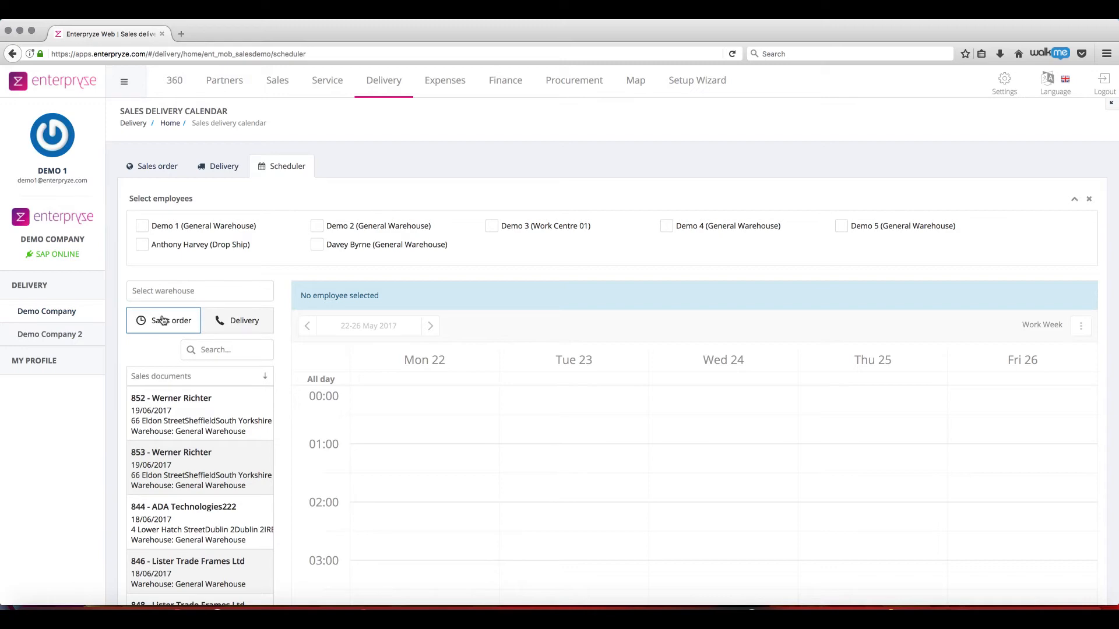
mouse_move(475, 453)
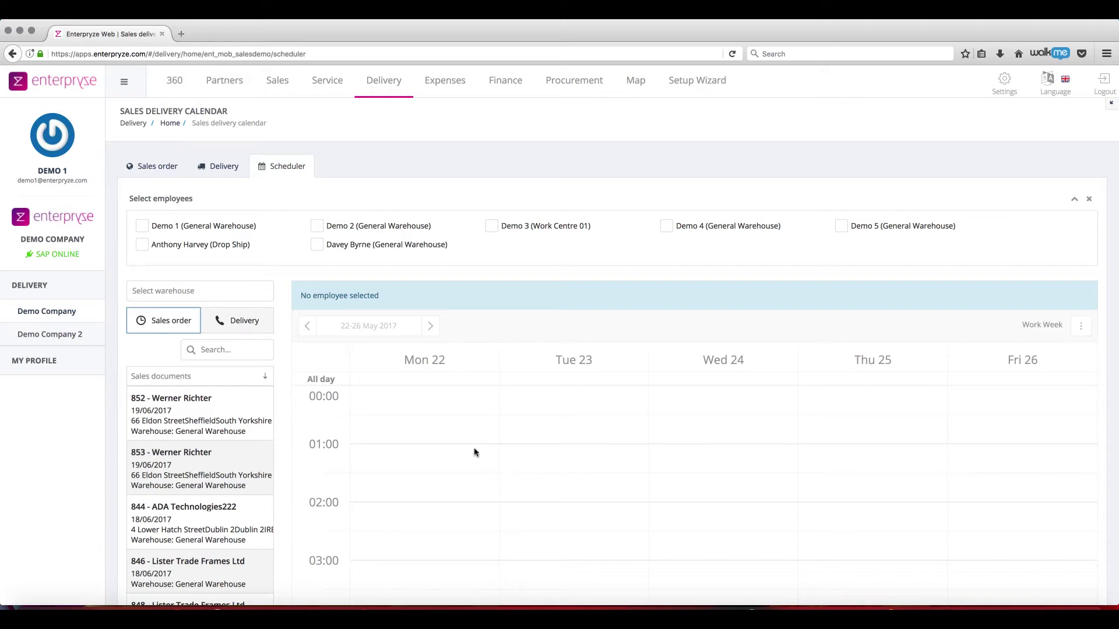
scroll("down", 3)
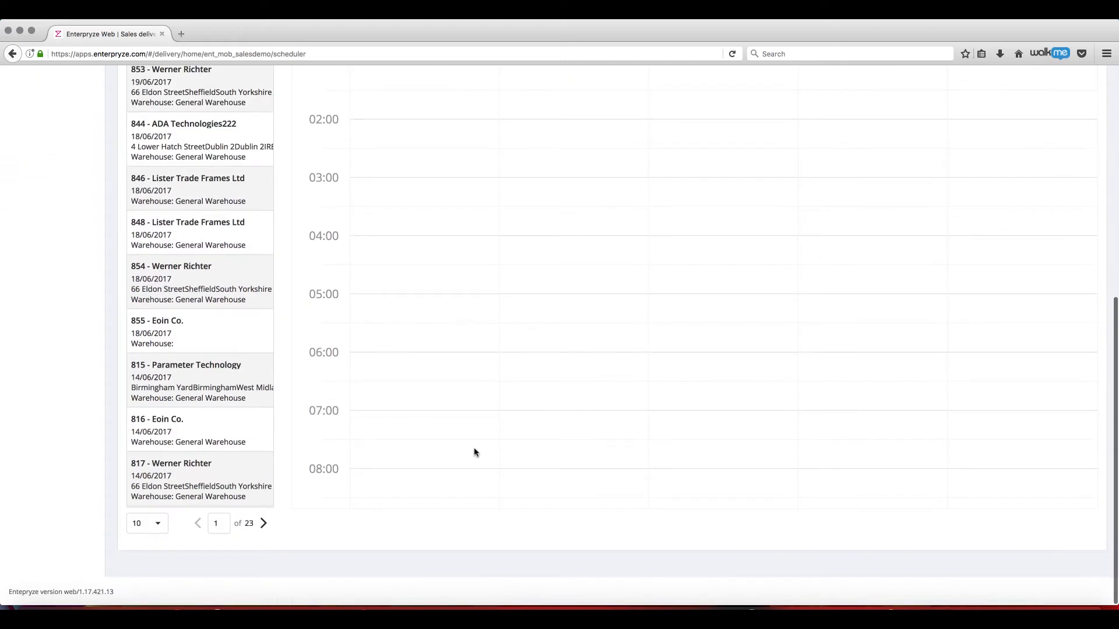
scroll("up", 3)
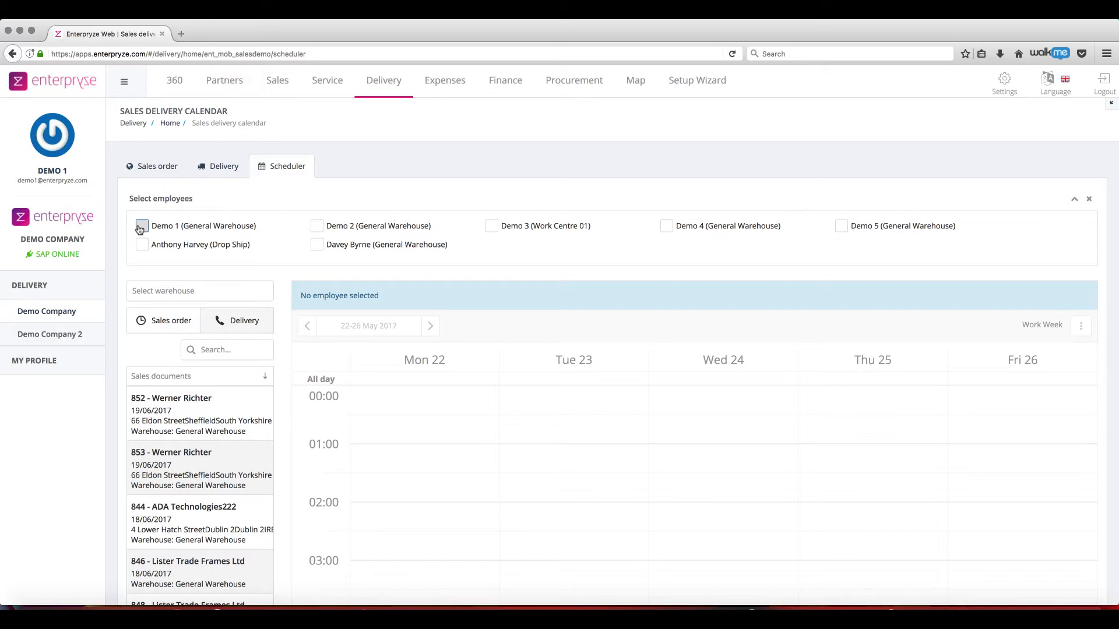
left_click(142, 225)
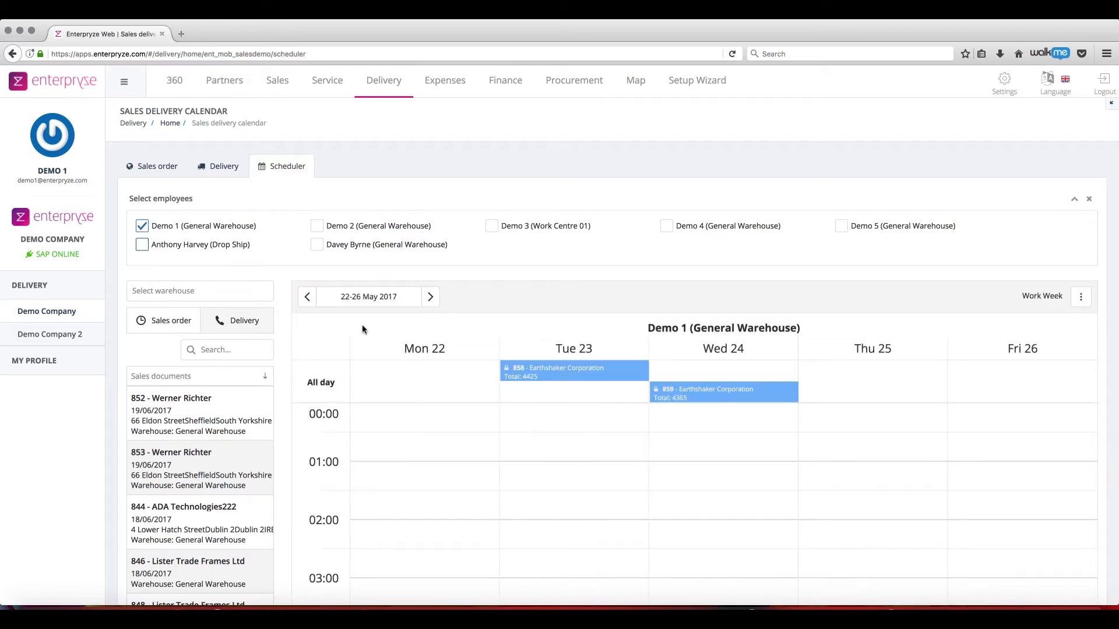
mouse_move(468, 427)
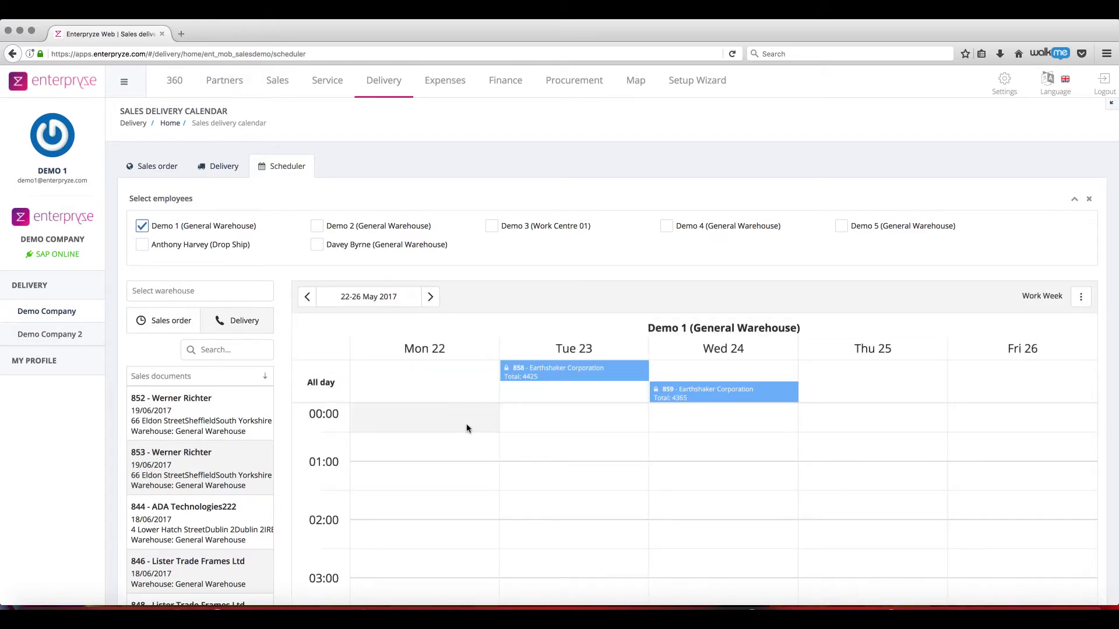
scroll("down", 3)
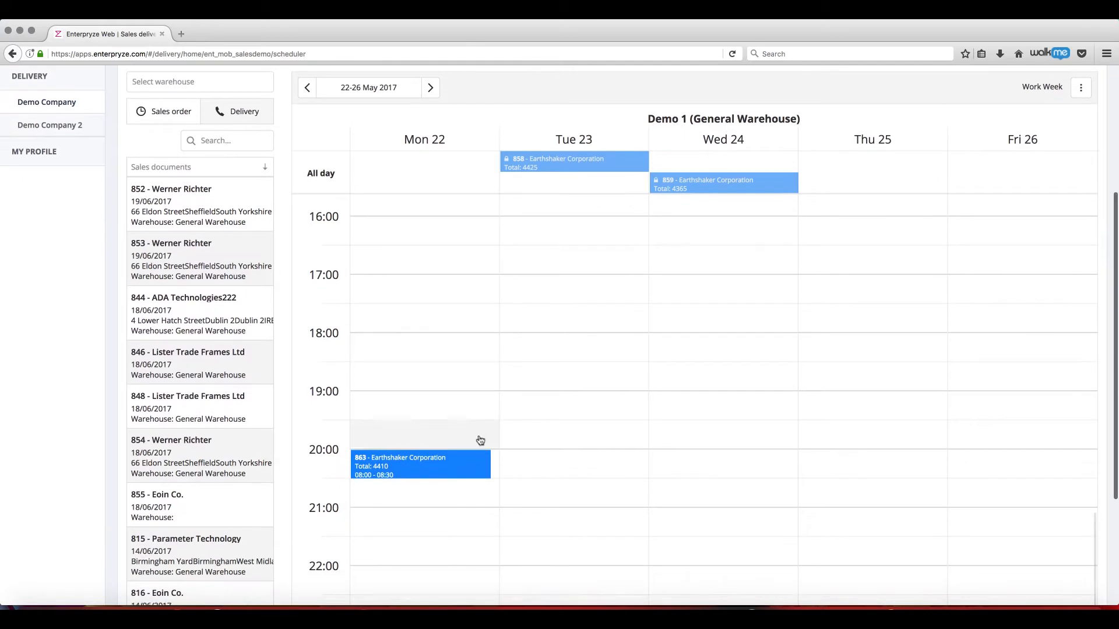
mouse_move(419, 471)
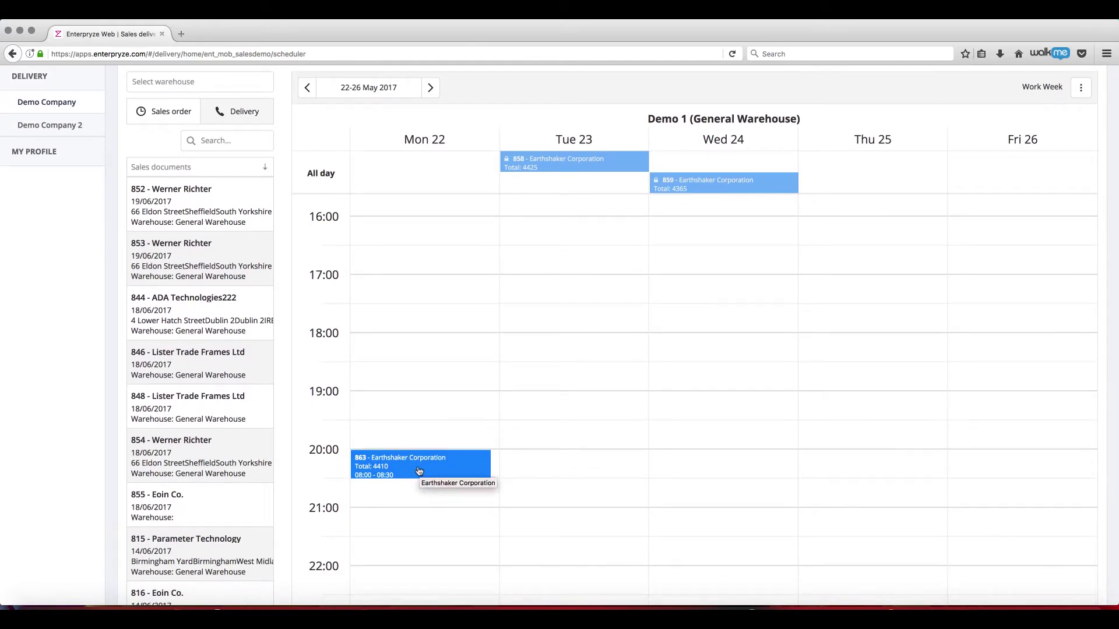
mouse_move(413, 471)
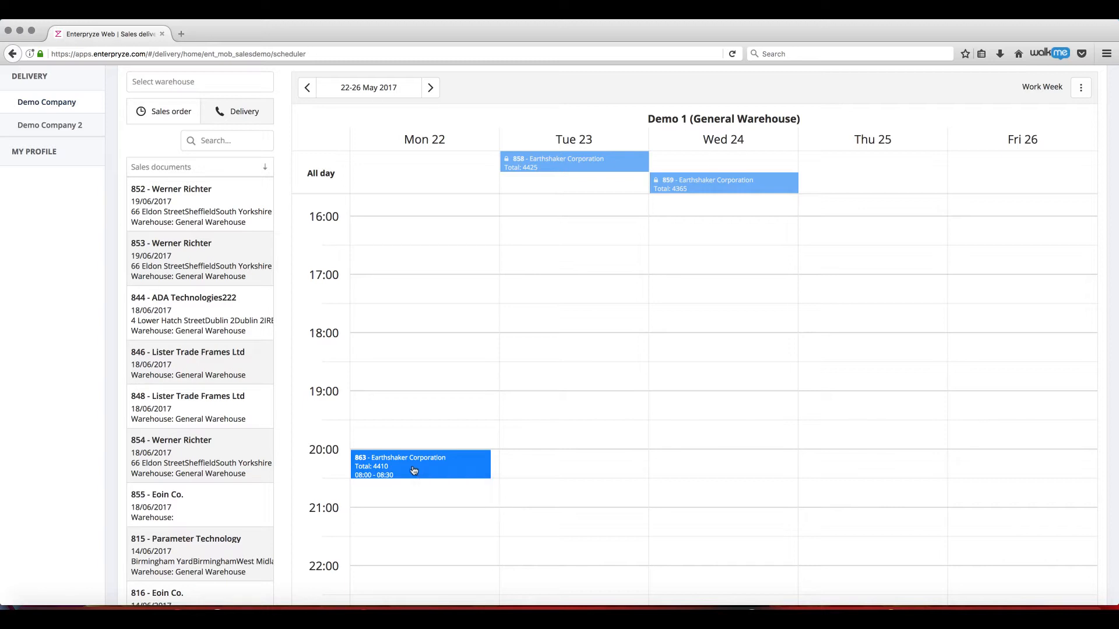
mouse_move(408, 469)
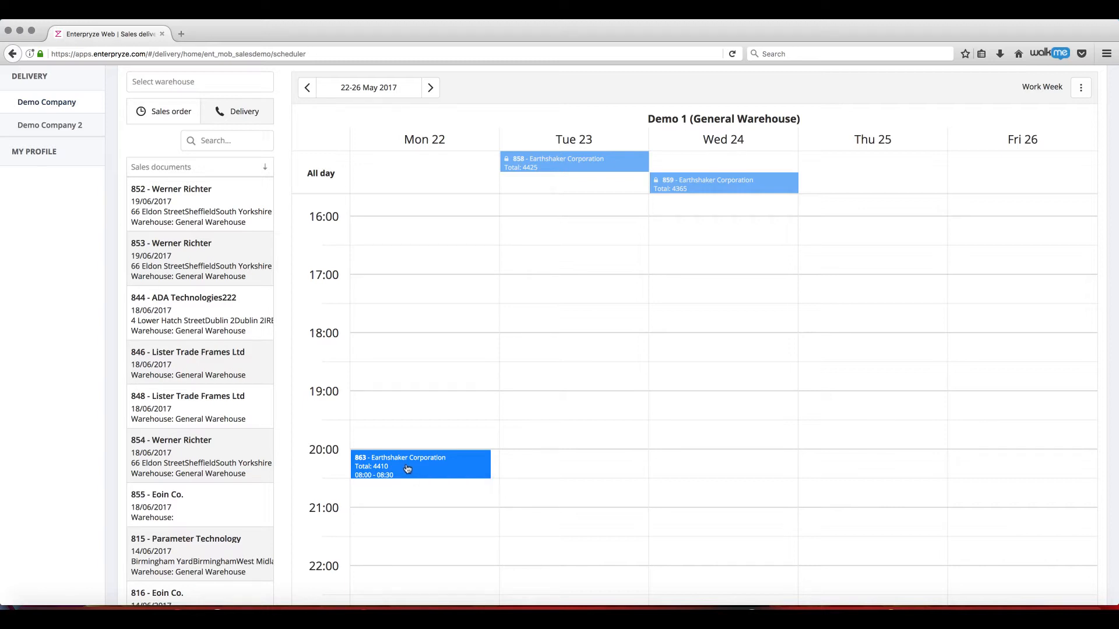
mouse_move(411, 469)
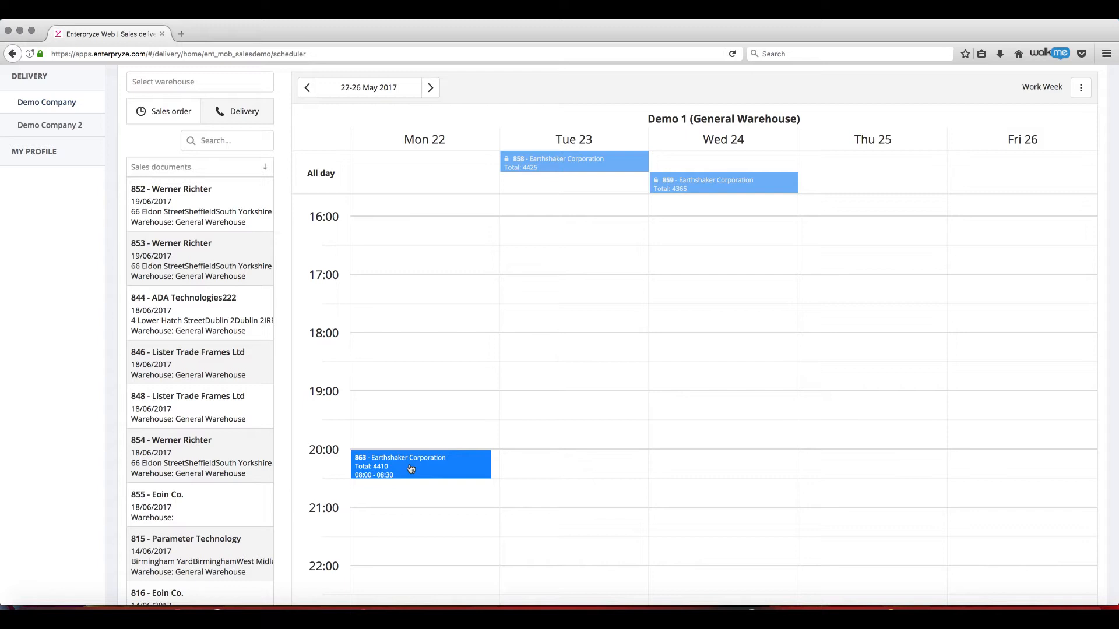
mouse_move(386, 465)
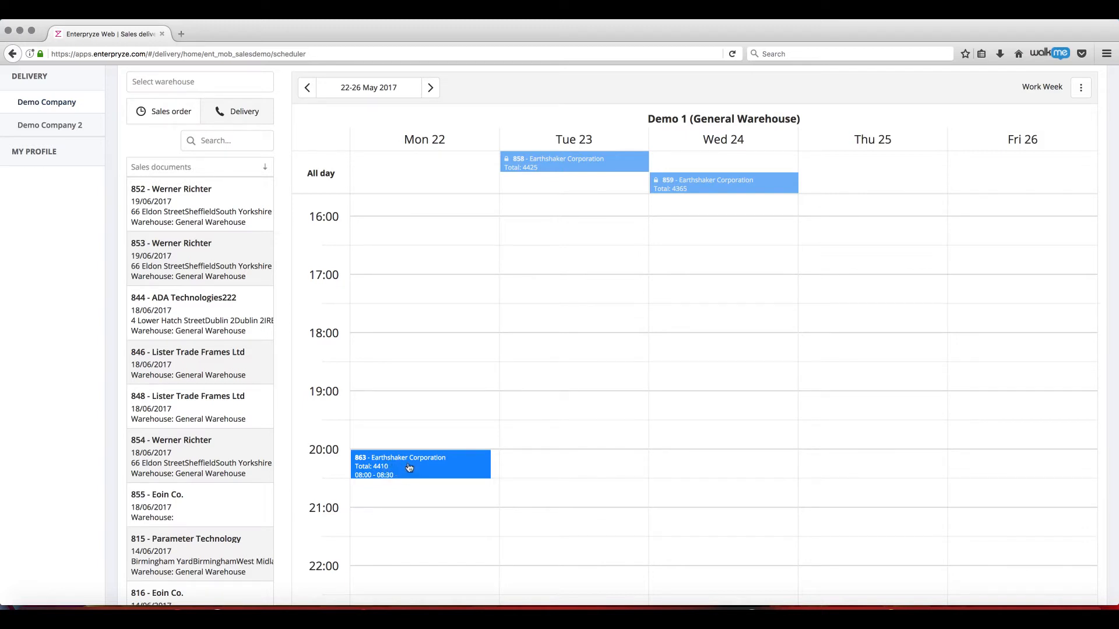
mouse_move(364, 478)
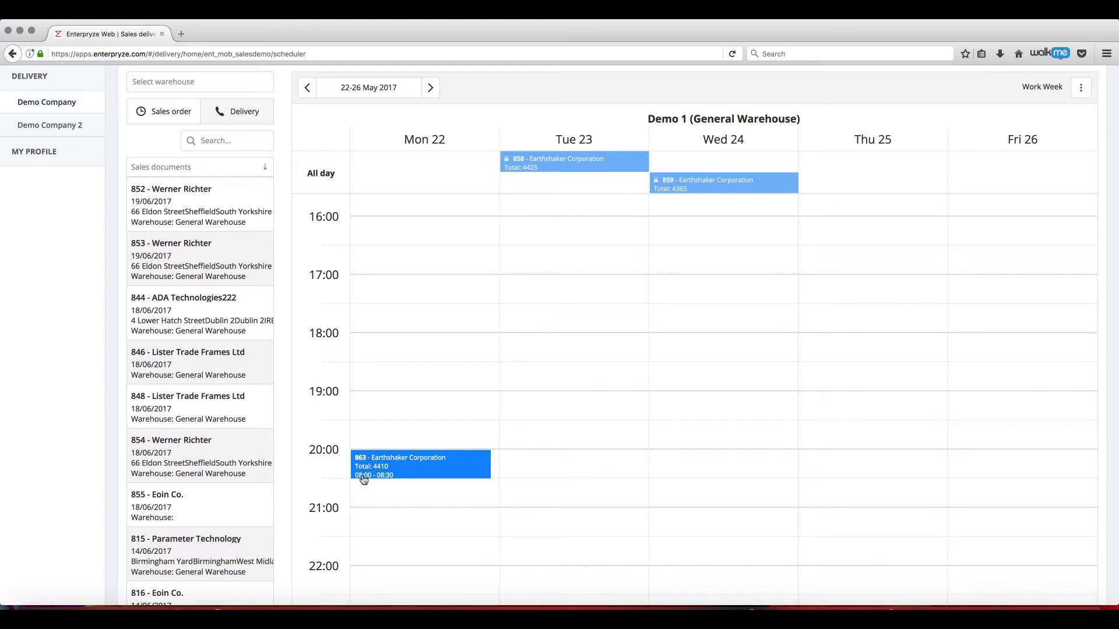
mouse_move(397, 476)
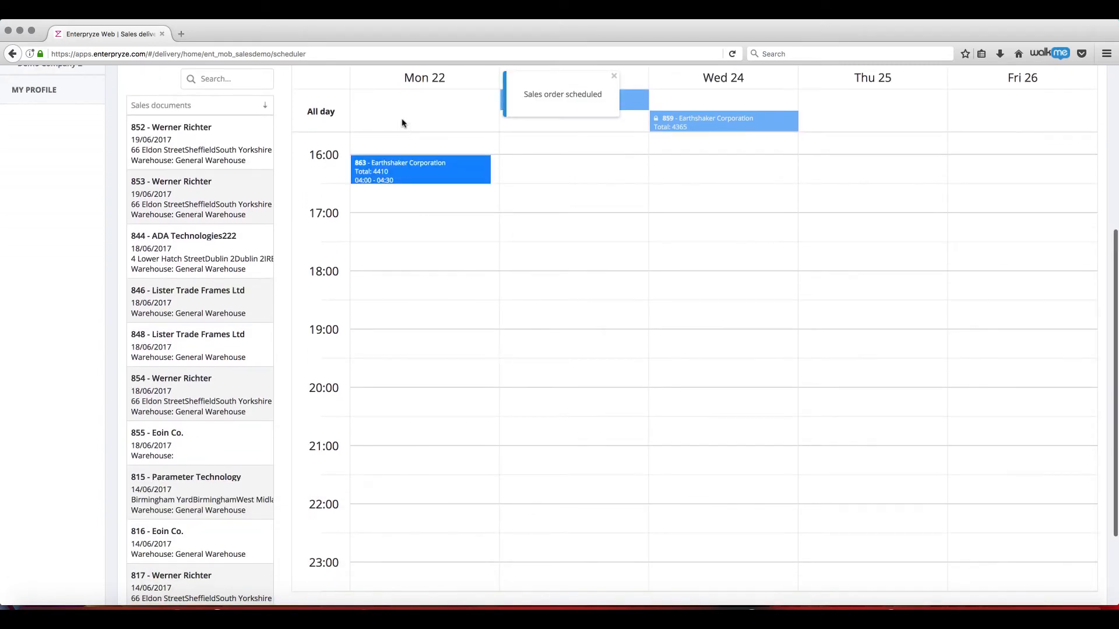
Step: Move order 863 to the 12:00–12:30 slot on Monday 22
scroll("up", 3)
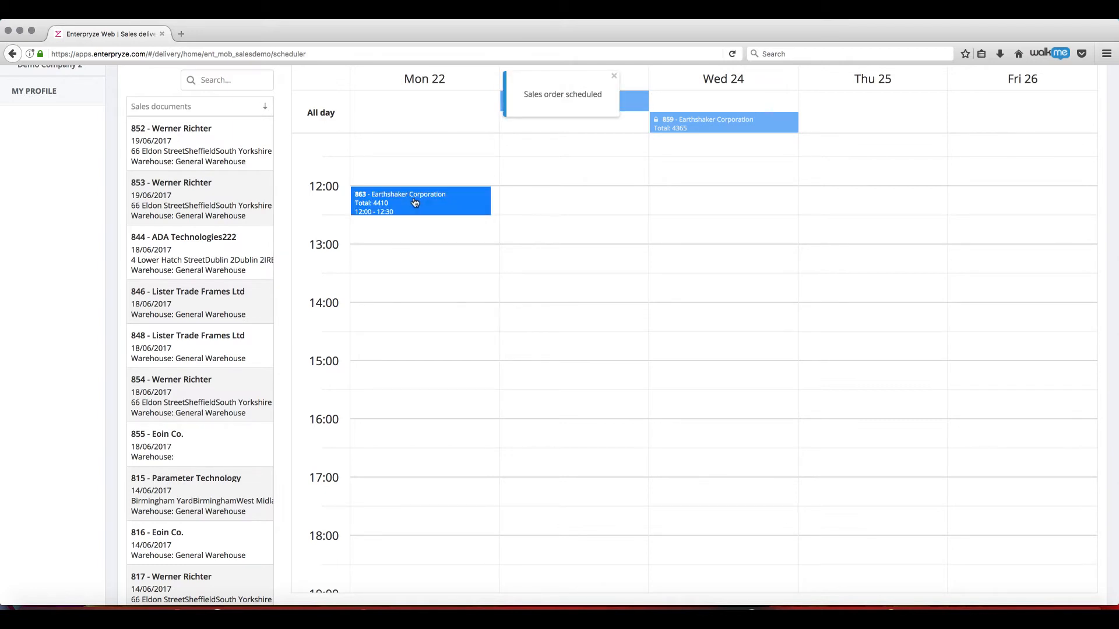
mouse_move(416, 203)
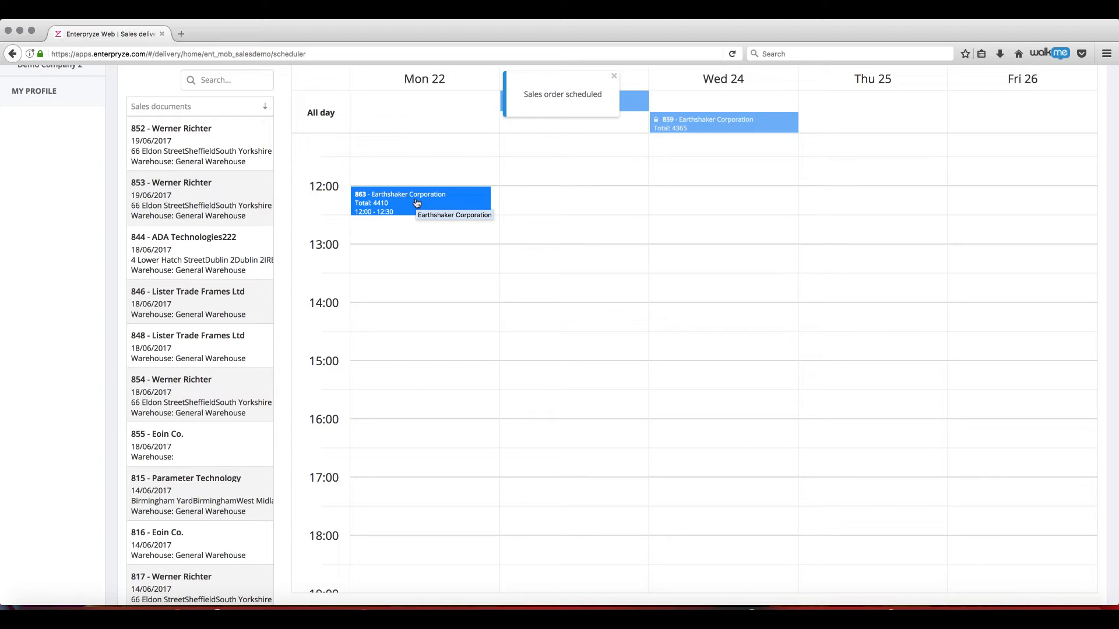
left_click(613, 77)
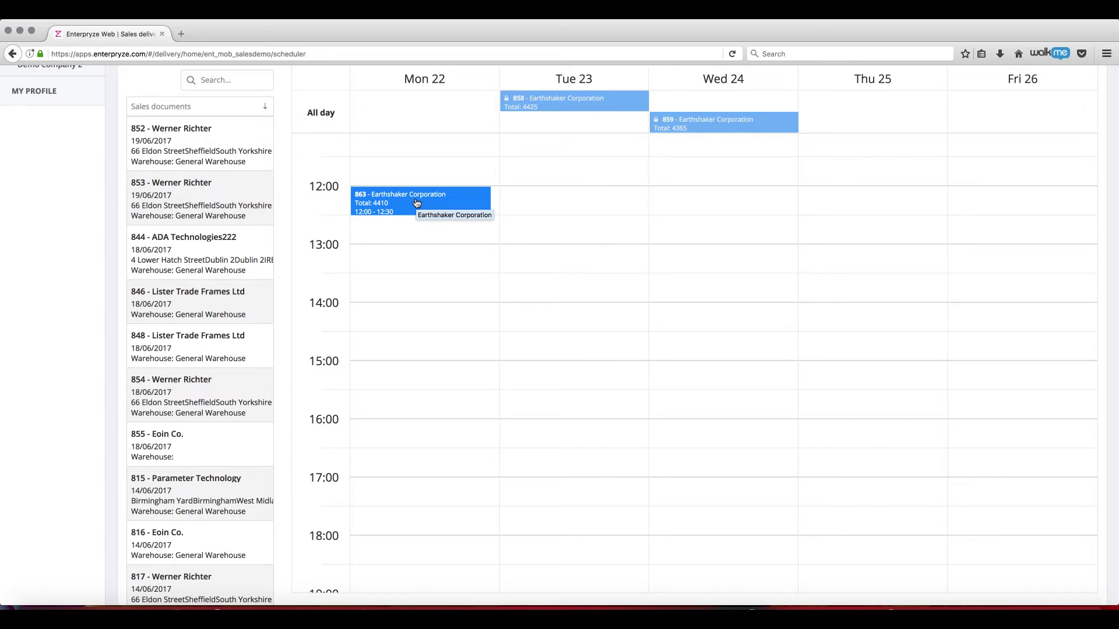
mouse_move(418, 212)
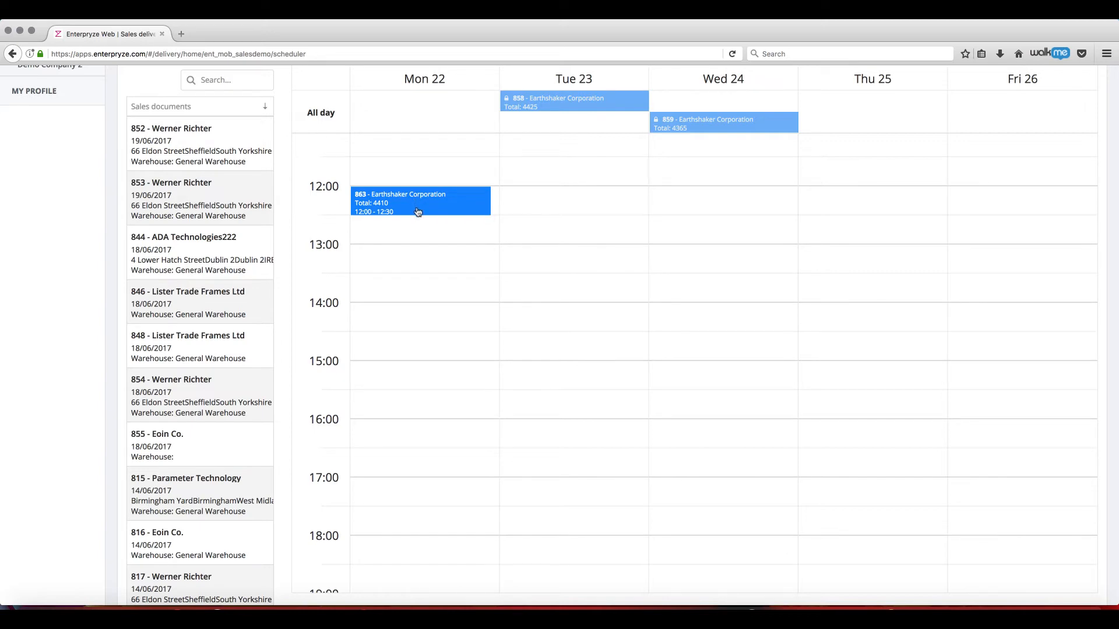
scroll("up", 3)
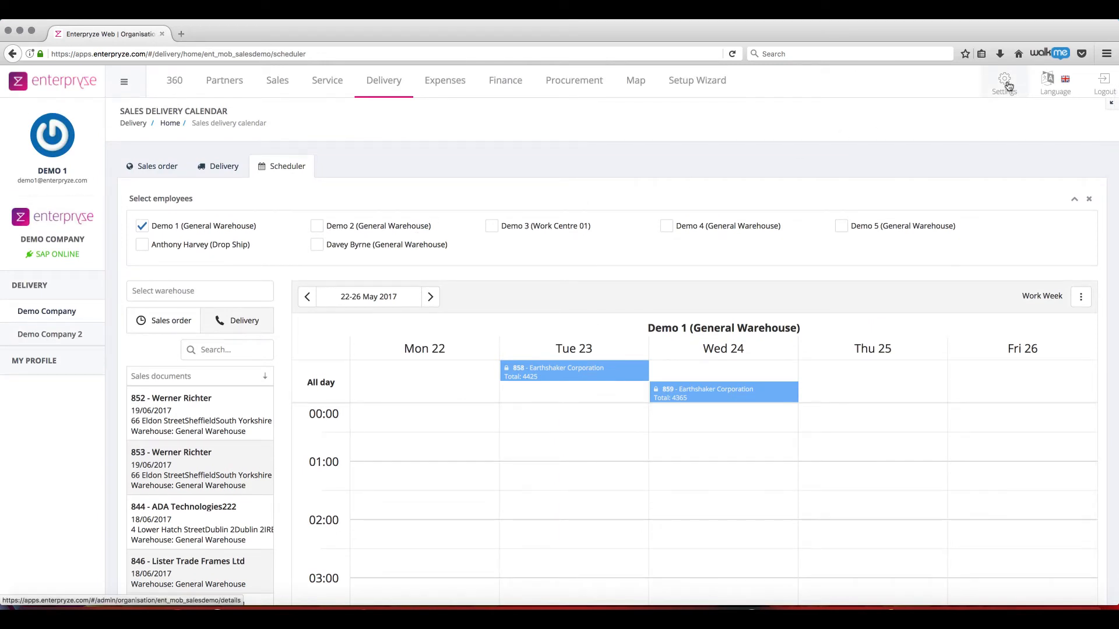
Step: In the organisation's Delivery settings, show Earthshaker Corporation's preferred delivery times
left_click(1004, 82)
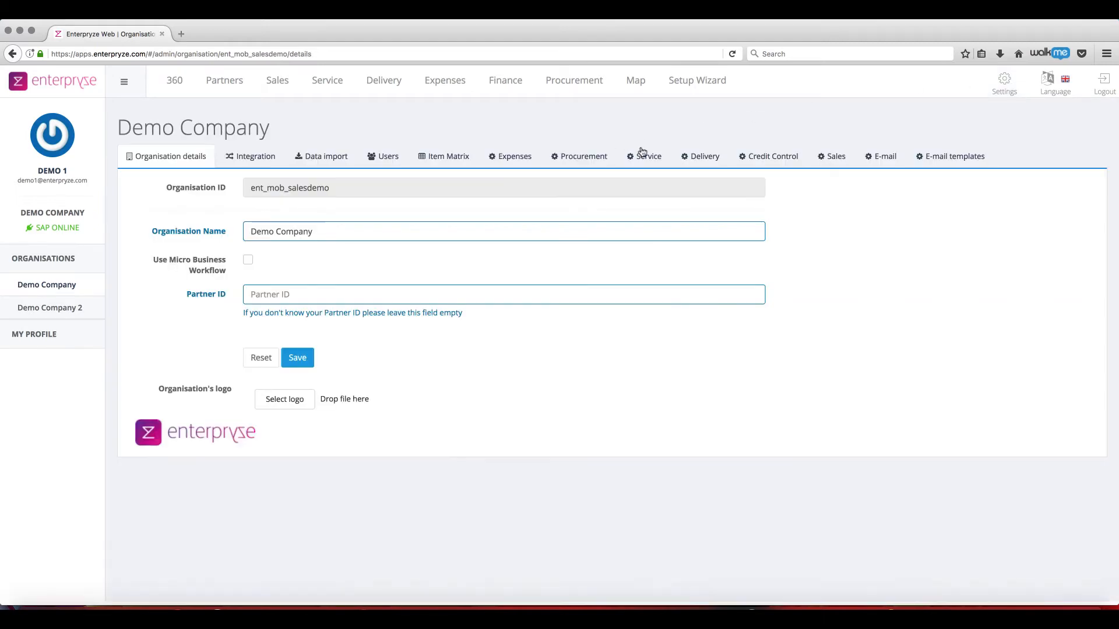
left_click(703, 157)
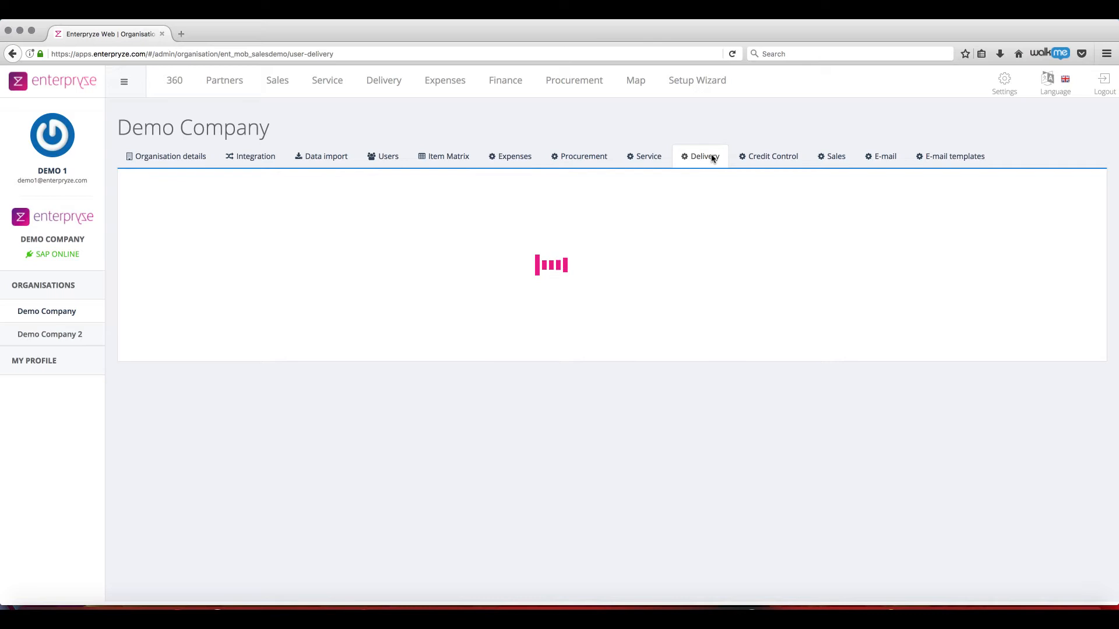
mouse_move(794, 228)
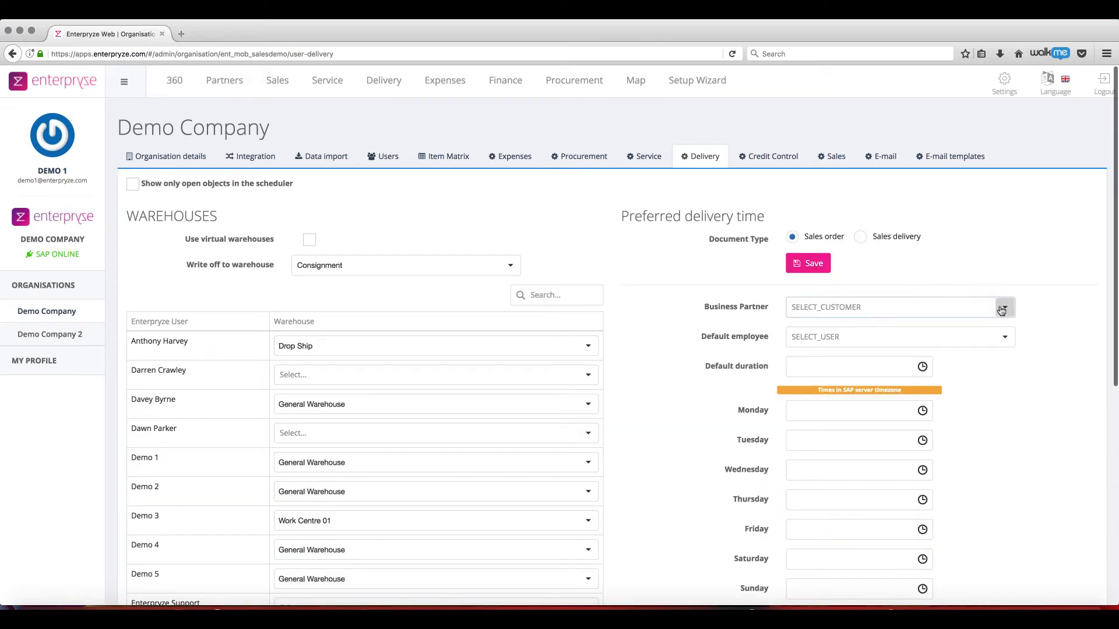
left_click(1002, 307)
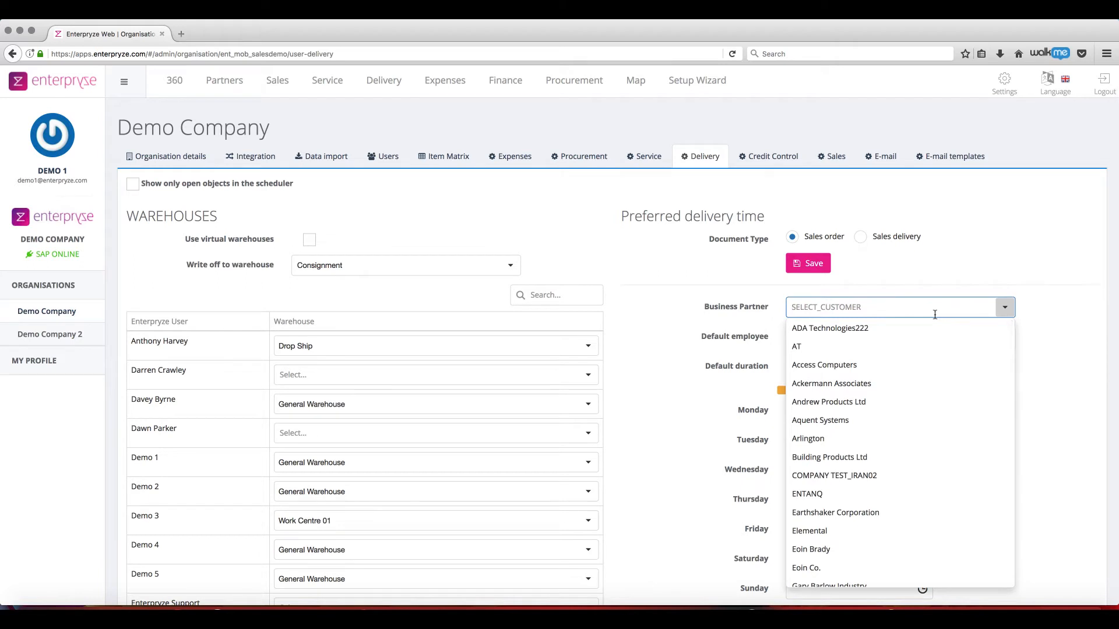
type("earthshaker Corporation")
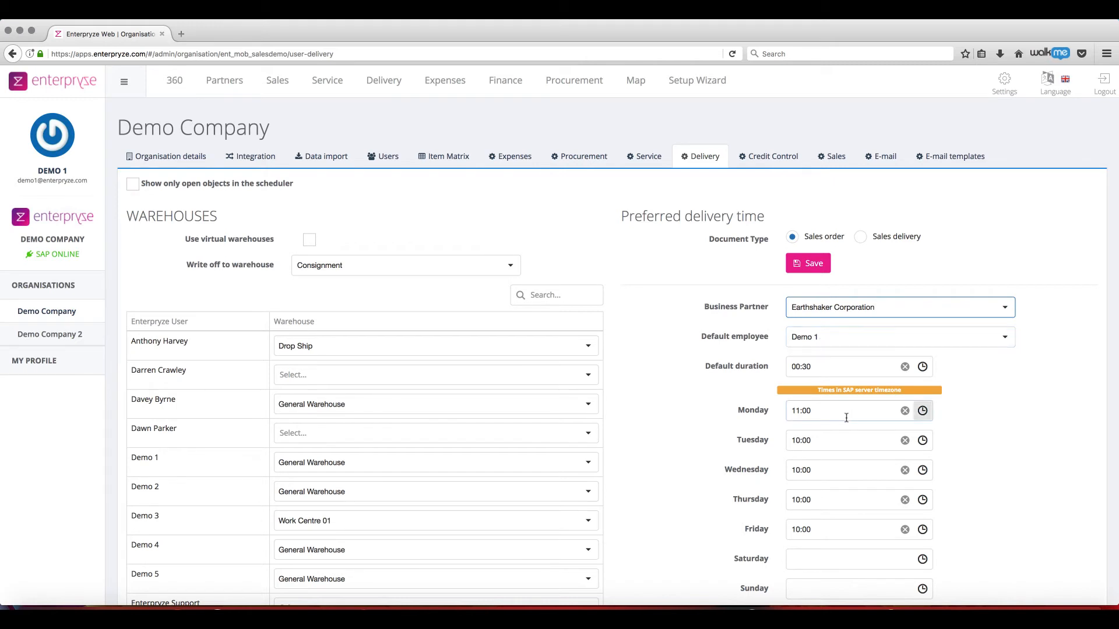
scroll("down", 3)
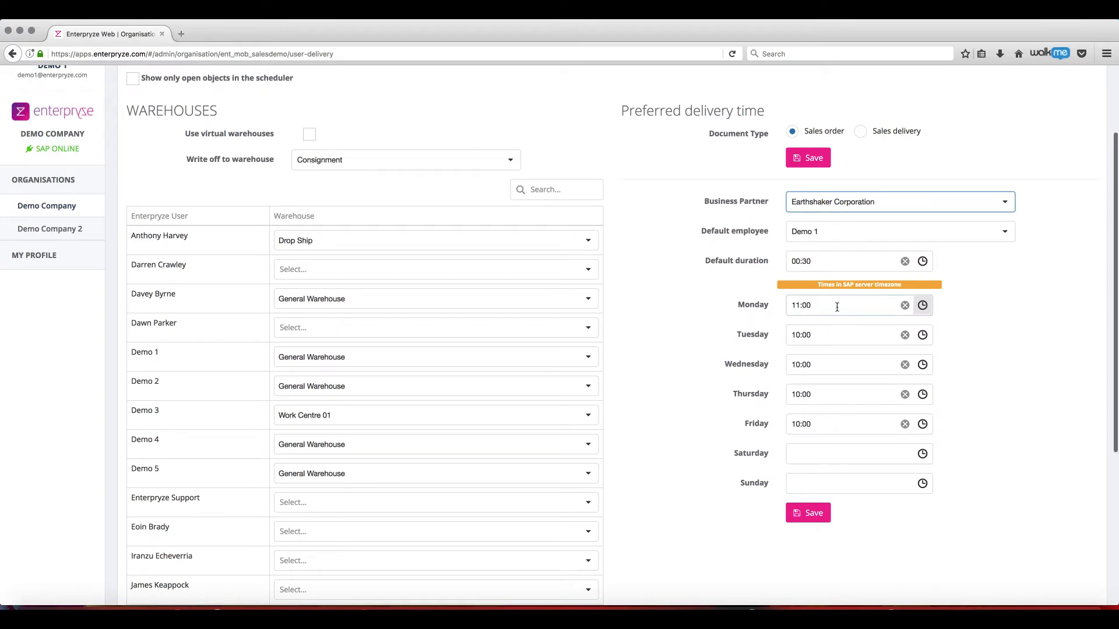
left_click(898, 202)
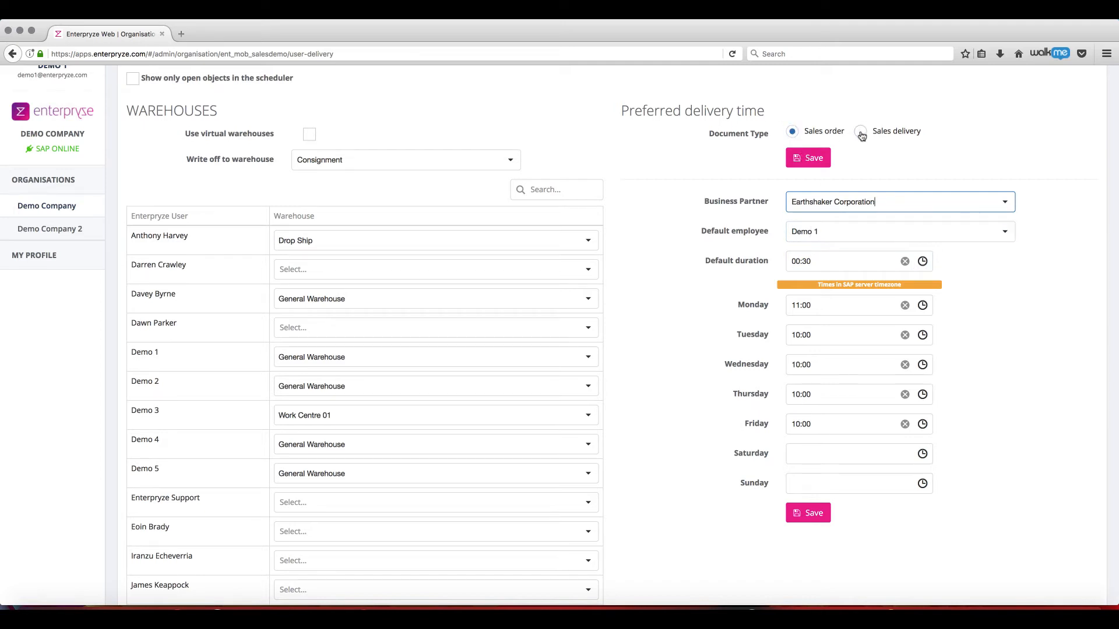
mouse_move(705, 158)
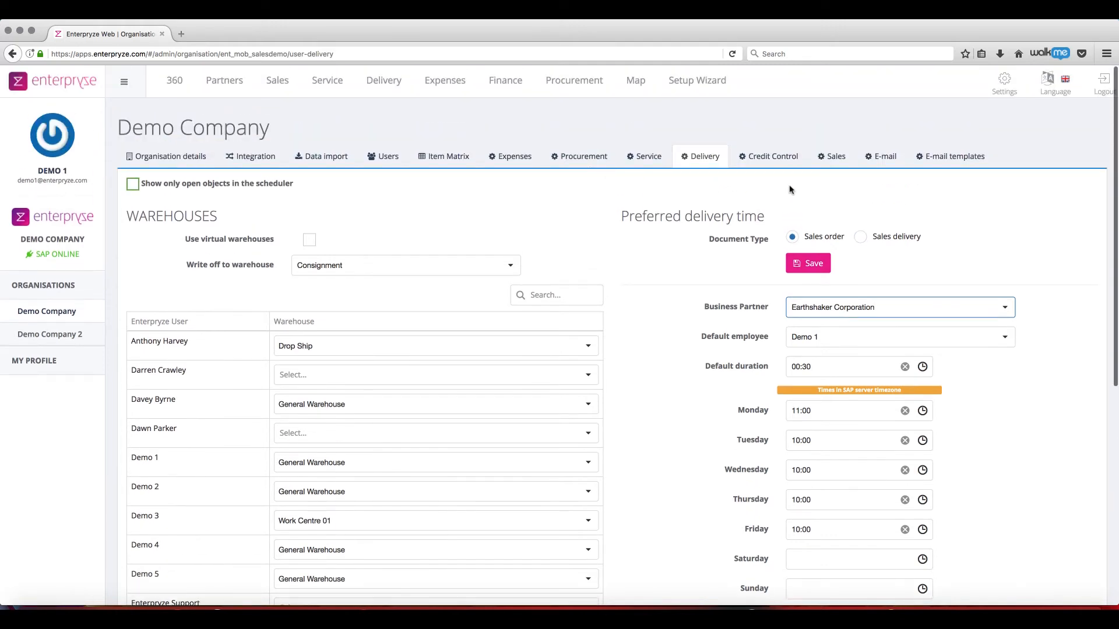
mouse_move(277, 80)
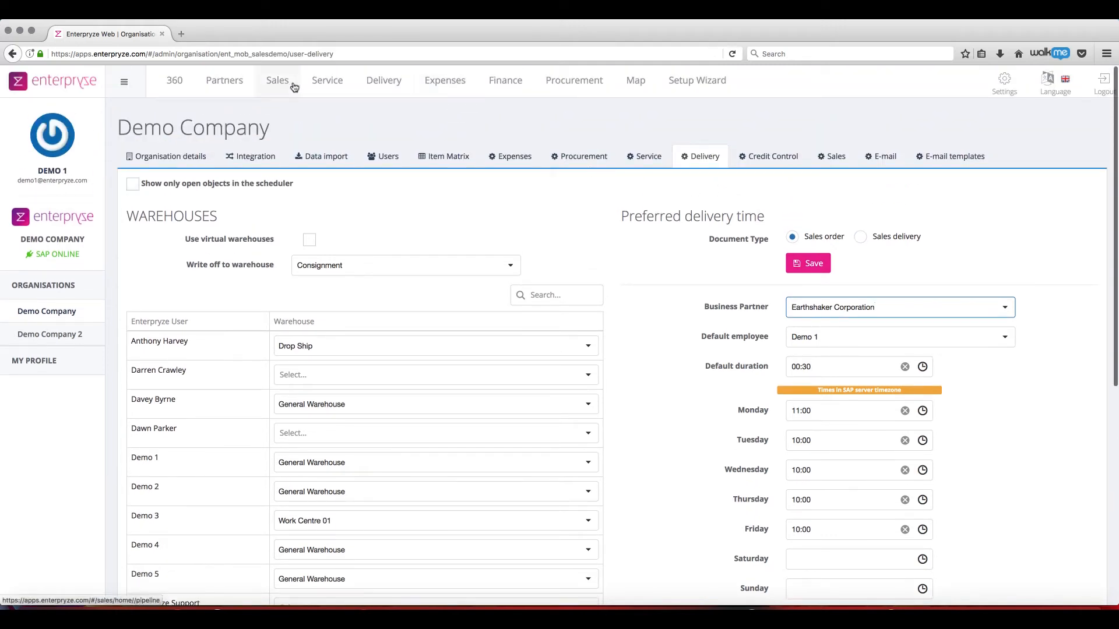
mouse_move(384, 81)
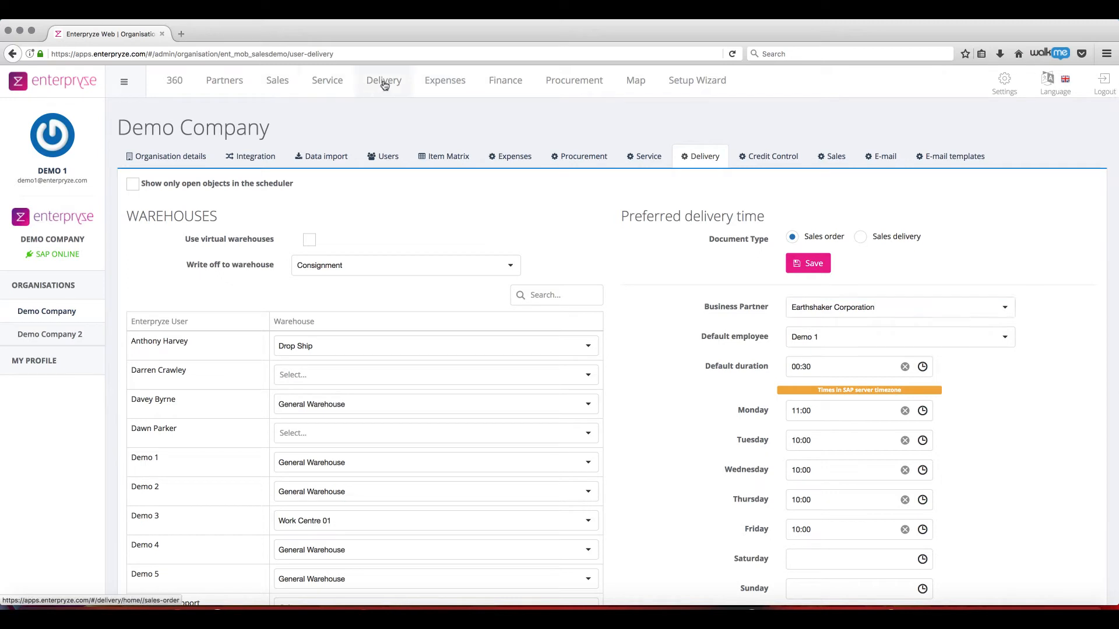
Step: Return to the delivery scheduler and show the 22–26 May work week
left_click(383, 81)
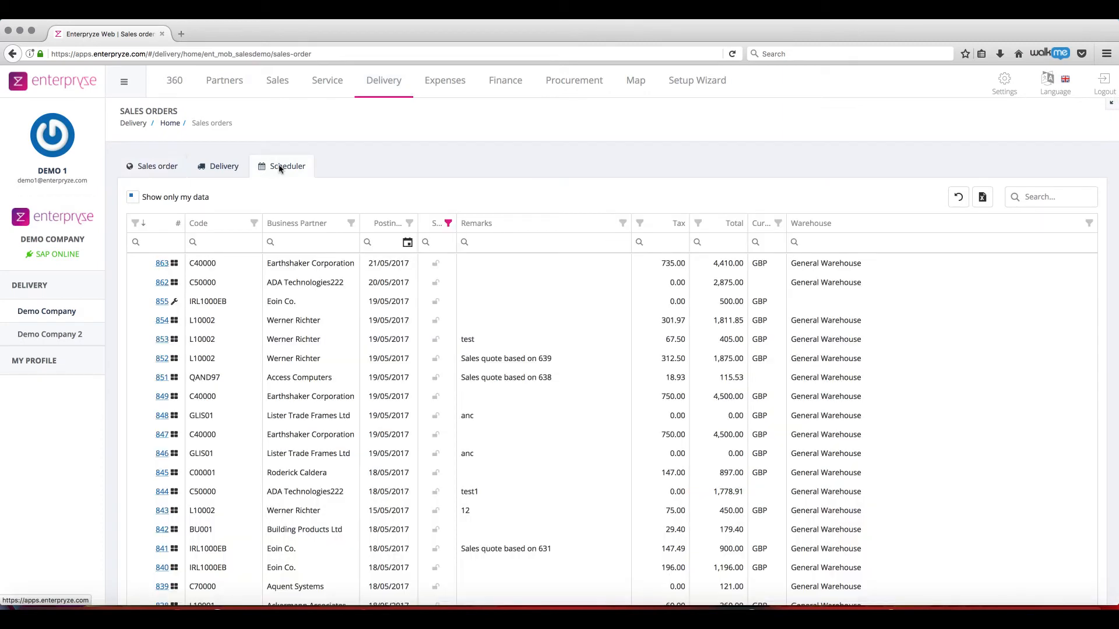
left_click(287, 167)
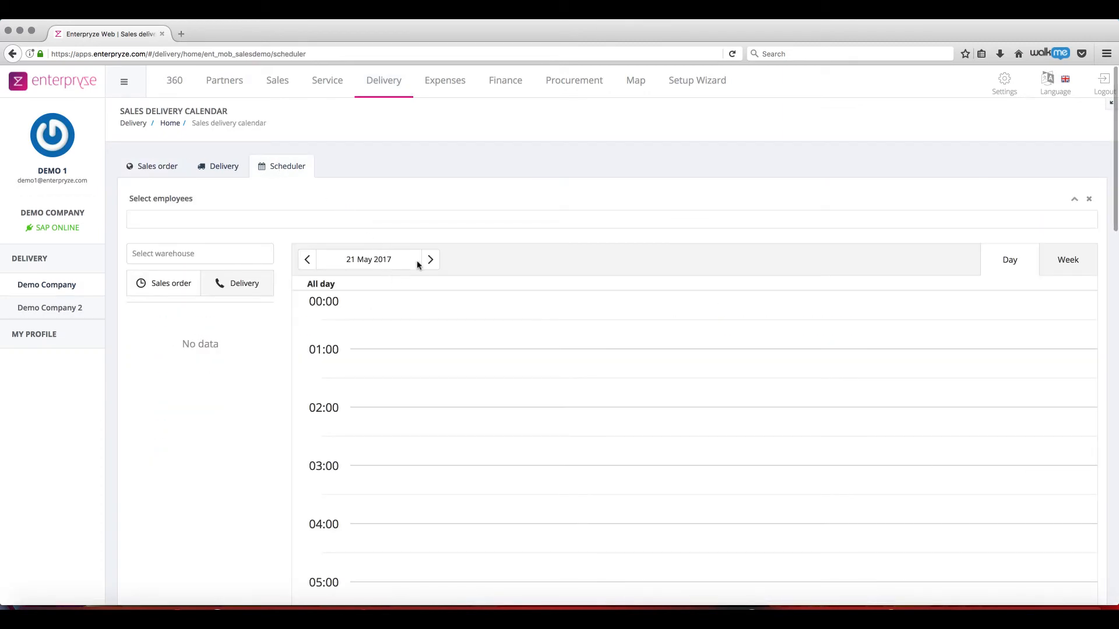
left_click(1068, 259)
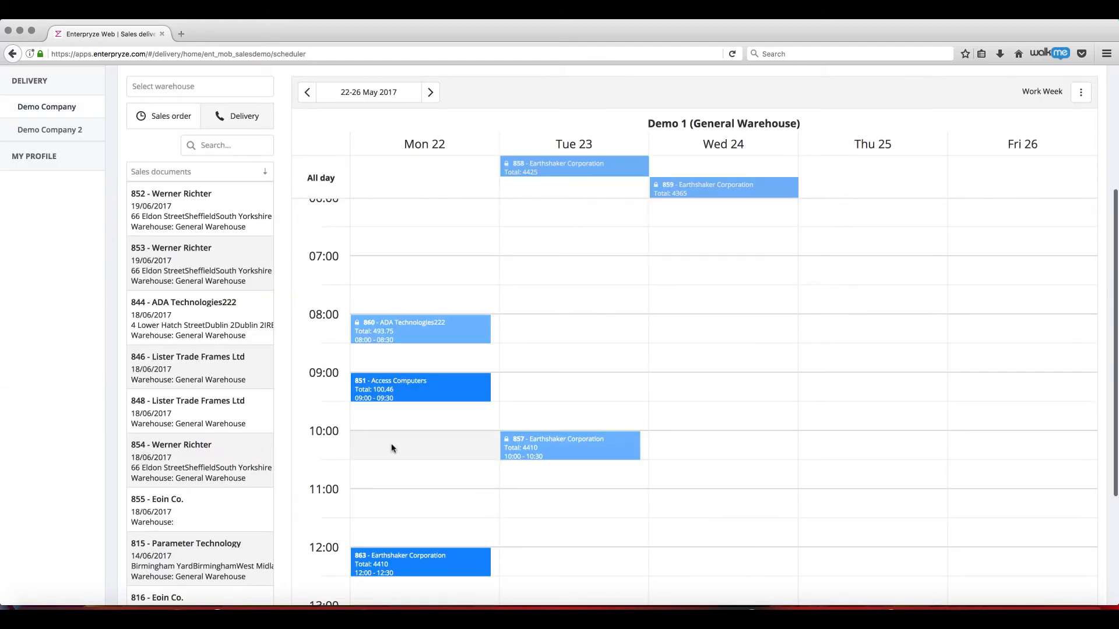
mouse_move(427, 573)
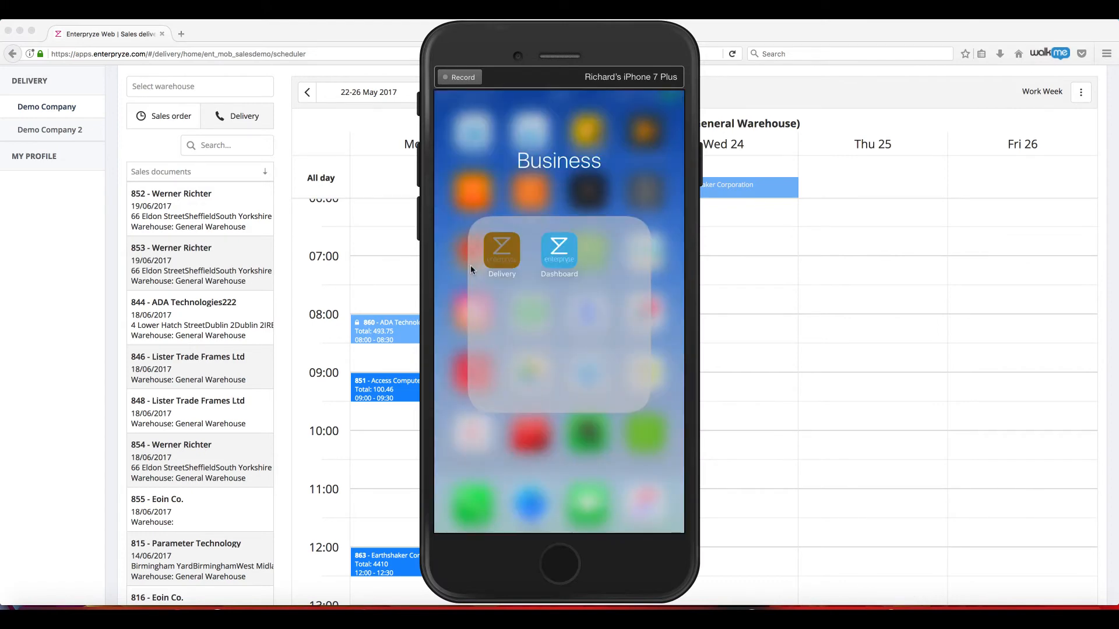
left_click(501, 249)
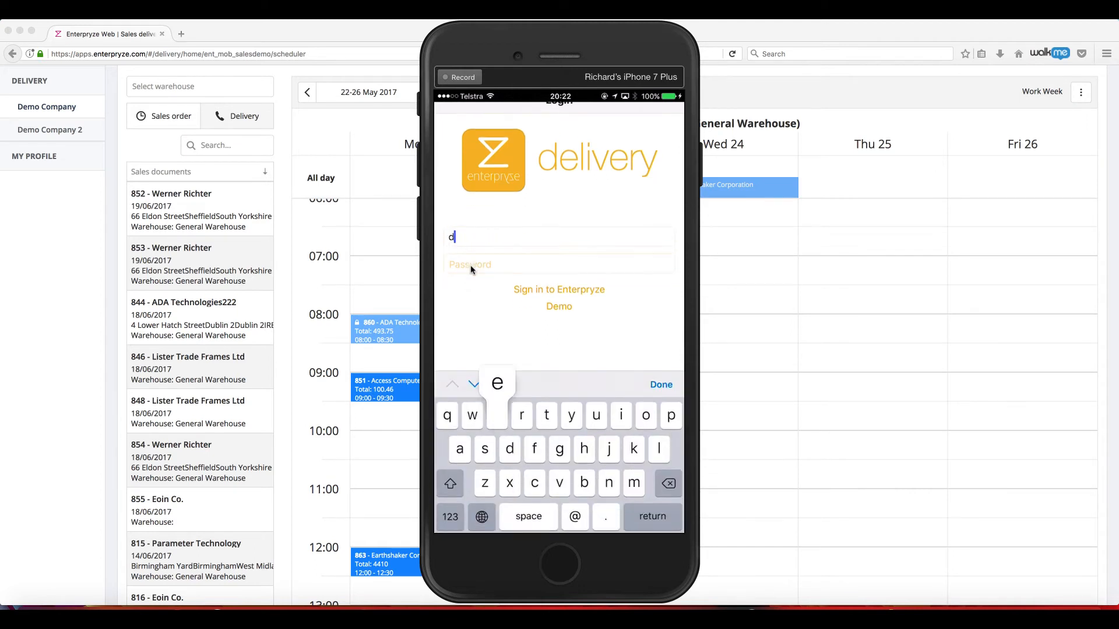
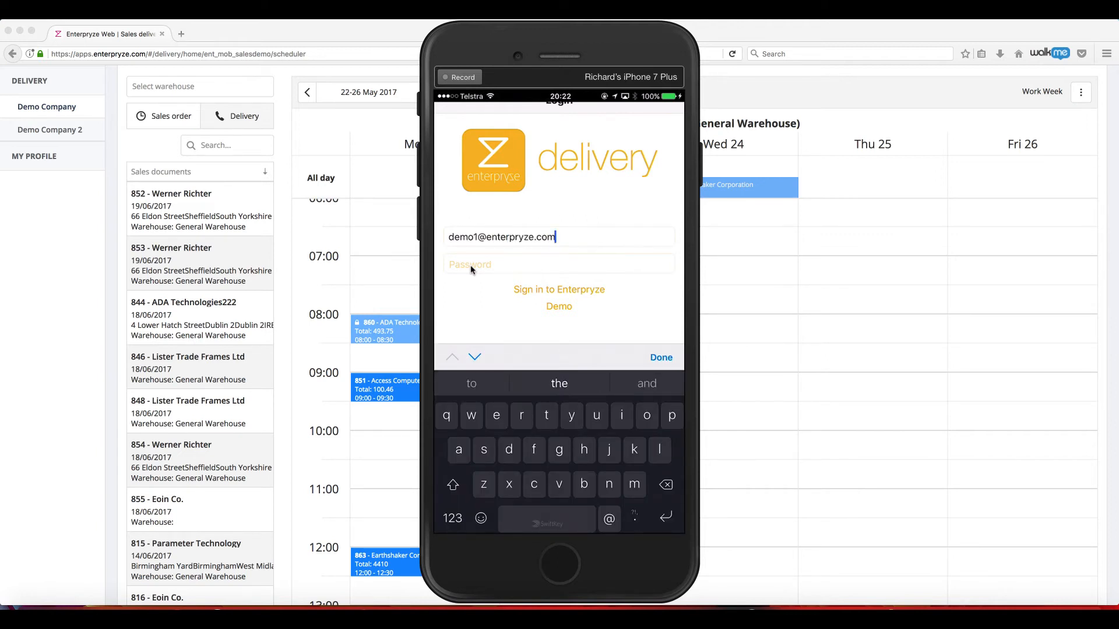
left_click(558, 244)
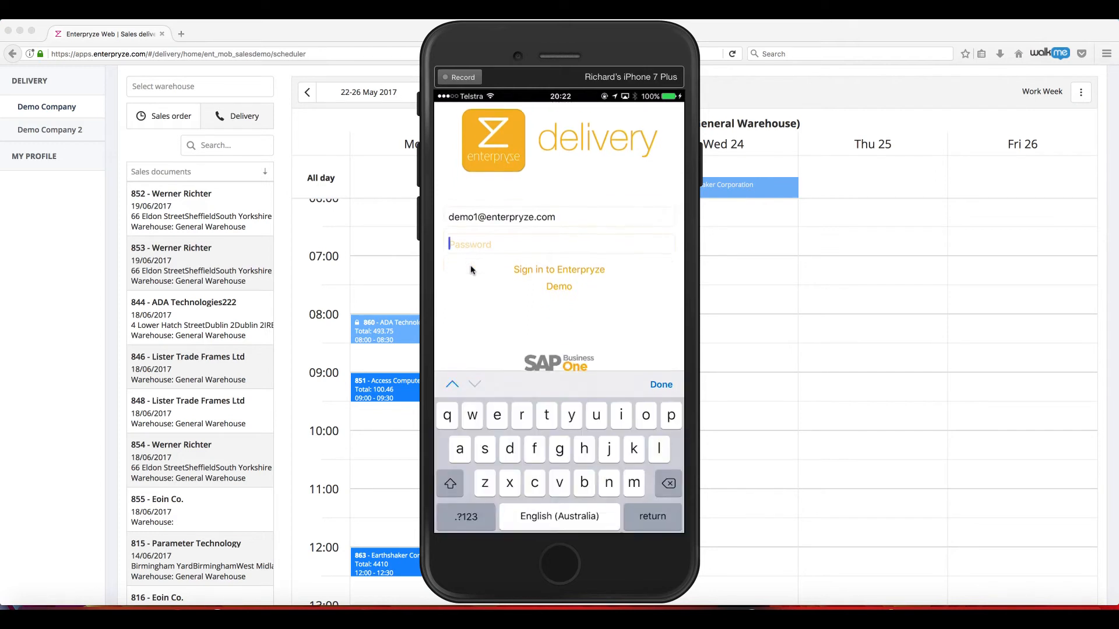
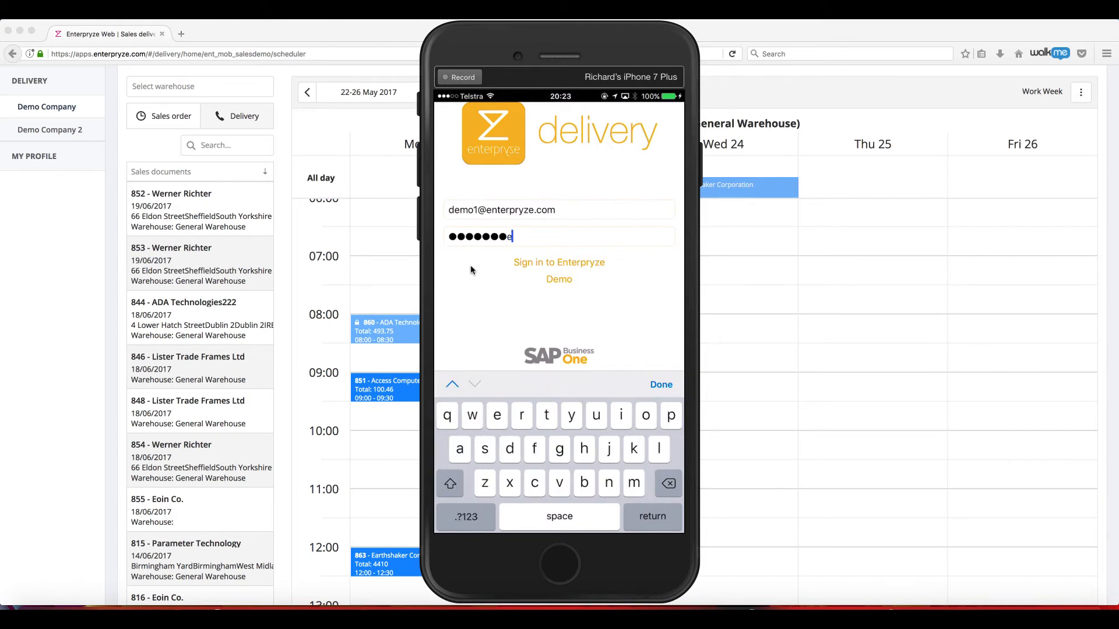
left_click(521, 414)
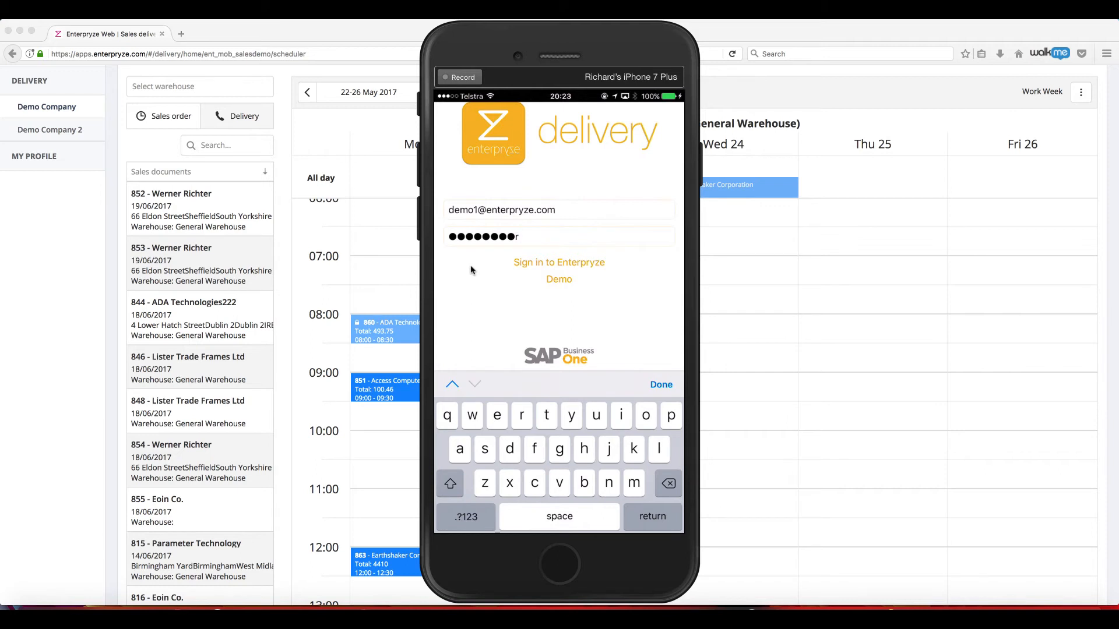
left_click(659, 383)
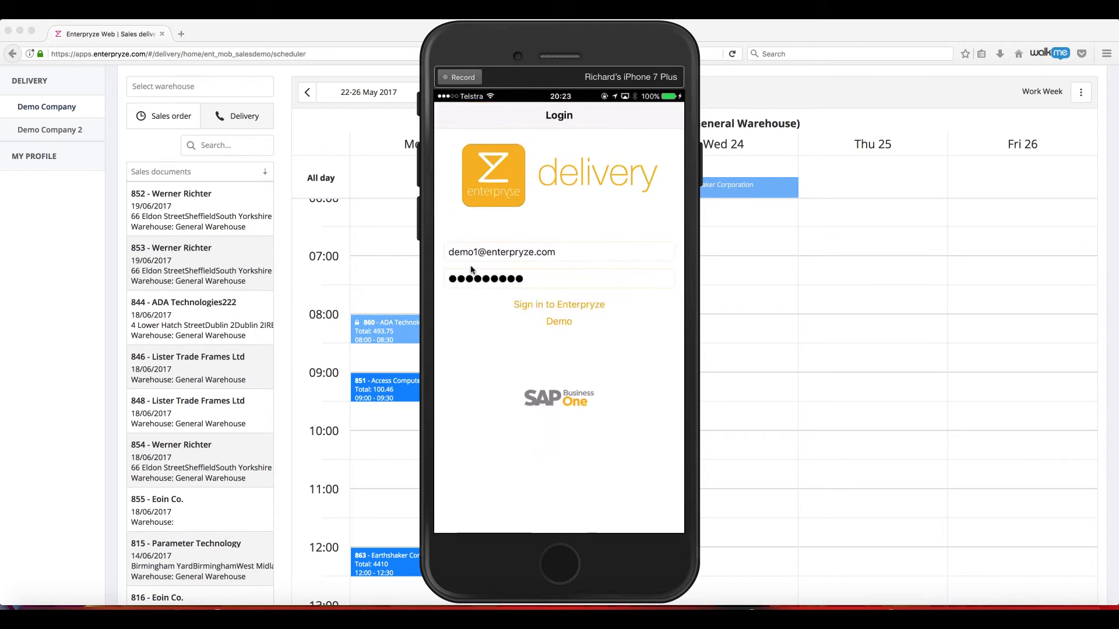
left_click(558, 304)
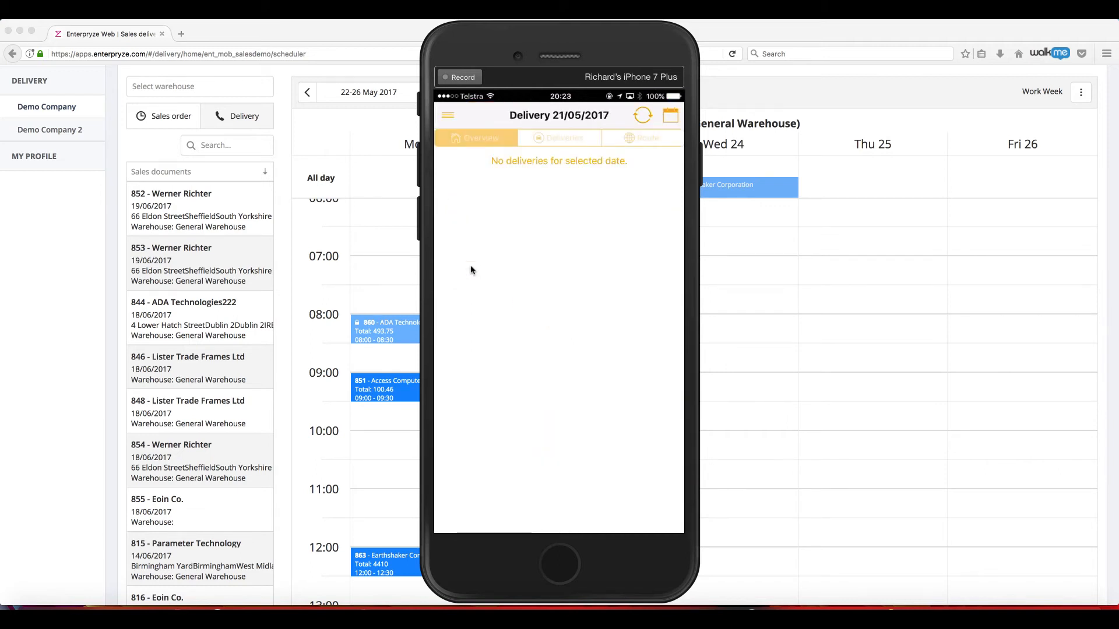
mouse_move(507, 249)
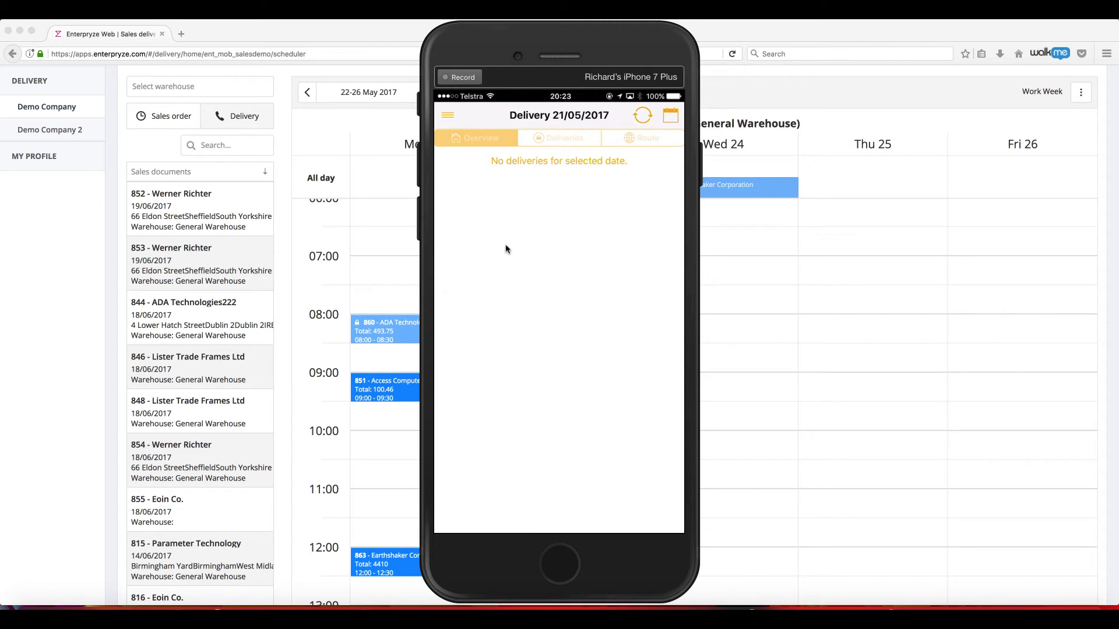
mouse_move(512, 250)
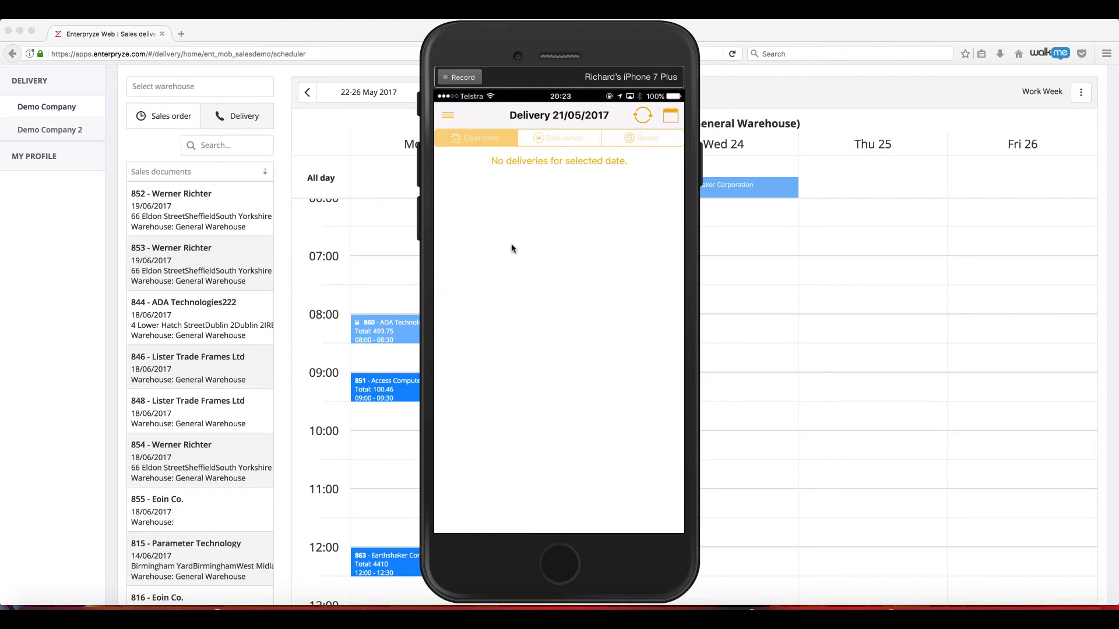
mouse_move(517, 249)
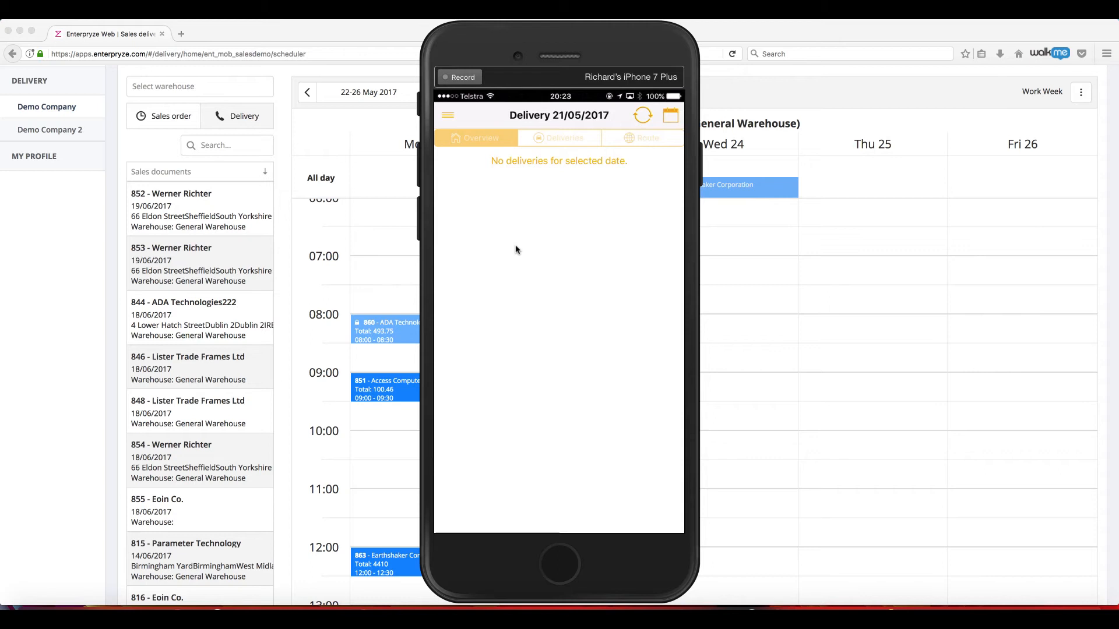
mouse_move(702, 185)
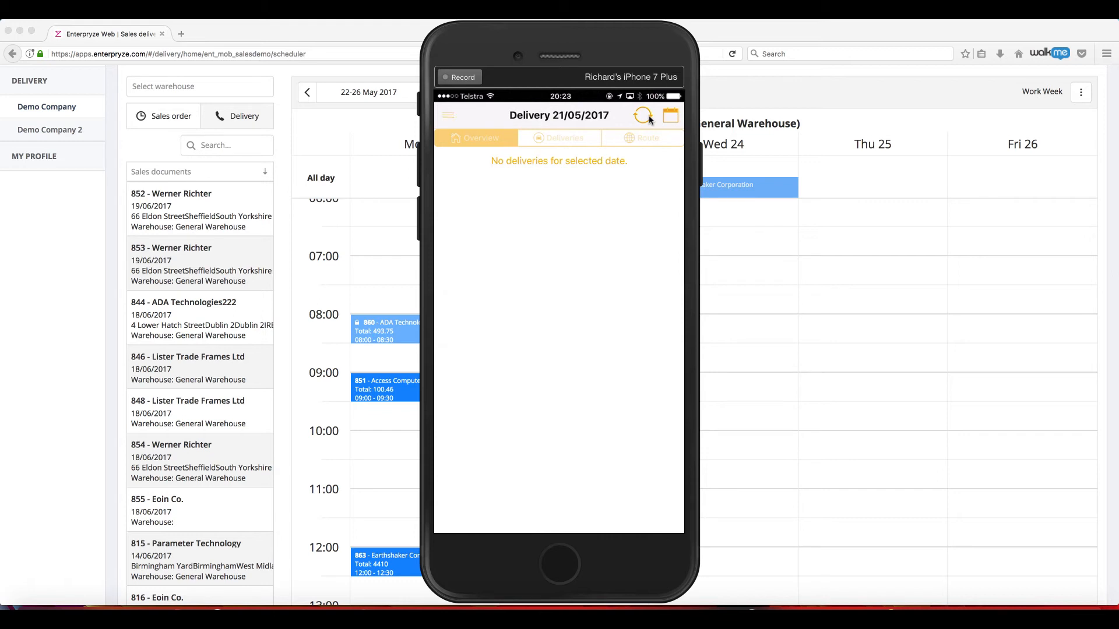
Step: Sync the delivery data and switch to the Orders list showing order 851 for Access Computers
left_click(448, 115)
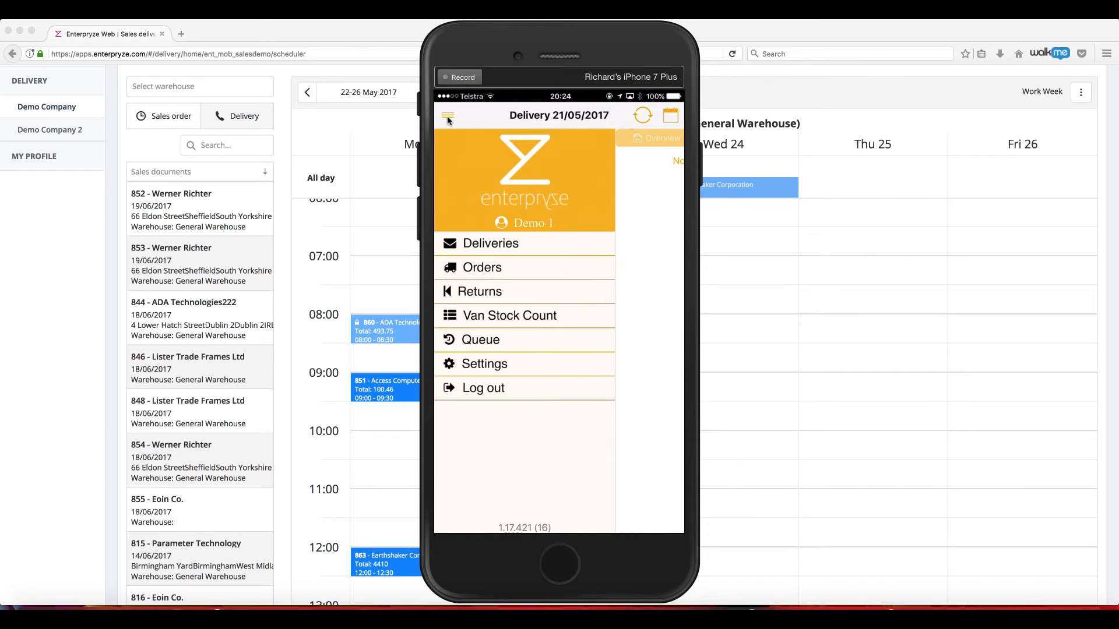
left_click(482, 267)
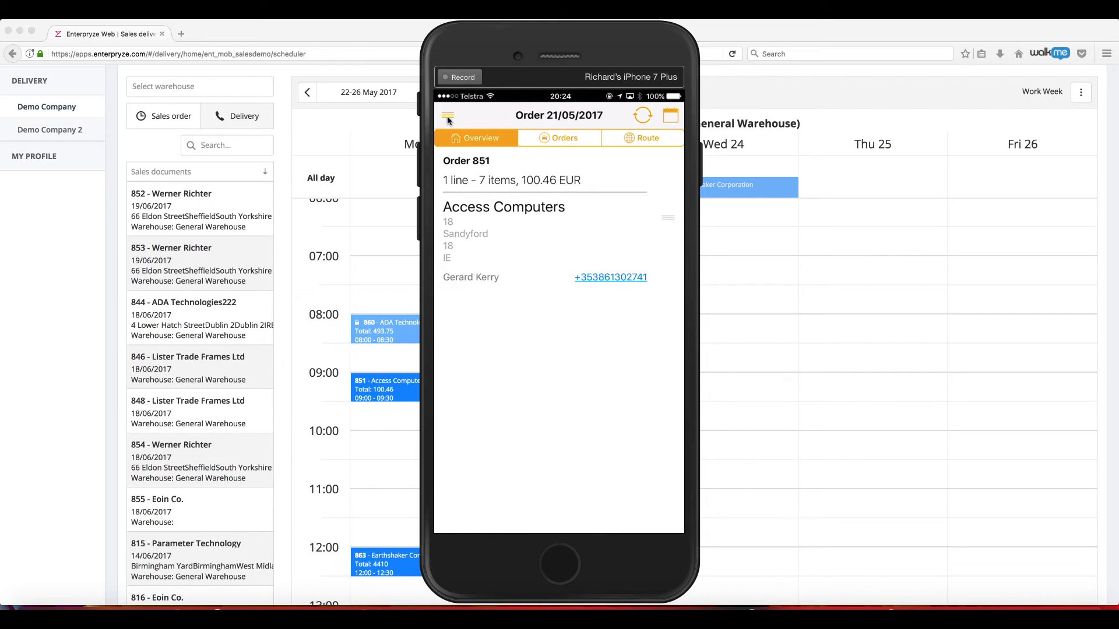
Step: Pick Monday 22 May 2017 as the delivery date and open order 863 for Earthshaker Corporation
left_click(669, 115)
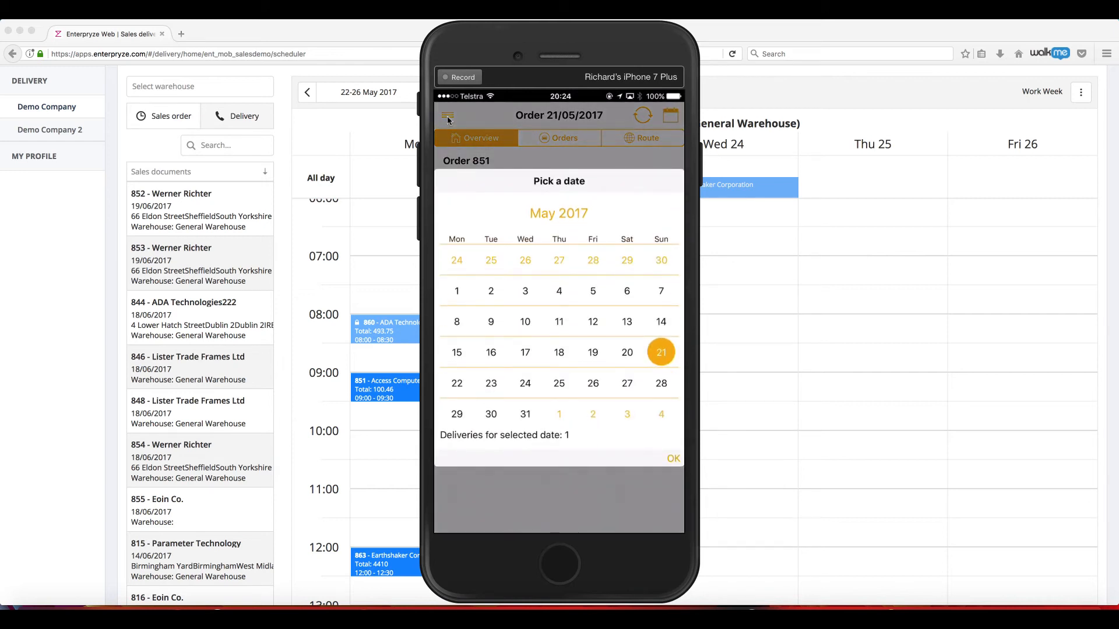
left_click(456, 383)
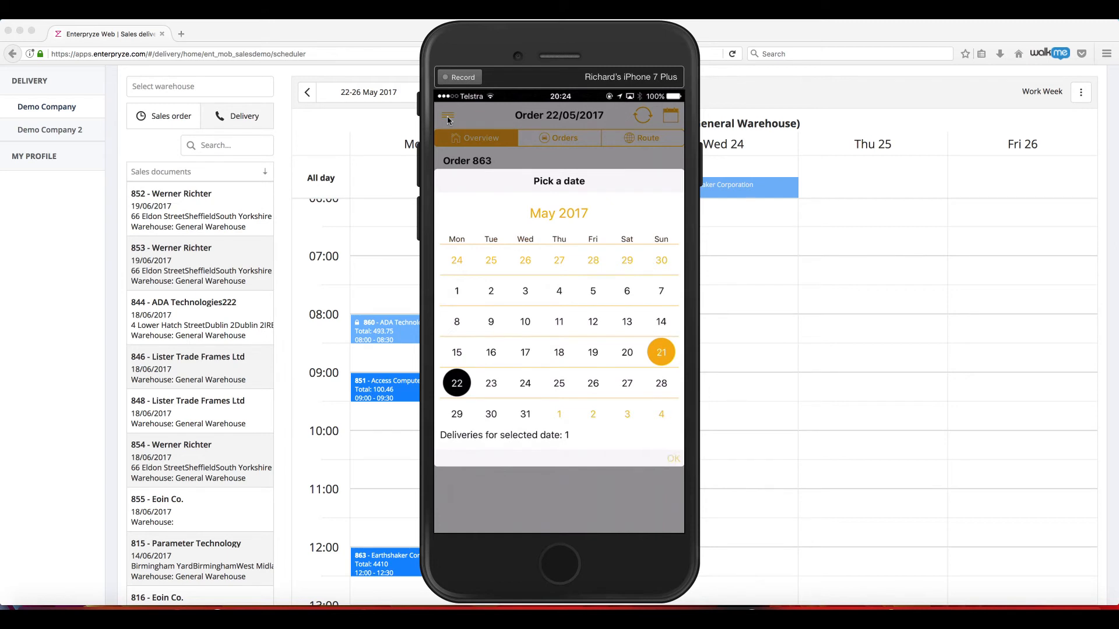
left_click(672, 458)
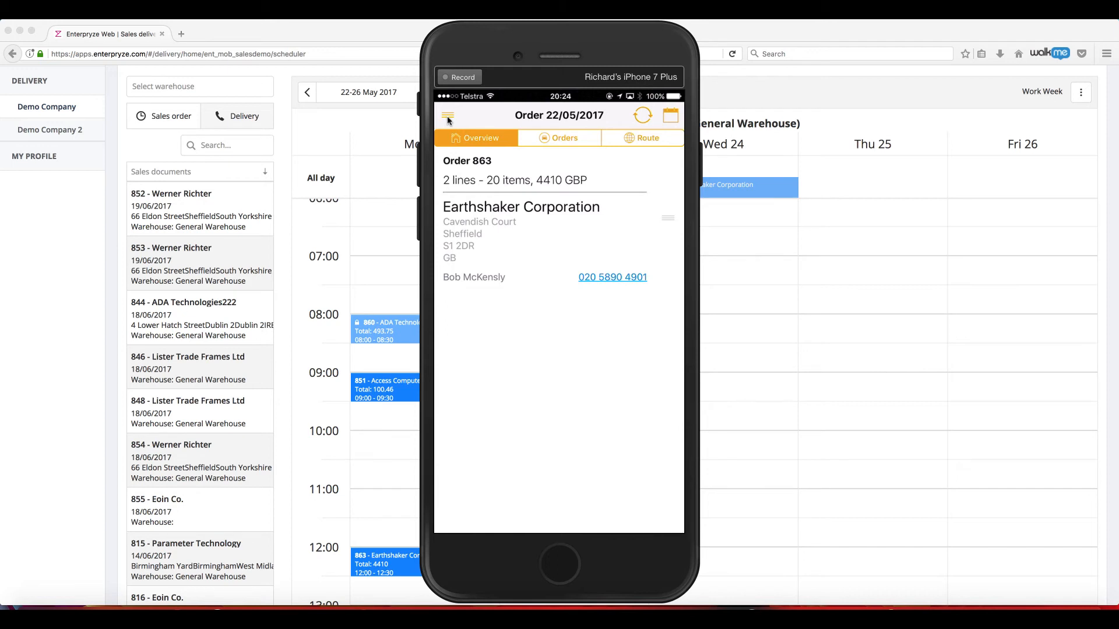
left_click(564, 137)
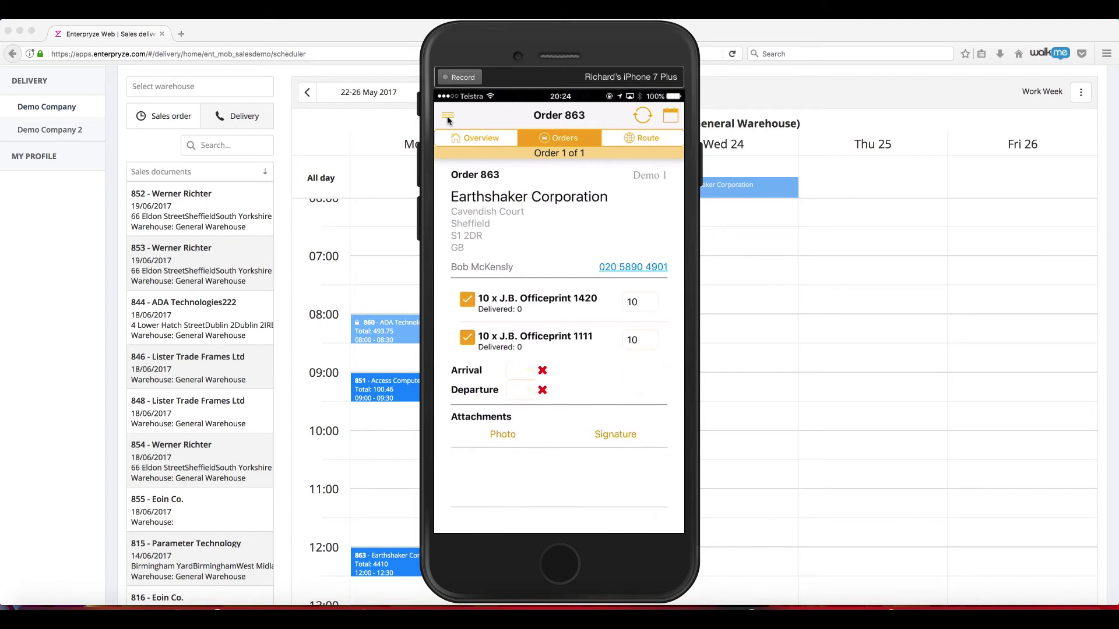
Step: Record arrival 22 May 2017, 12:05 and departure 12:20 on order 863
left_click(514, 370)
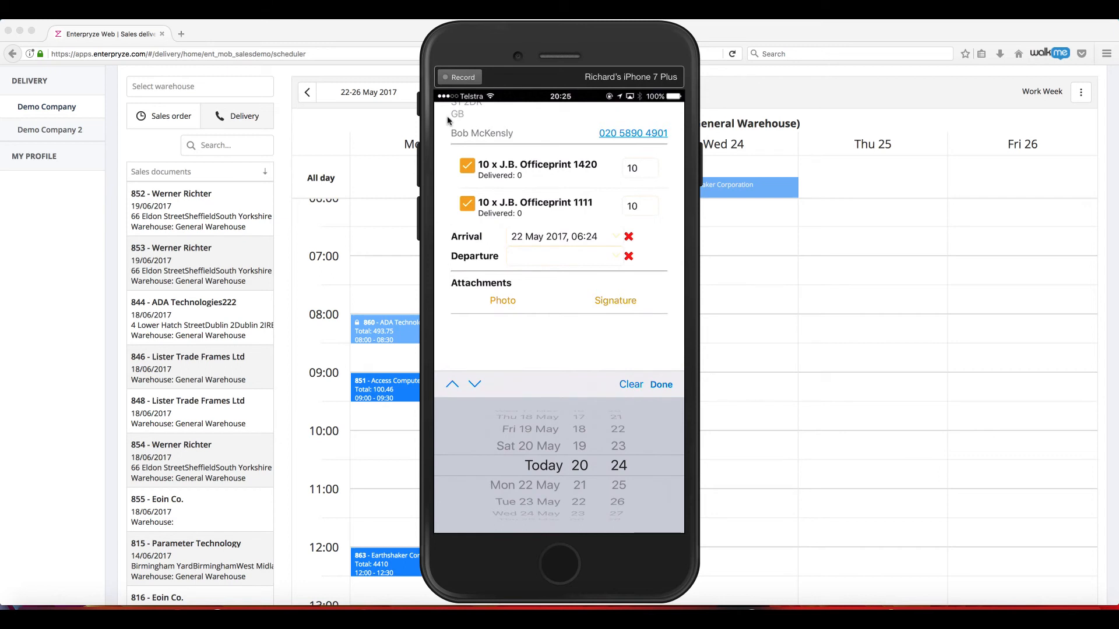
scroll("down", 3)
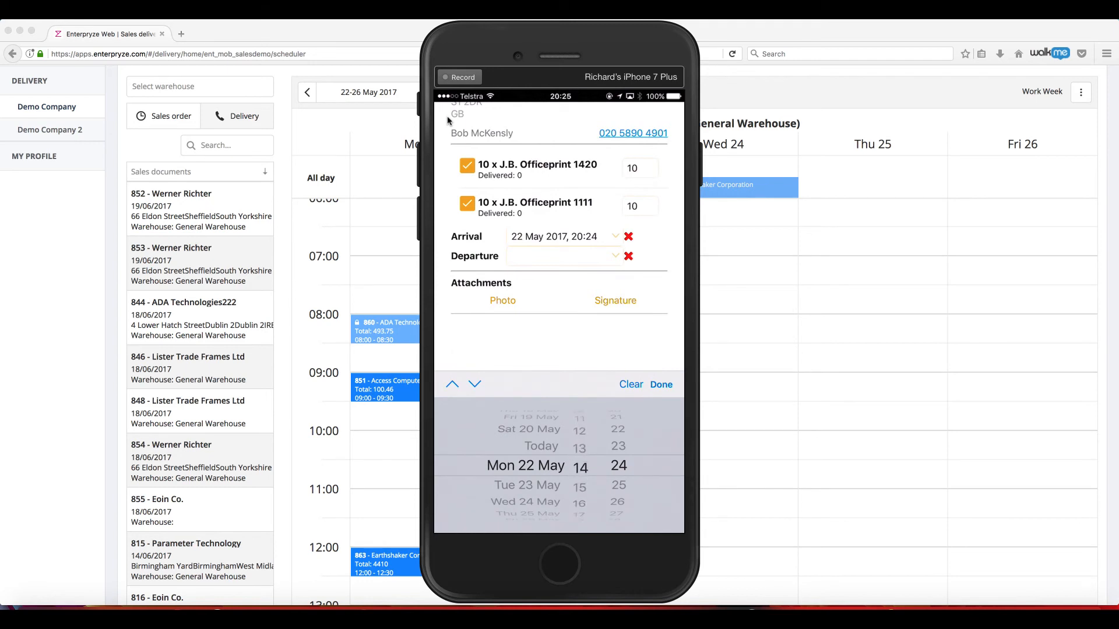
scroll("down", 3)
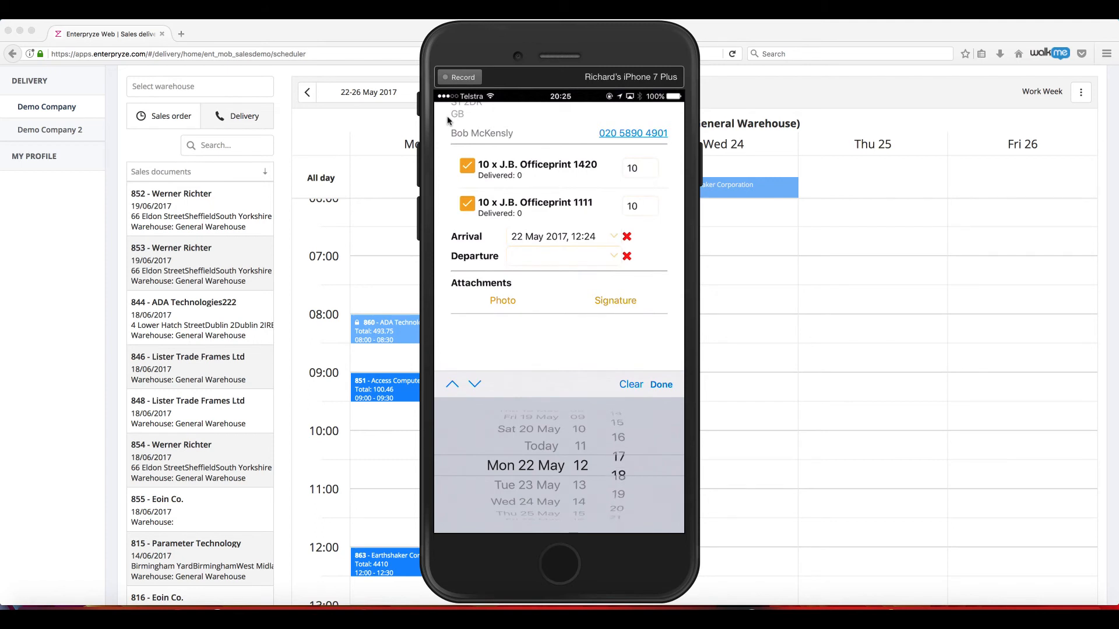
scroll("down", 3)
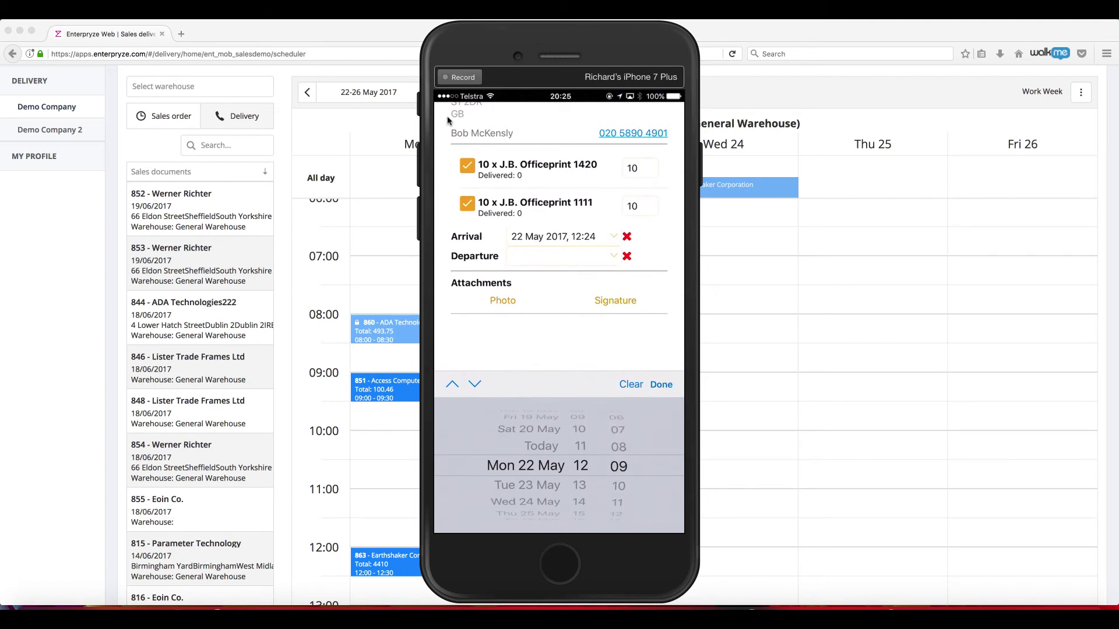
scroll("down", 3)
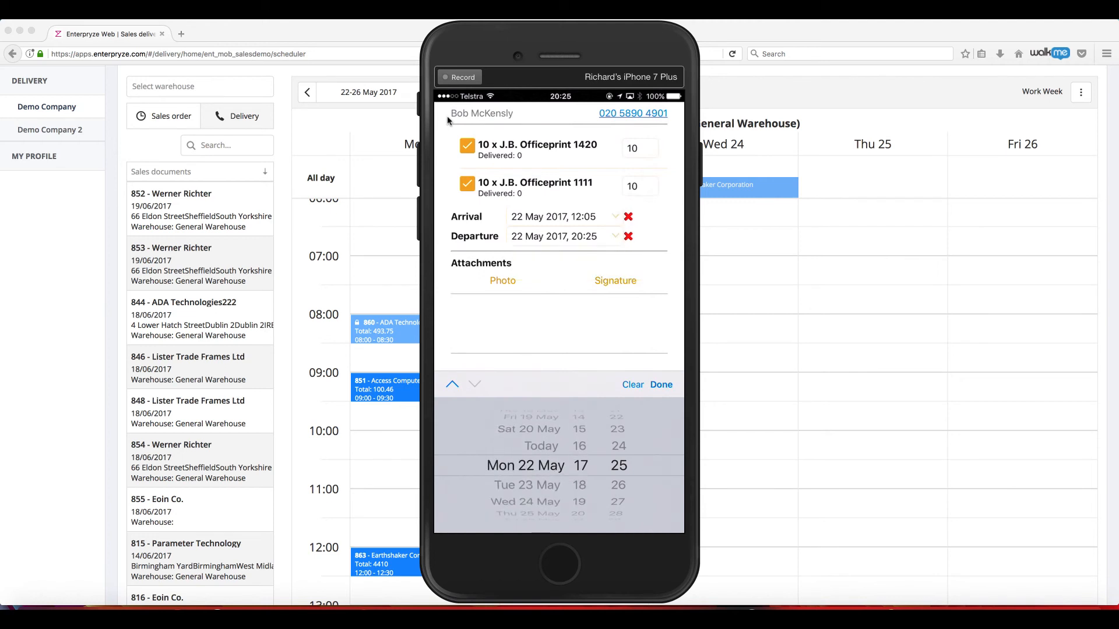
scroll("down", 3)
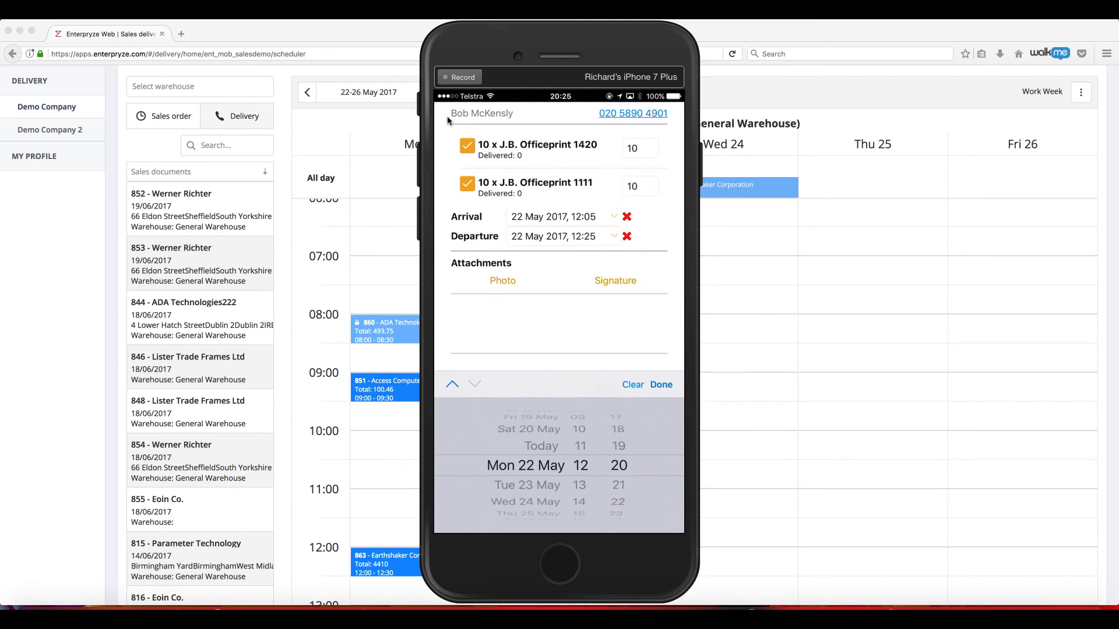
left_click(660, 385)
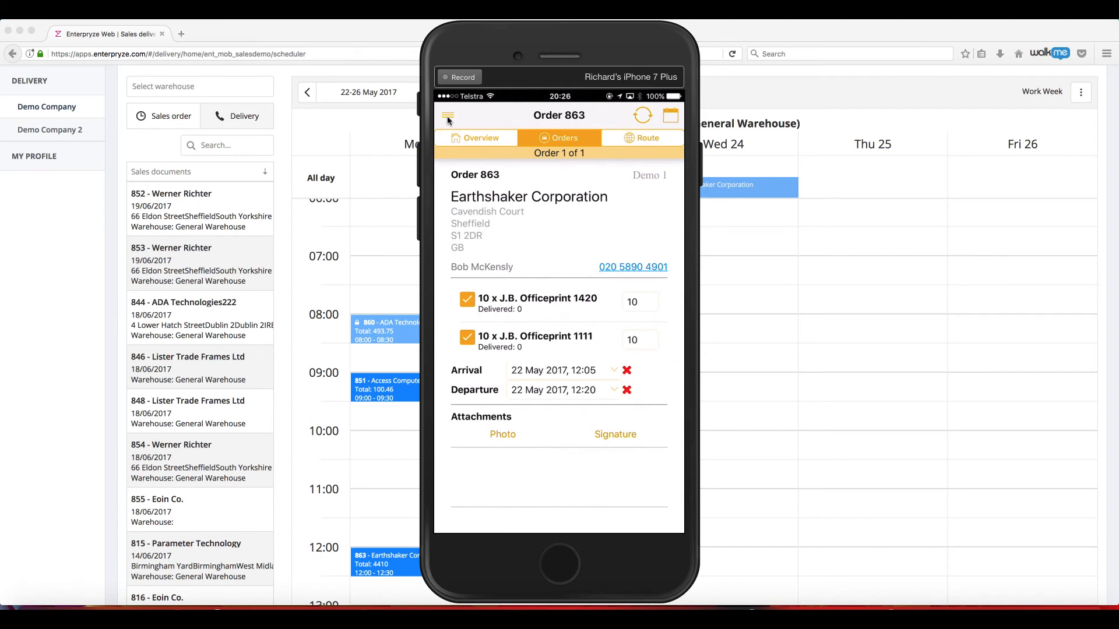
Step: Capture and save the customer's signature, then select the Officeprint 1420 quantity for editing
left_click(616, 434)
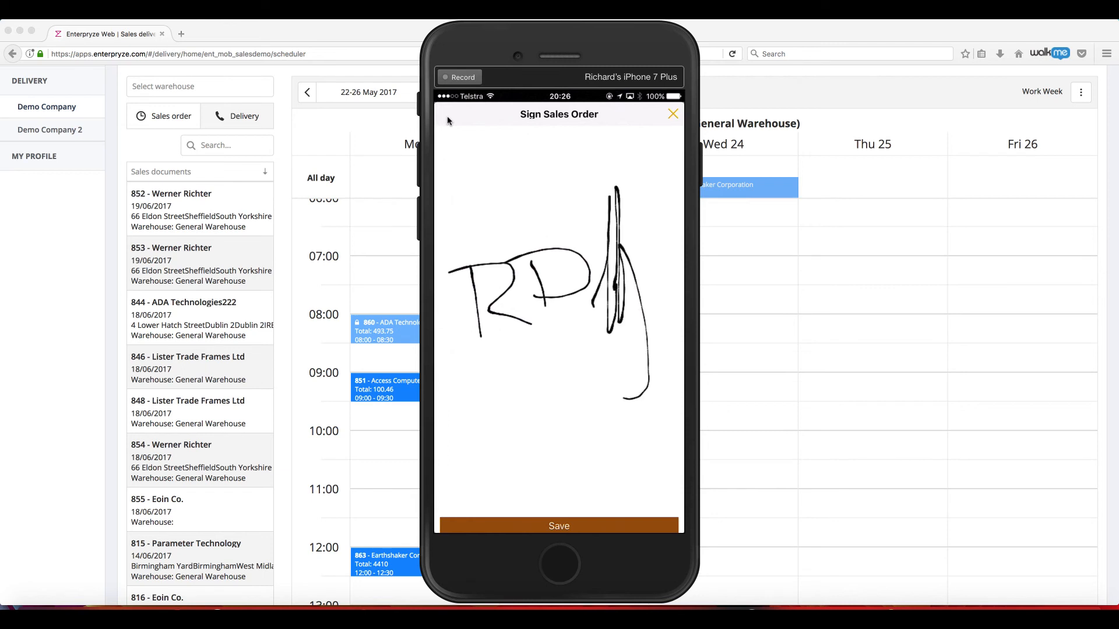
left_click(558, 526)
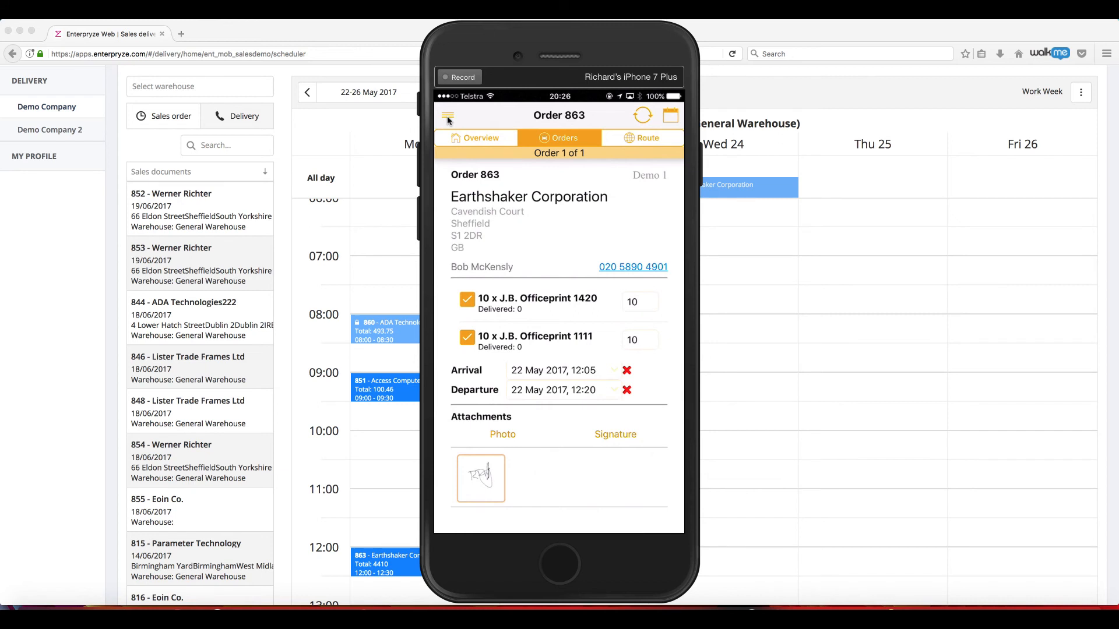
mouse_move(483, 498)
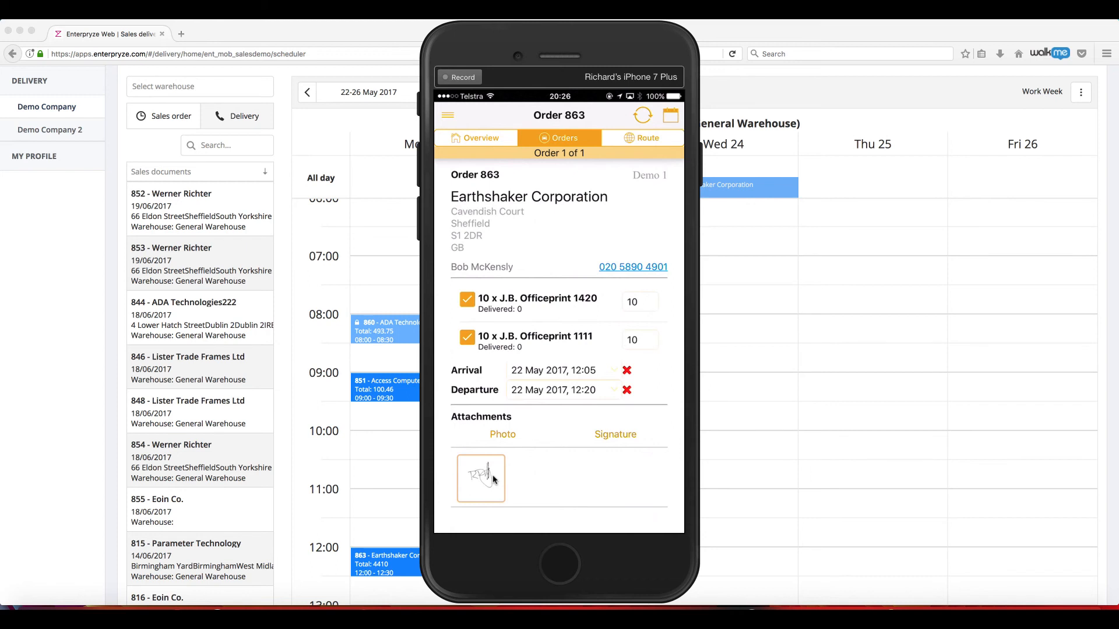
left_click(632, 301)
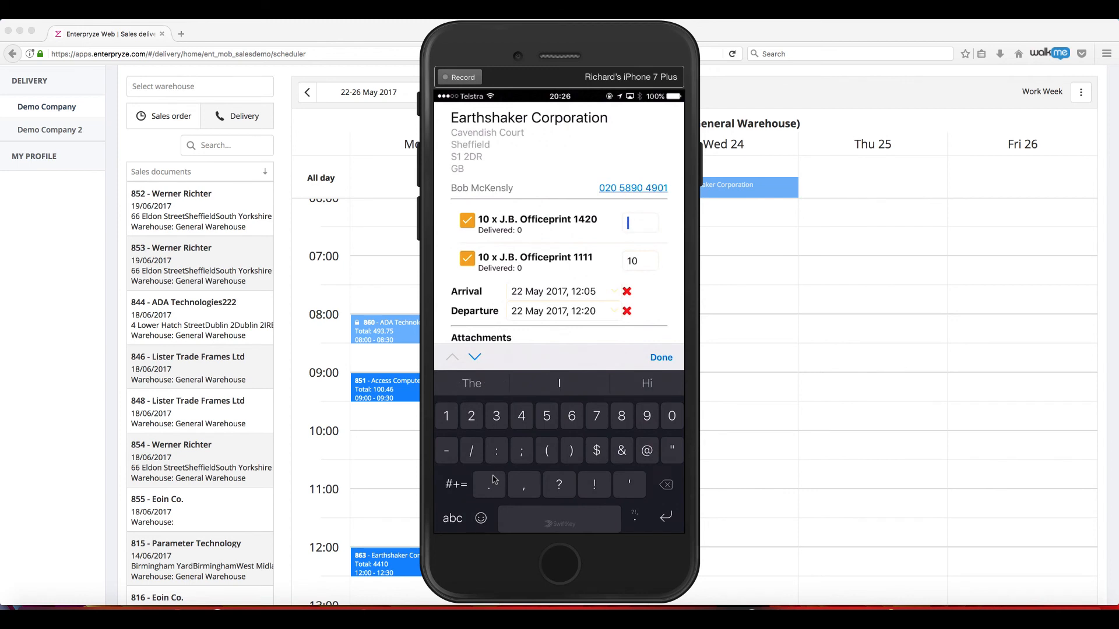
Step: Set Officeprint 1420 to 5 units and deliver order 863, confirming the delivery
left_click(547, 416)
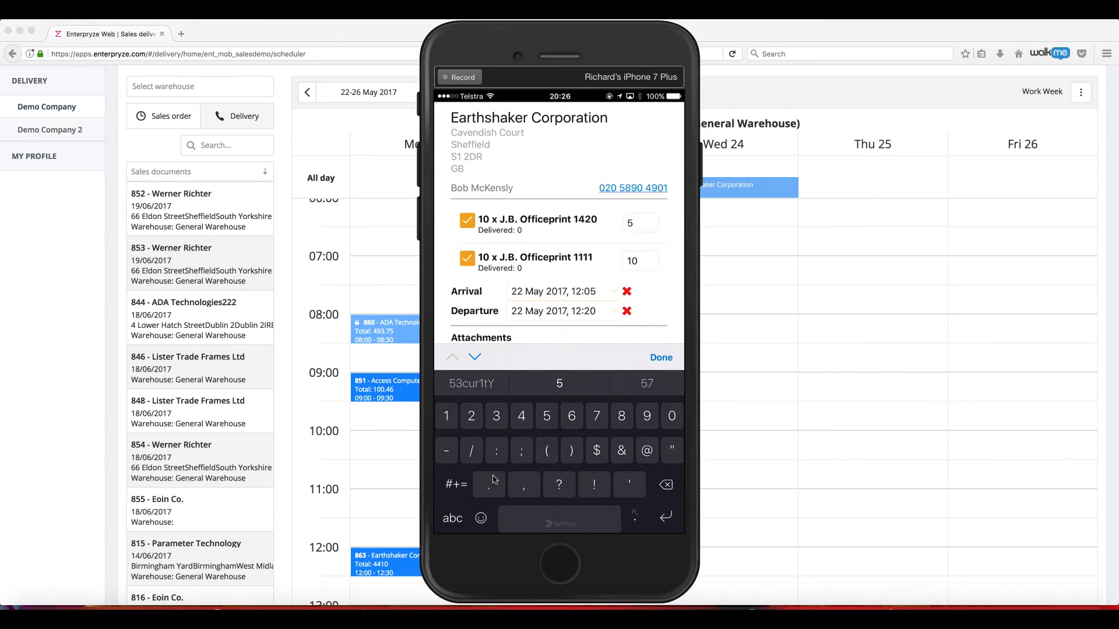
left_click(638, 223)
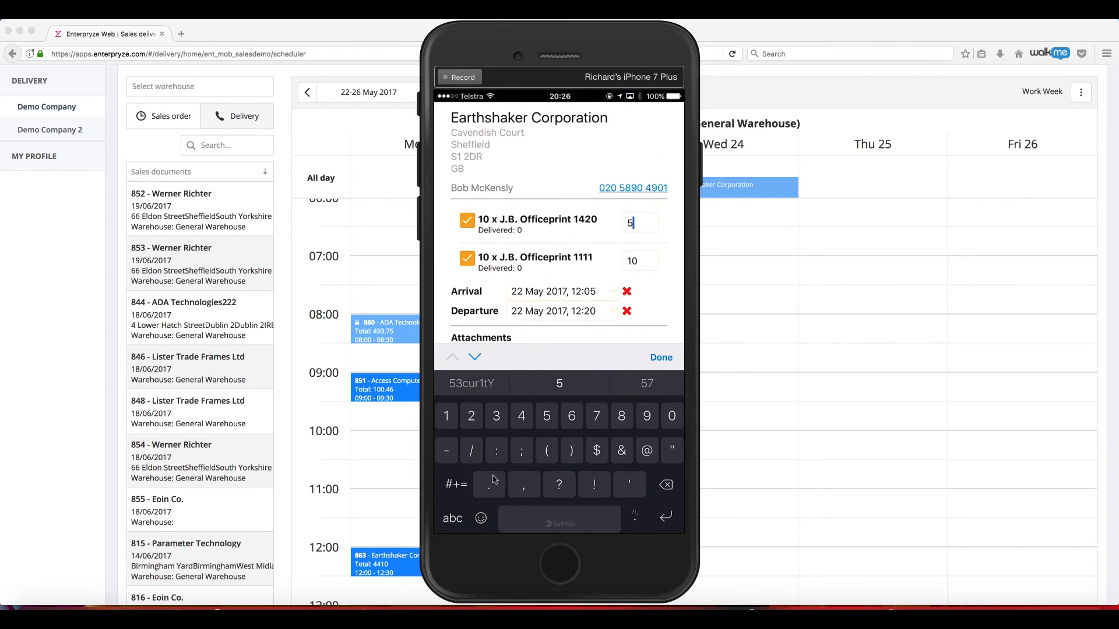
left_click(660, 357)
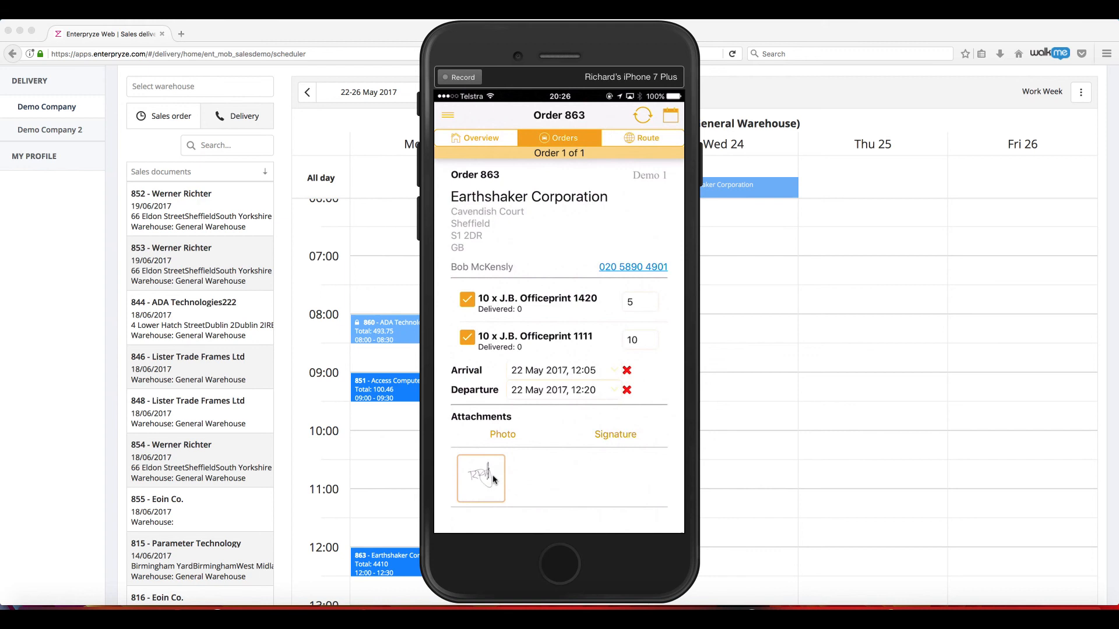
scroll("up", 3)
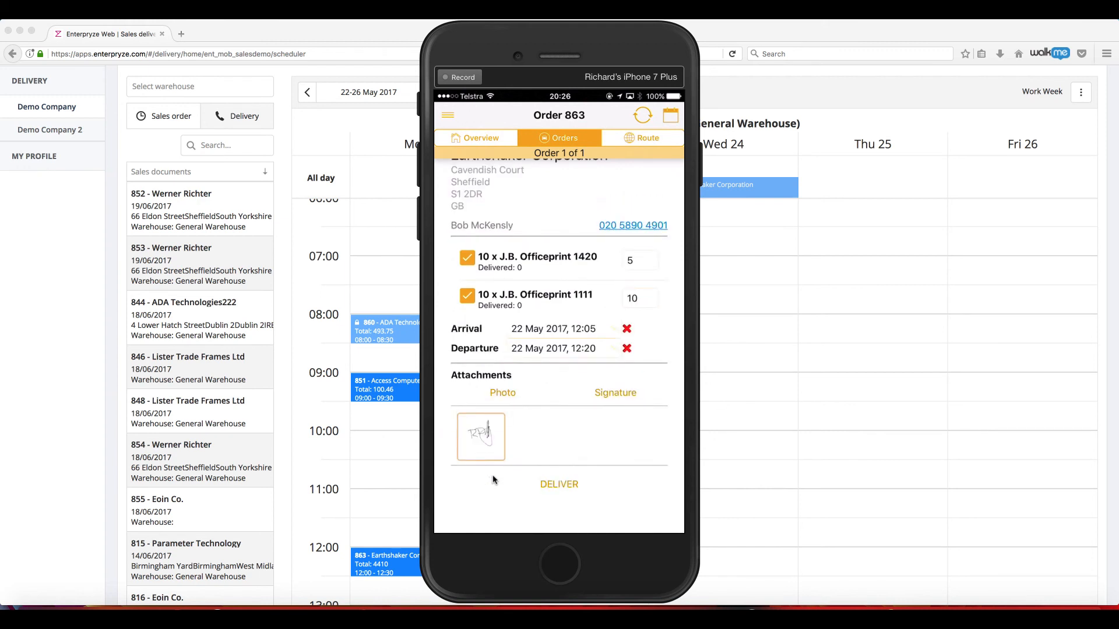
left_click(558, 483)
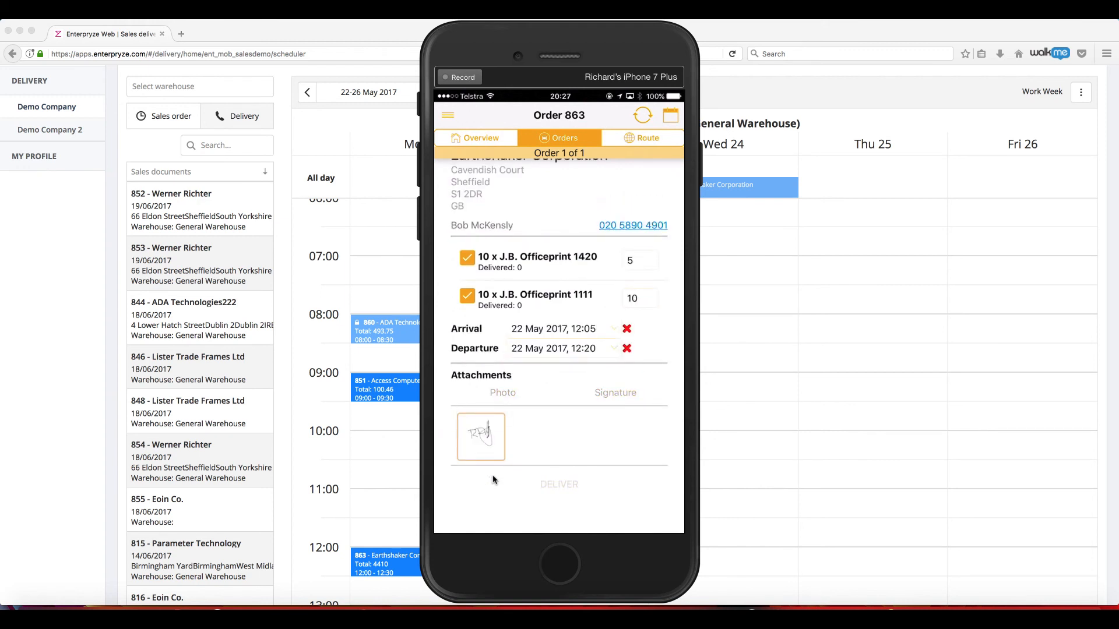
left_click(475, 138)
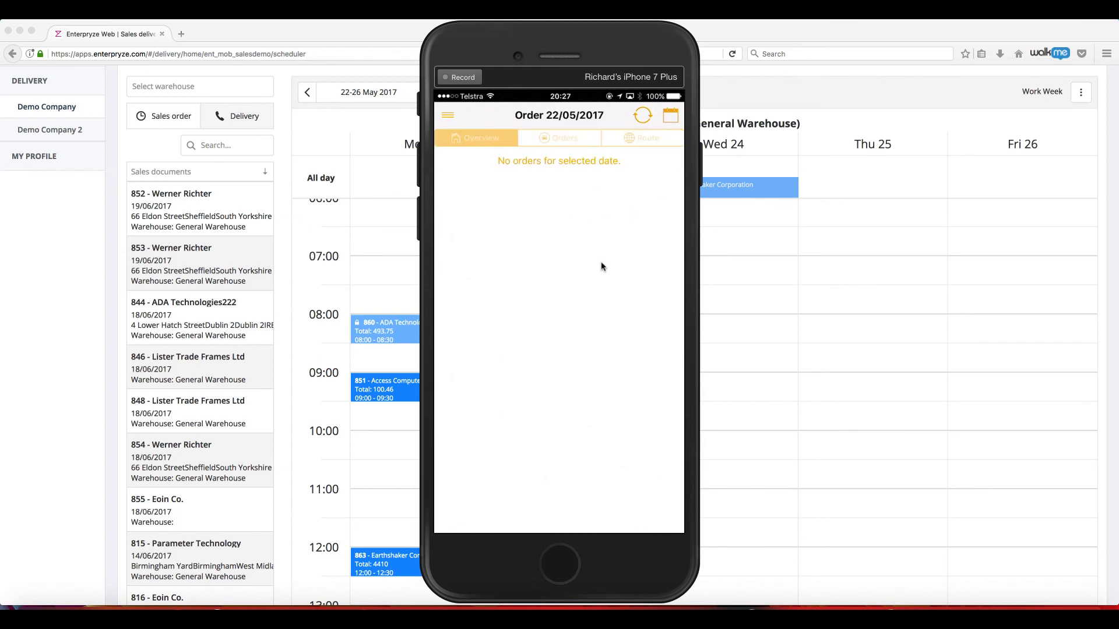
mouse_move(725, 285)
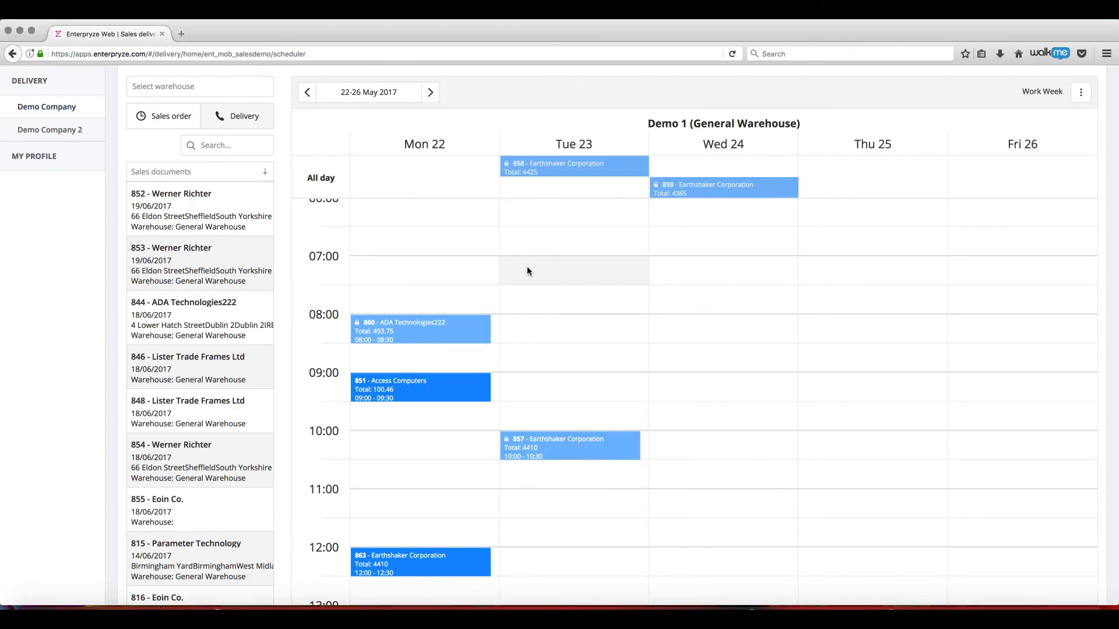
mouse_move(307, 92)
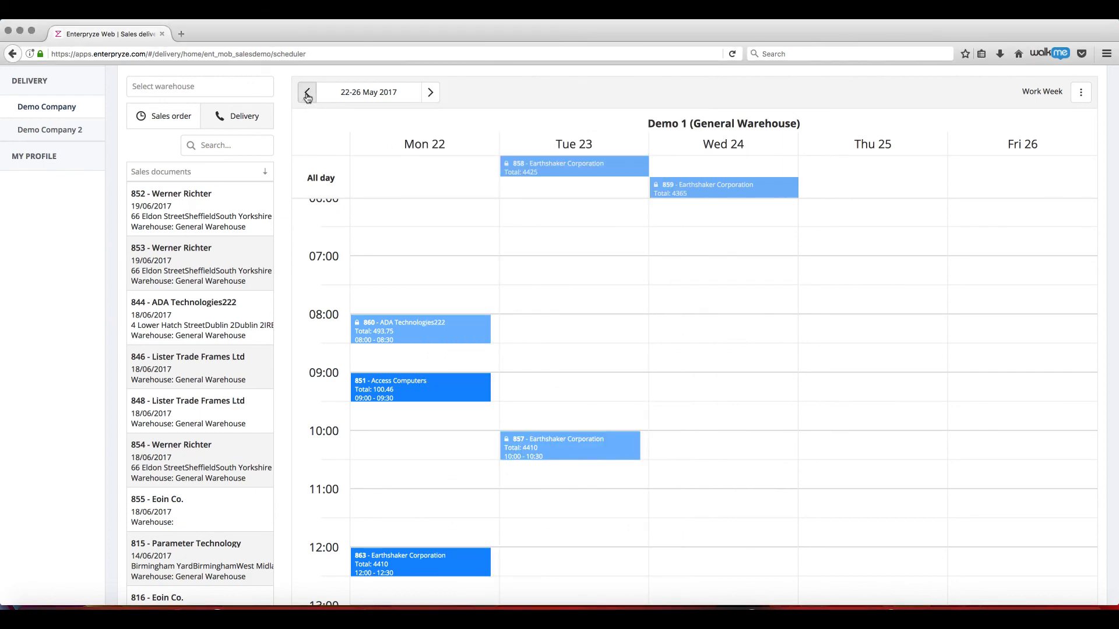
Step: Scroll the Scheduler calendar back to order 863 on Monday 22 May at 12:00
scroll("up", 3)
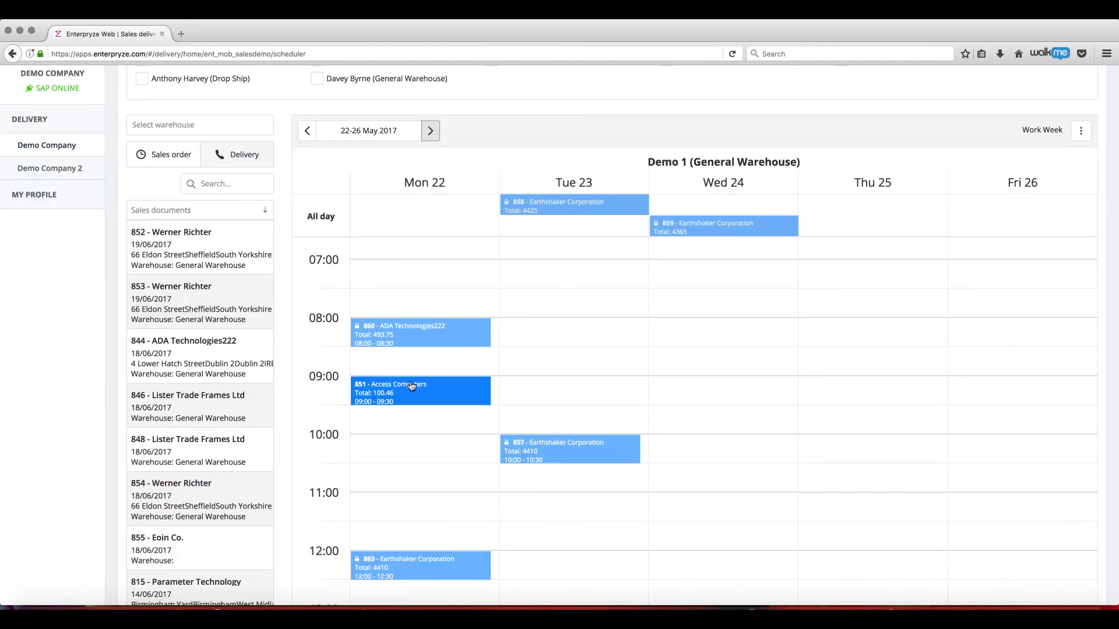
mouse_move(391, 571)
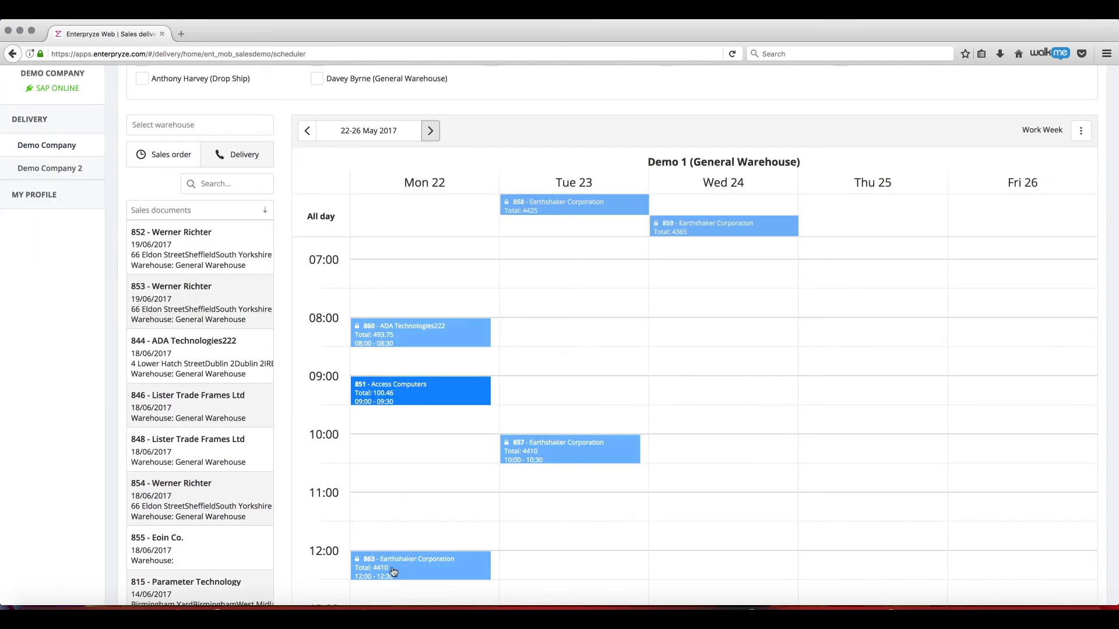
mouse_move(374, 567)
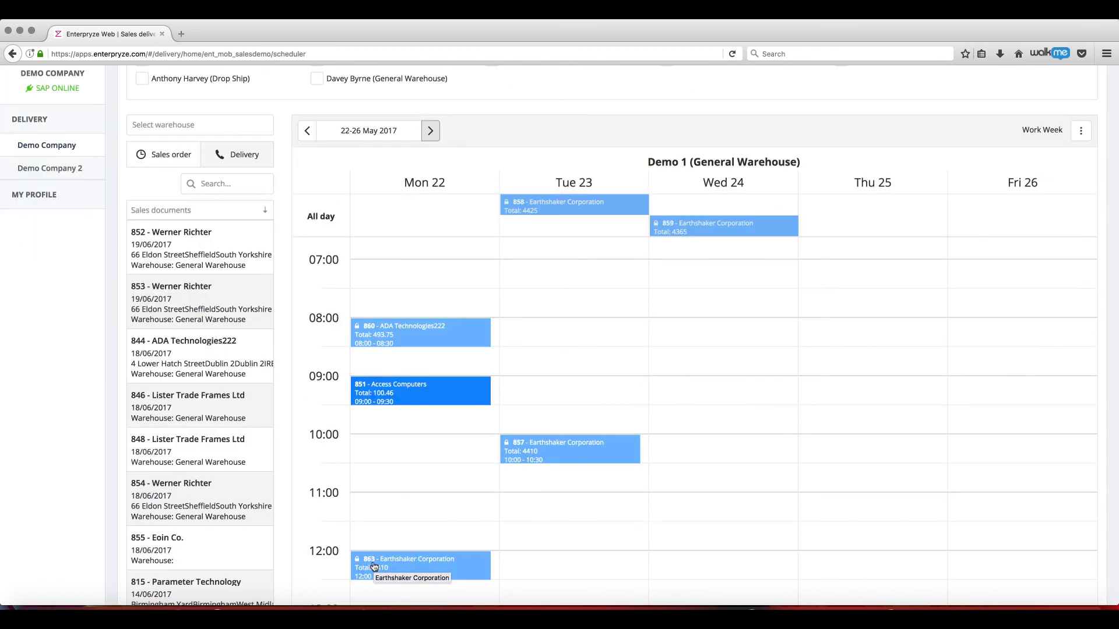
mouse_move(404, 568)
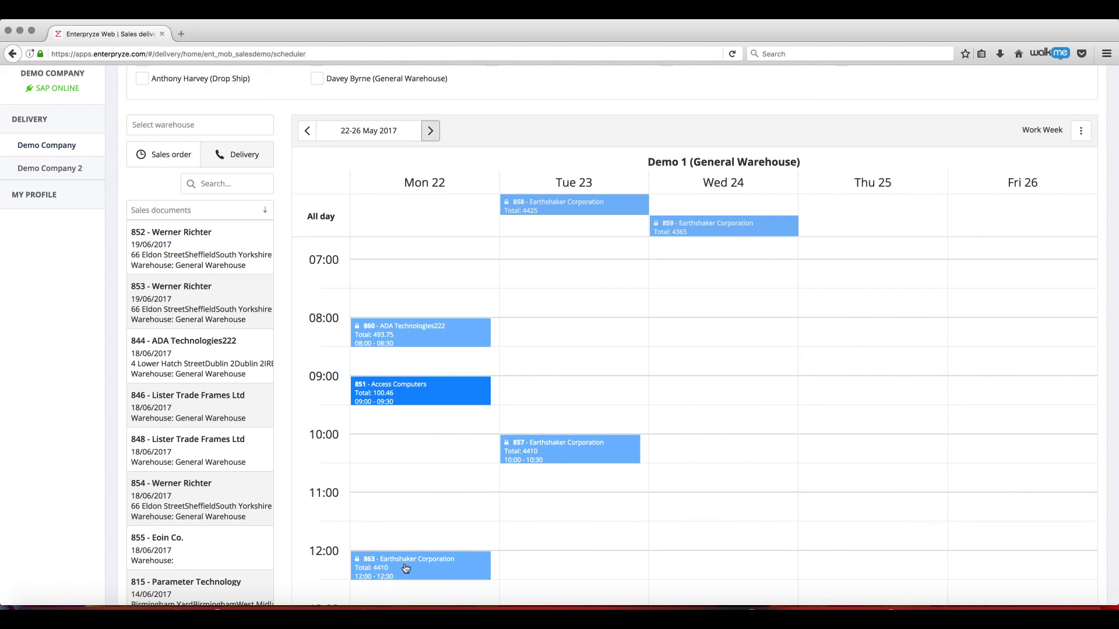
mouse_move(406, 569)
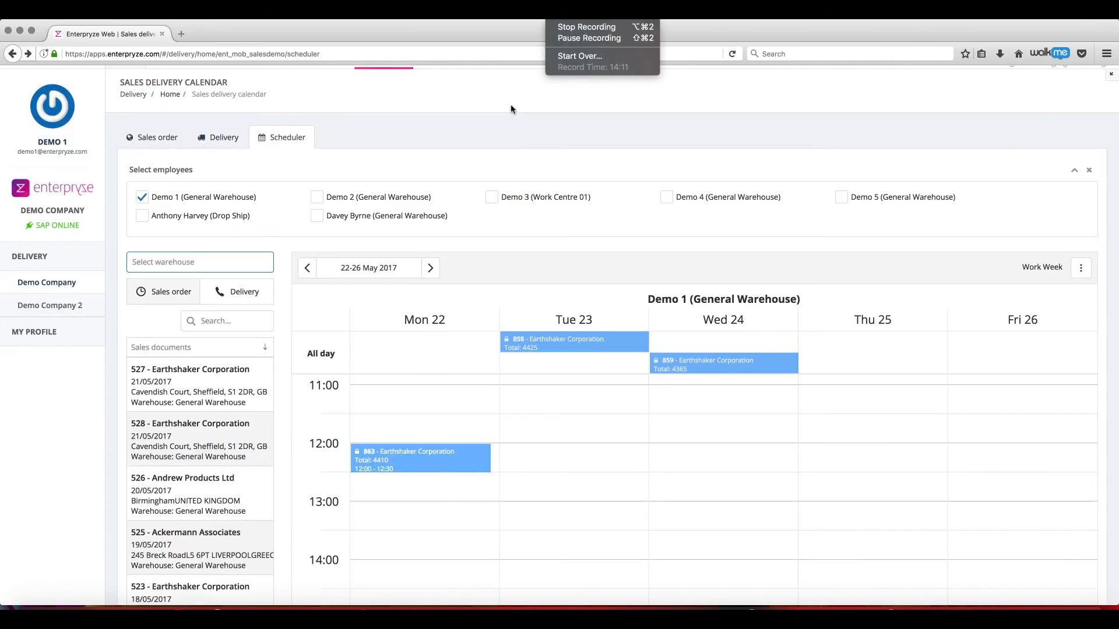
mouse_move(421, 453)
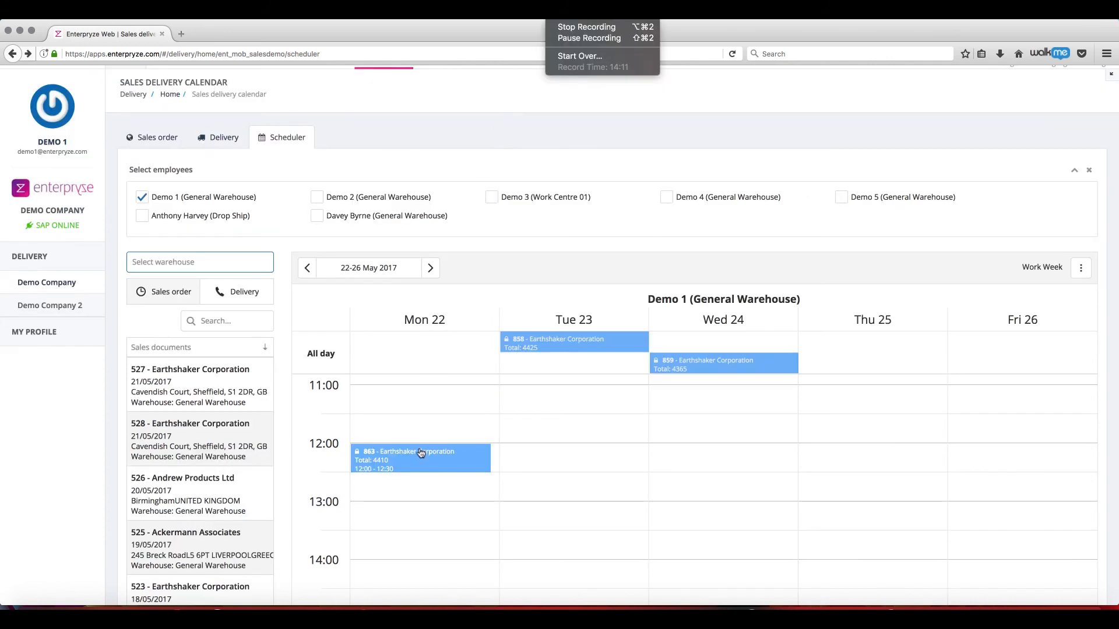
mouse_move(378, 465)
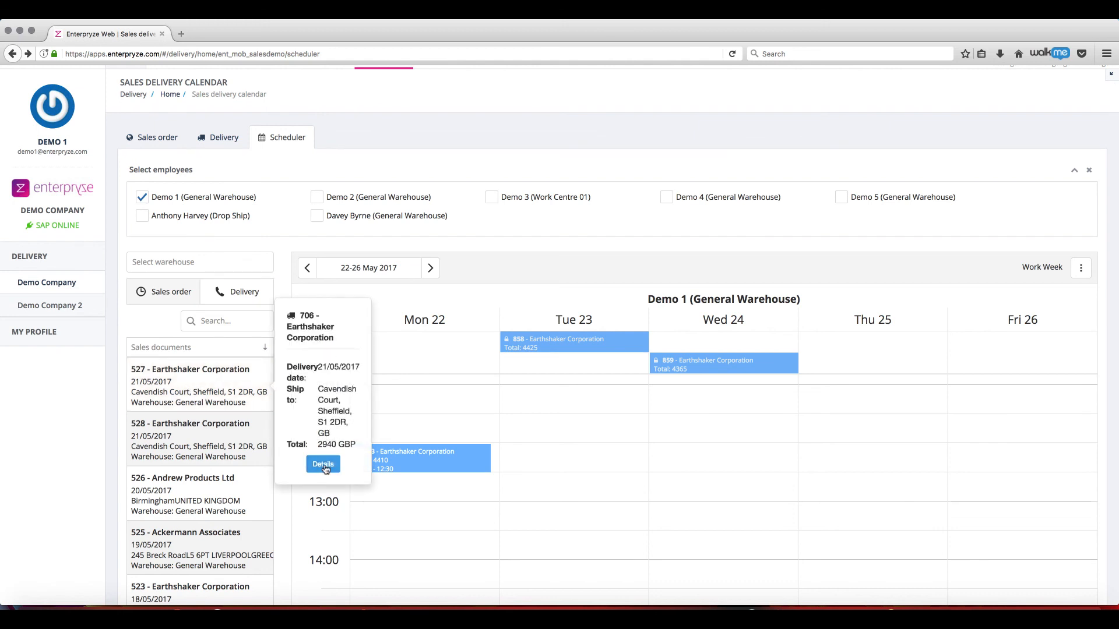
Step: Open Sales Delivery 527 details and review its lines, 2,940.00 GBP total and attached signature
left_click(323, 465)
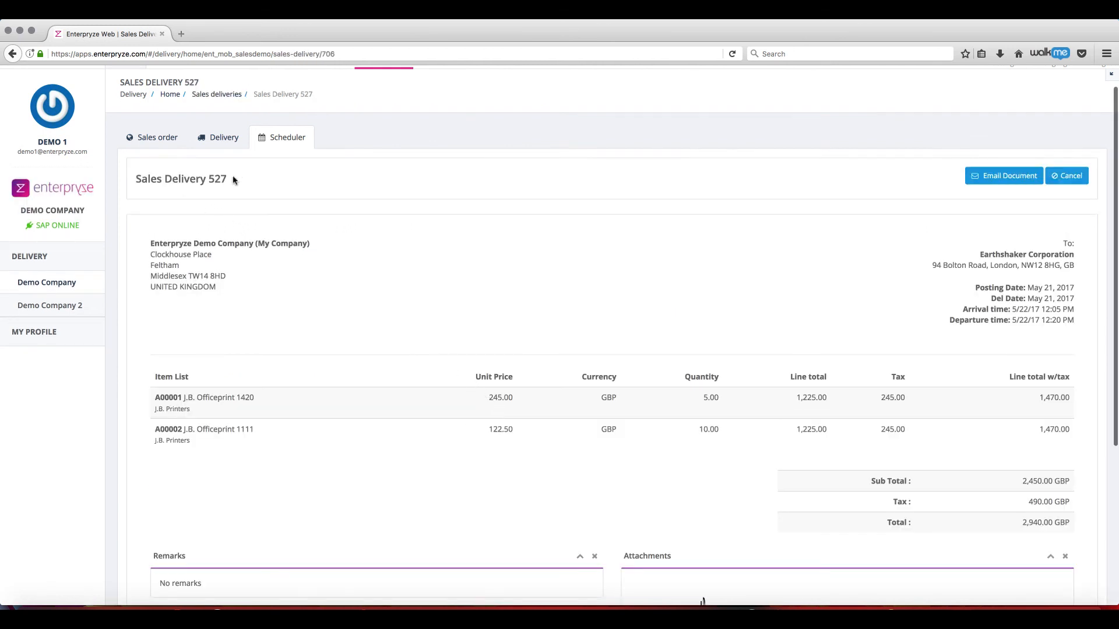
scroll("down", 3)
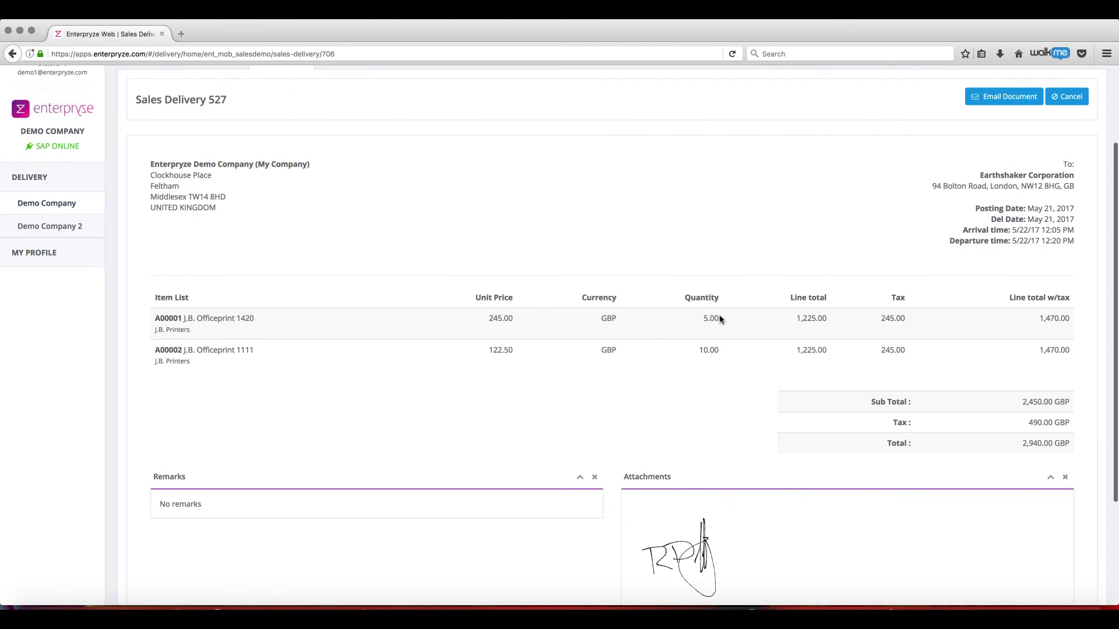
mouse_move(708, 317)
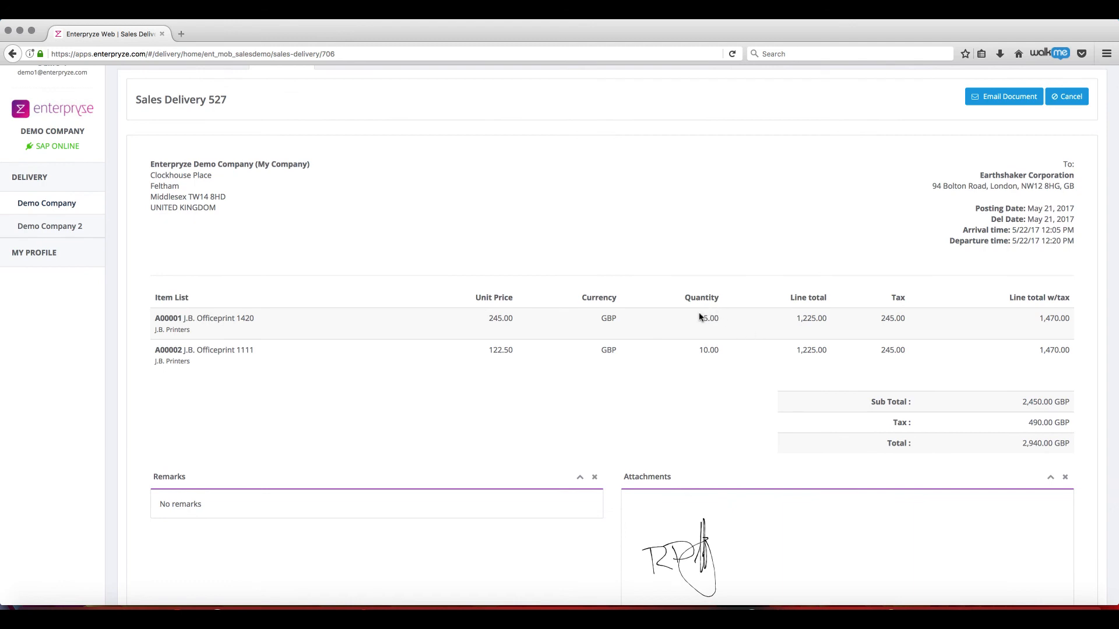
scroll("down", 3)
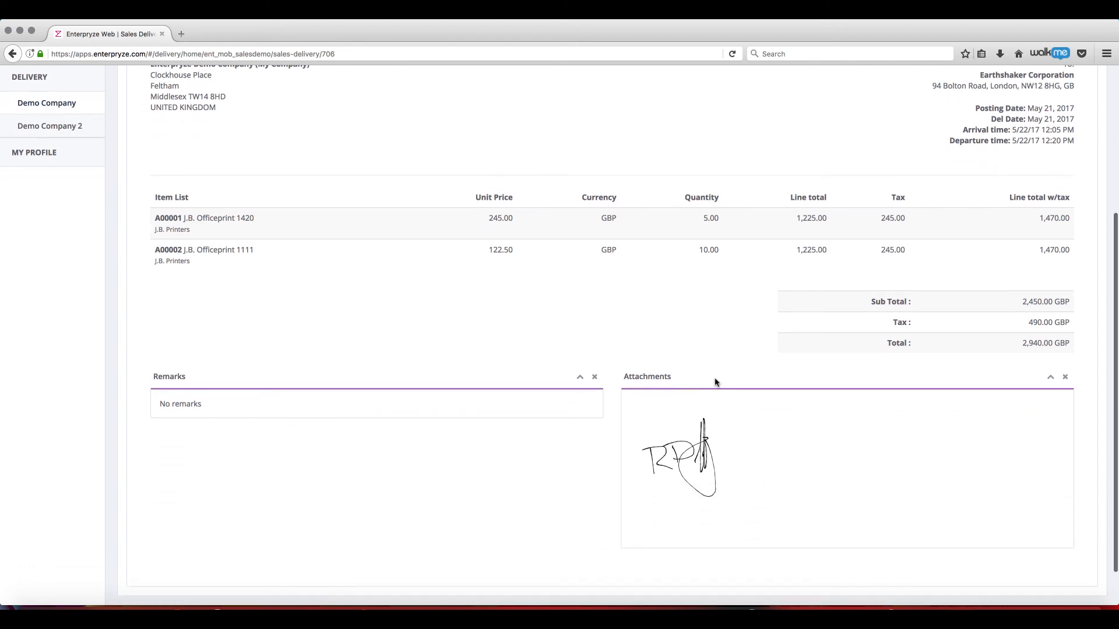
mouse_move(692, 466)
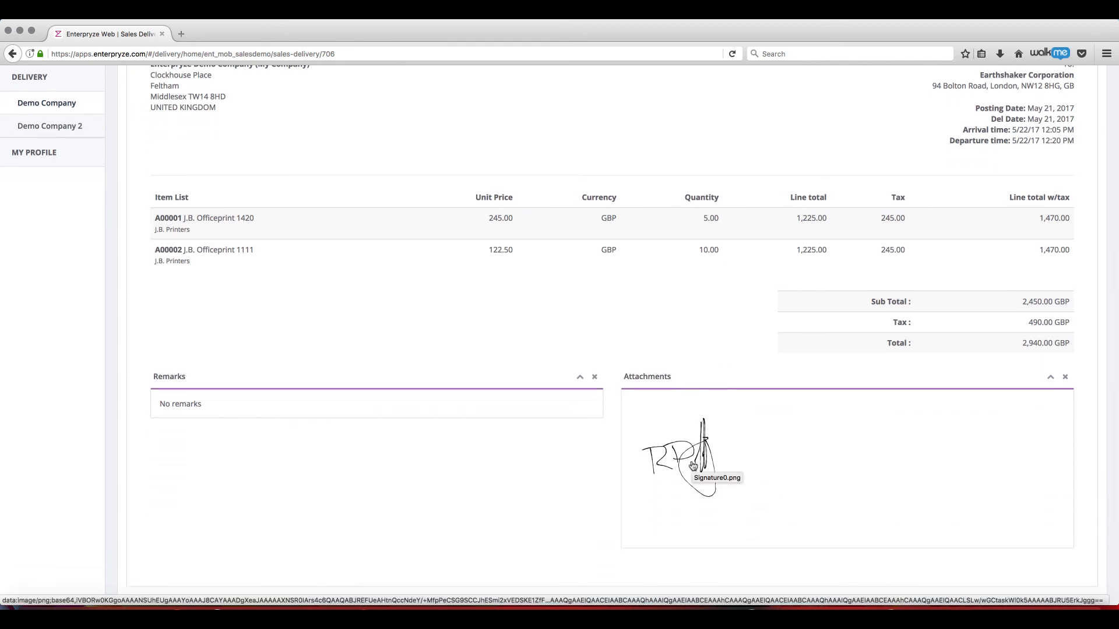
mouse_move(829, 458)
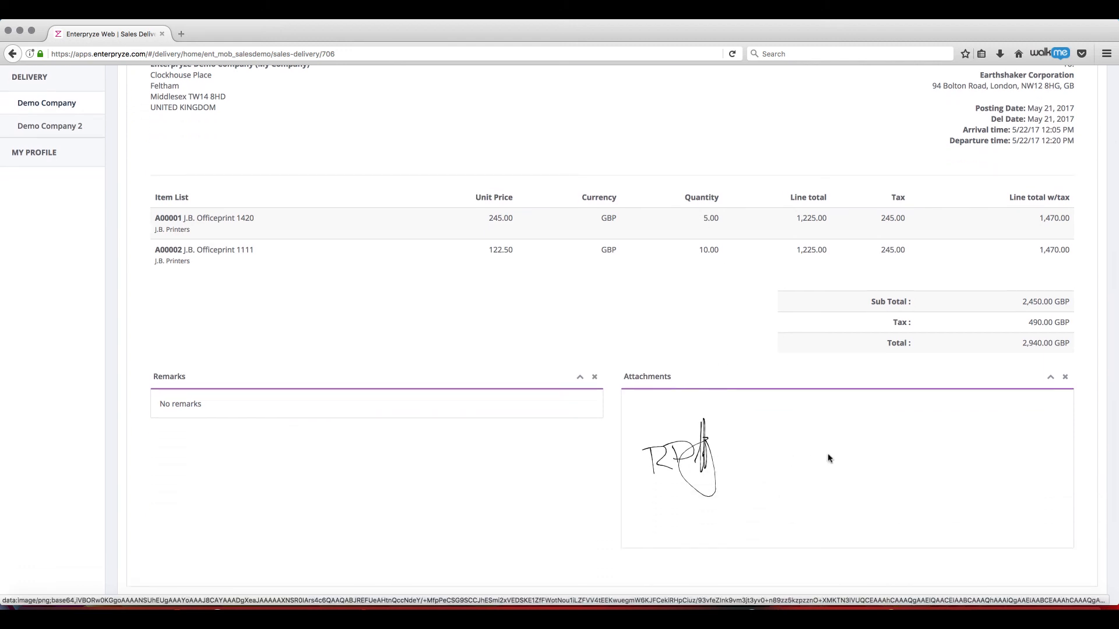
scroll("up", 3)
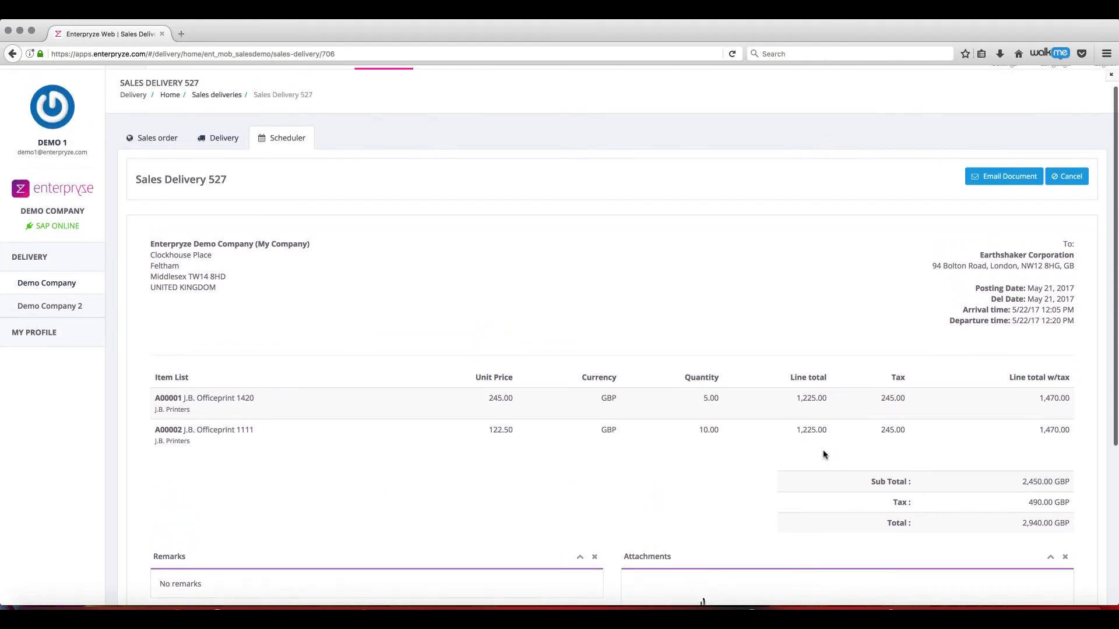
mouse_move(614, 300)
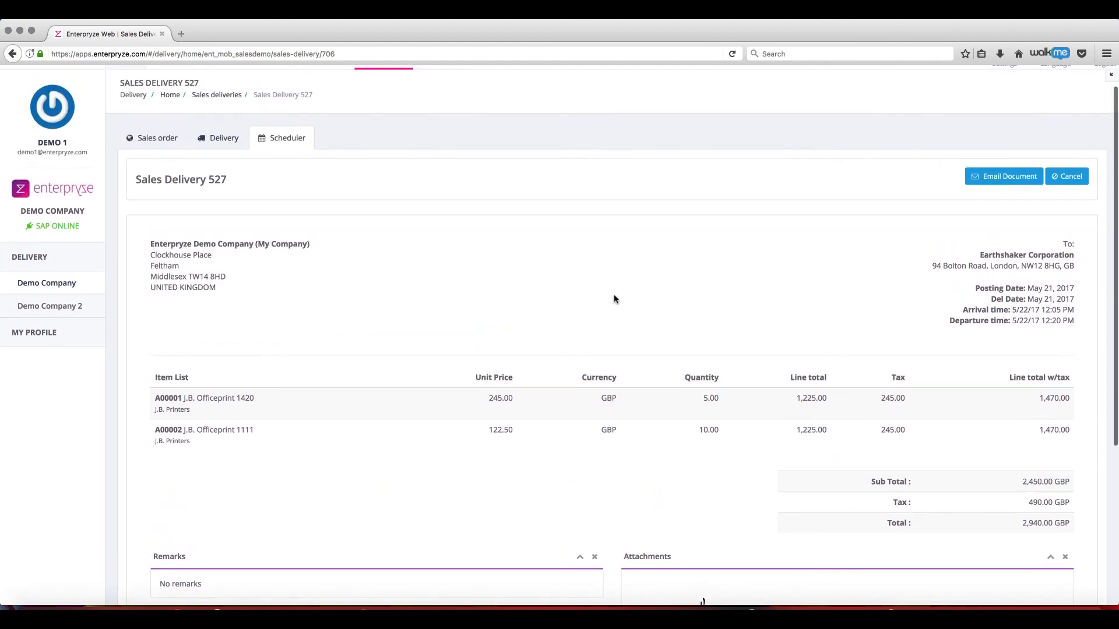
mouse_move(610, 311)
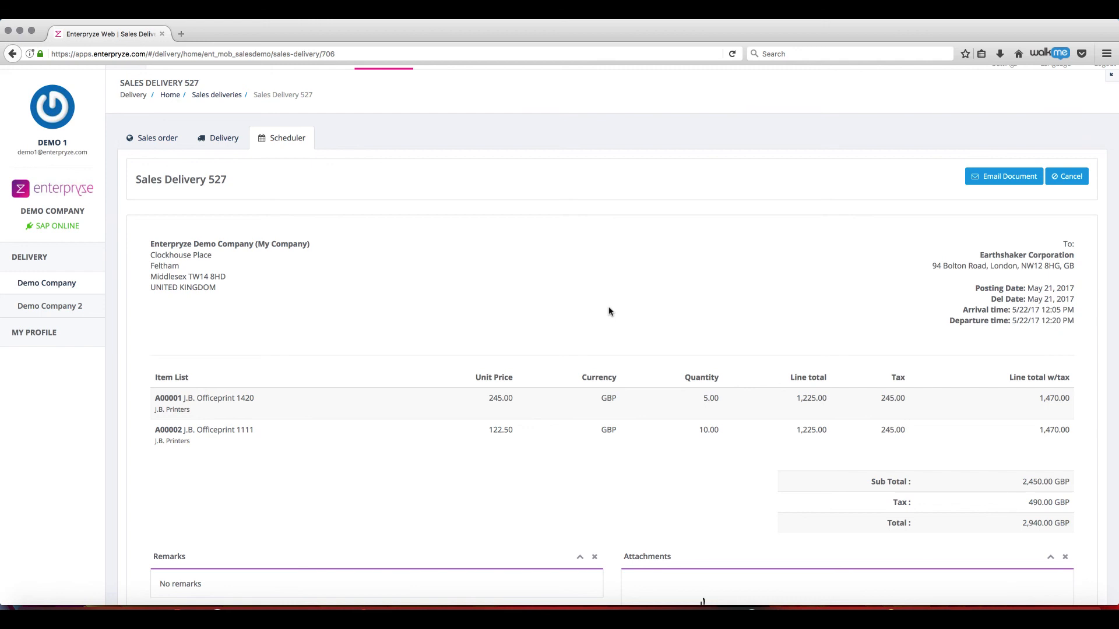